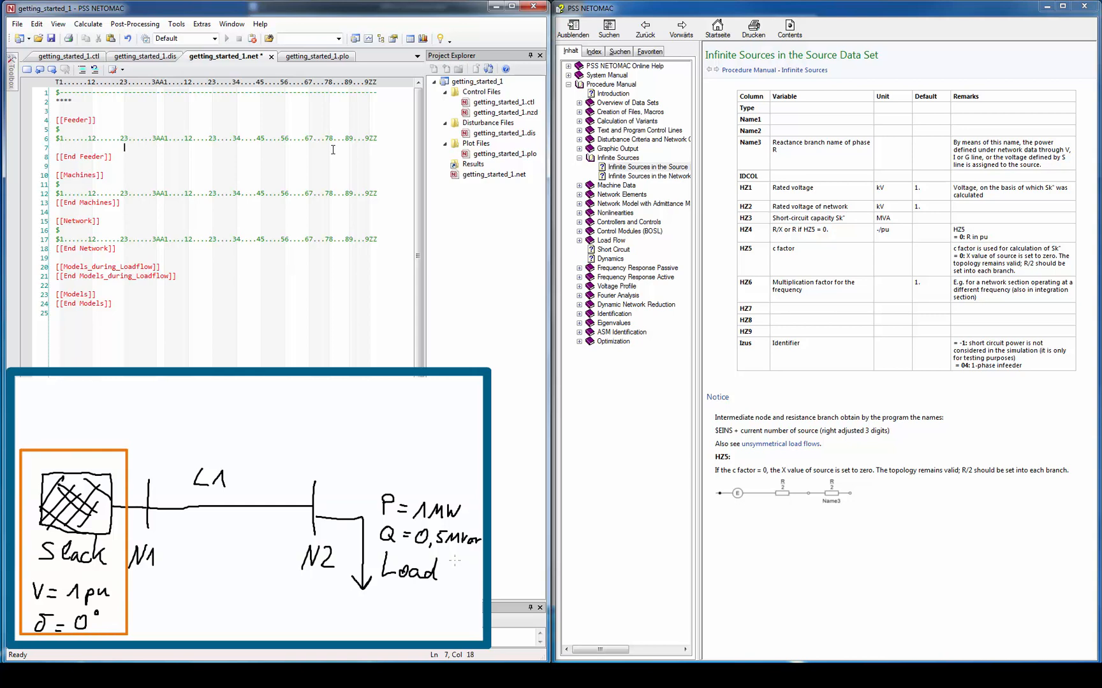
Enter the Slack infeeder record with values 380, 380, 2500, 0.1, 1.1 and 1.
{"action": "type", "text": "Slack    380   380   250"}
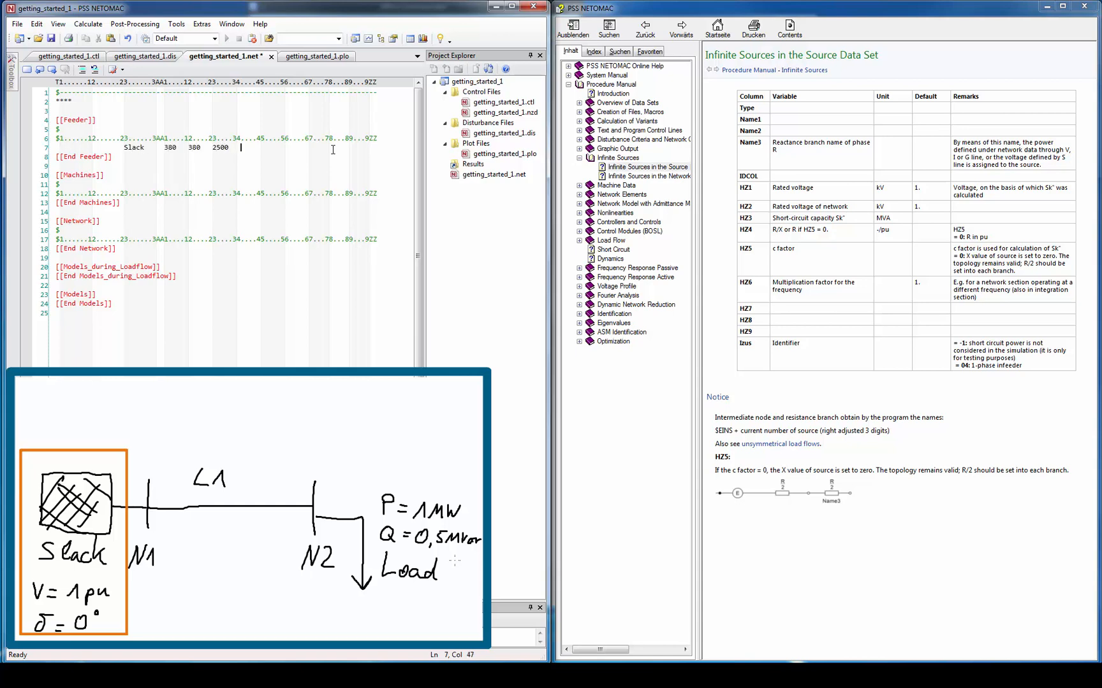
{"action": "type", "text": "0.1  1.1"}
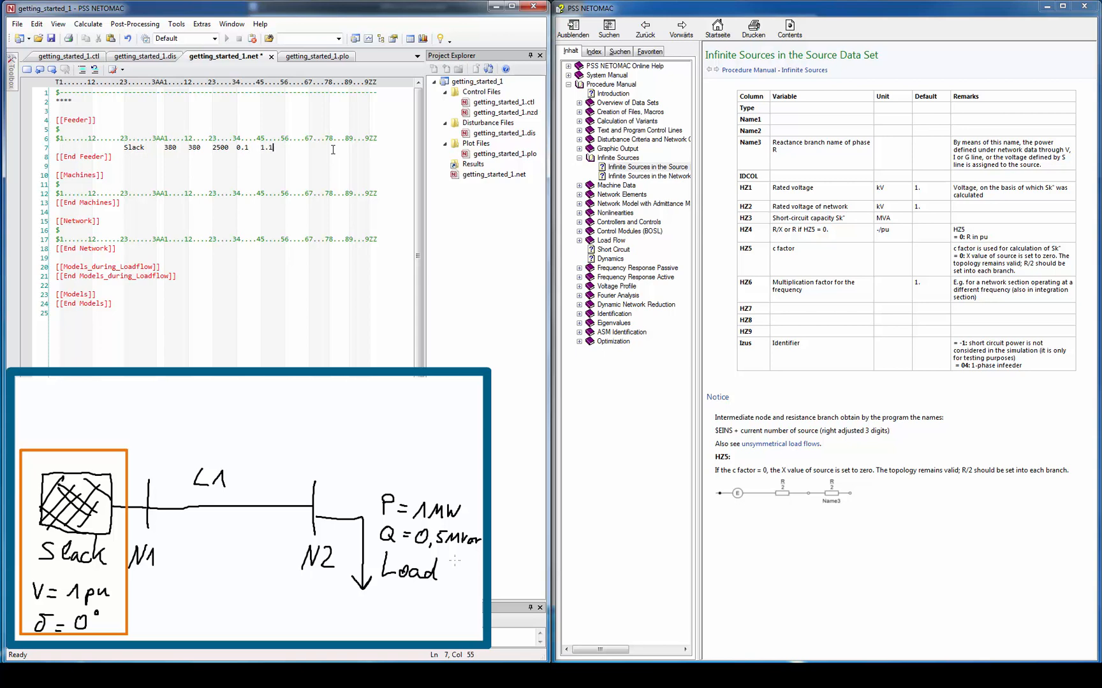
{"action": "type", "text": "1"}
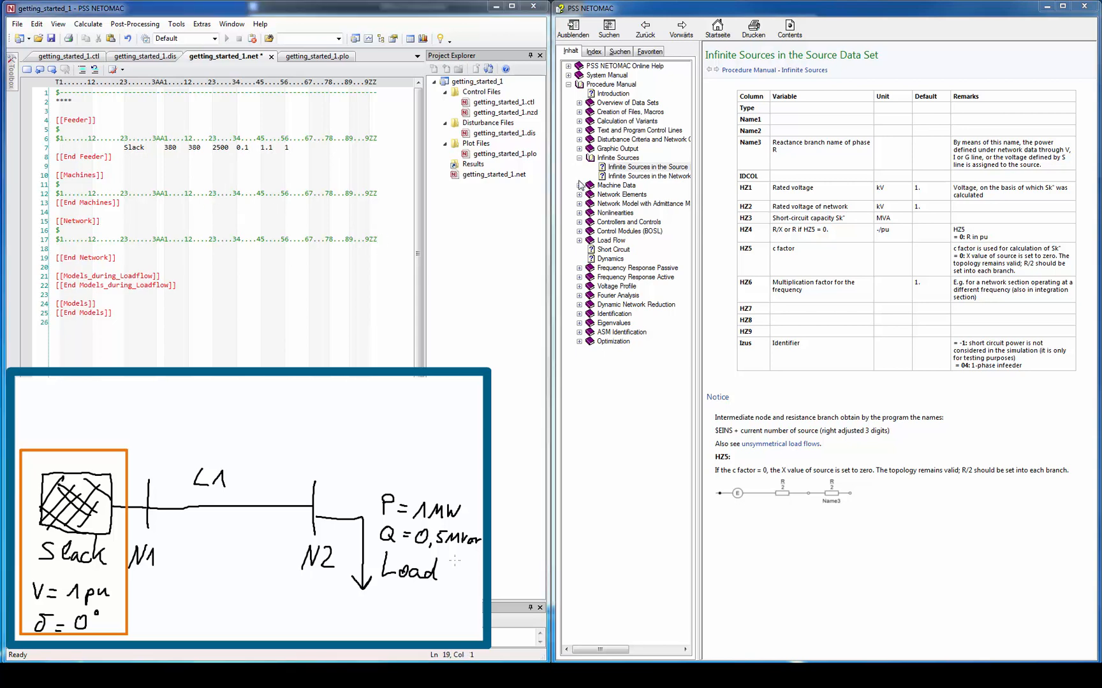
In the manual, collapse Infinite Sources, expand Network Elements and open the Line S page.
{"action": "left_click", "coordinate": [619, 157]}
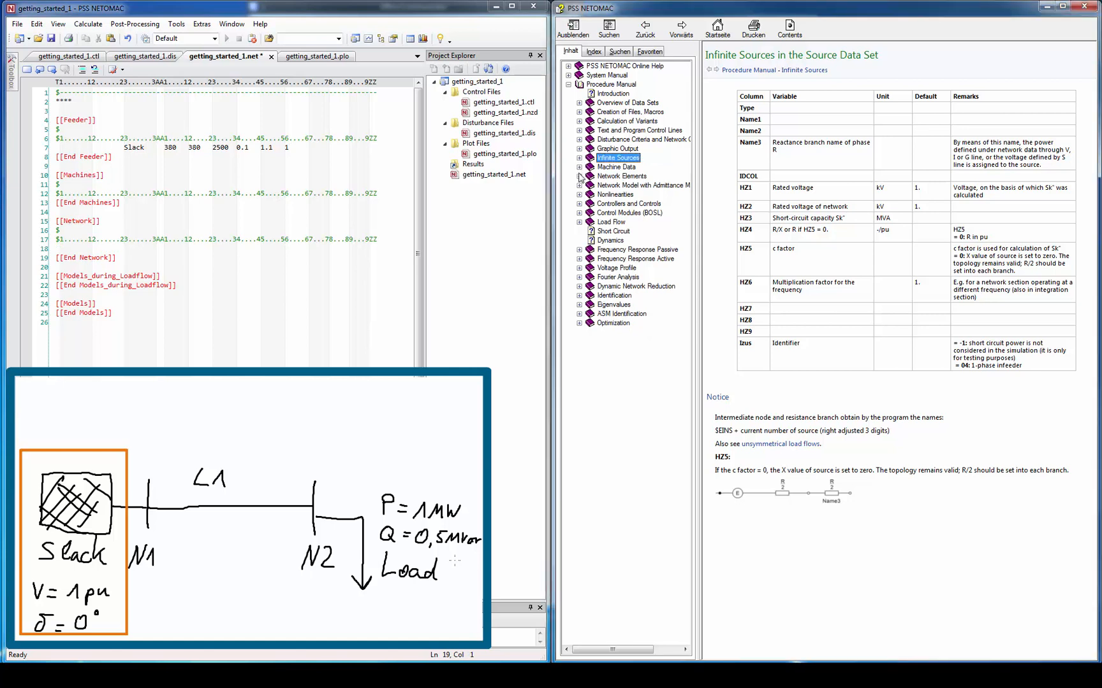
{"action": "left_click", "coordinate": [579, 176]}
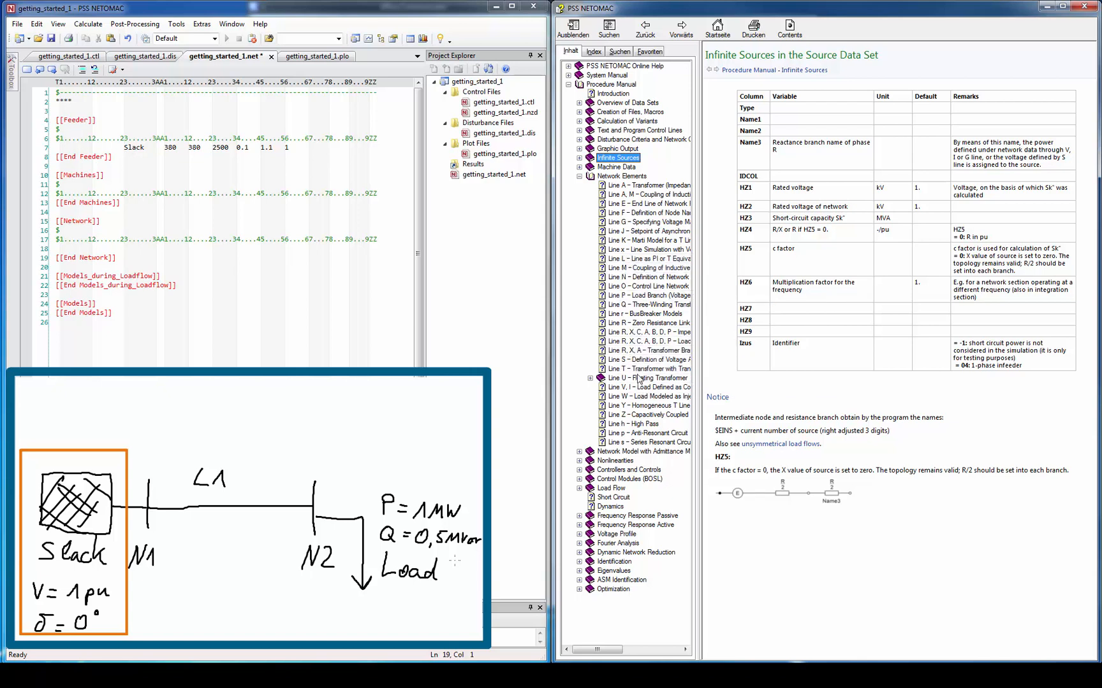
{"action": "left_click", "coordinate": [645, 359]}
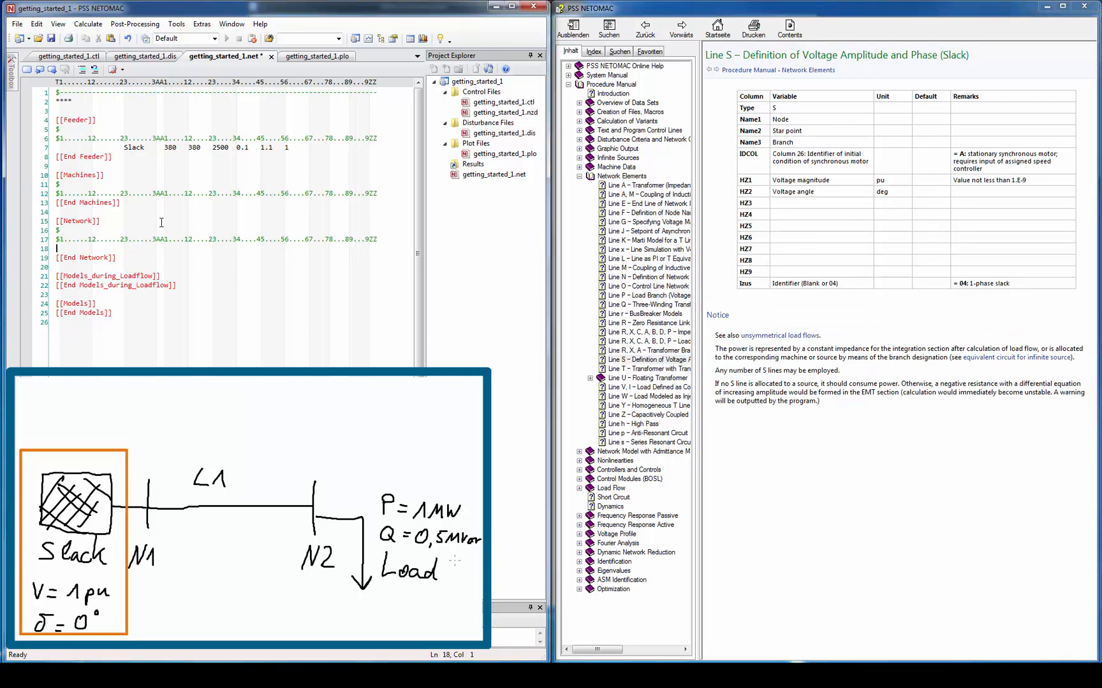
Type the S line for node N1 named Slack, voltage 1.0 pu and angle 0.
{"action": "type", "text": "S"}
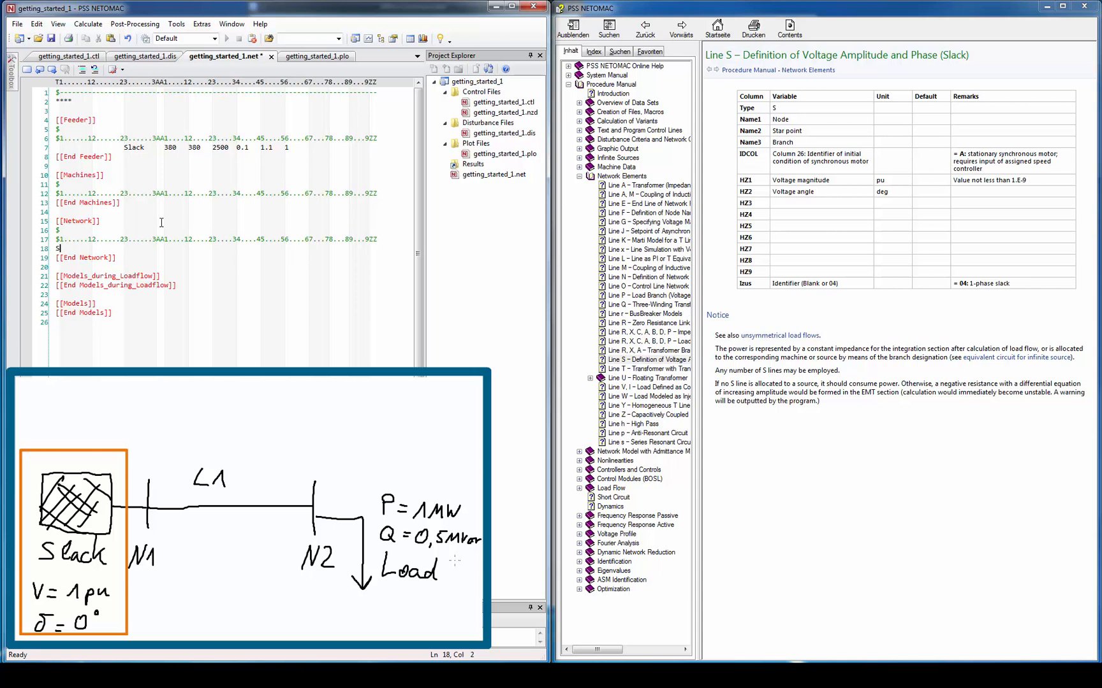
{"action": "type", "text": "N1"}
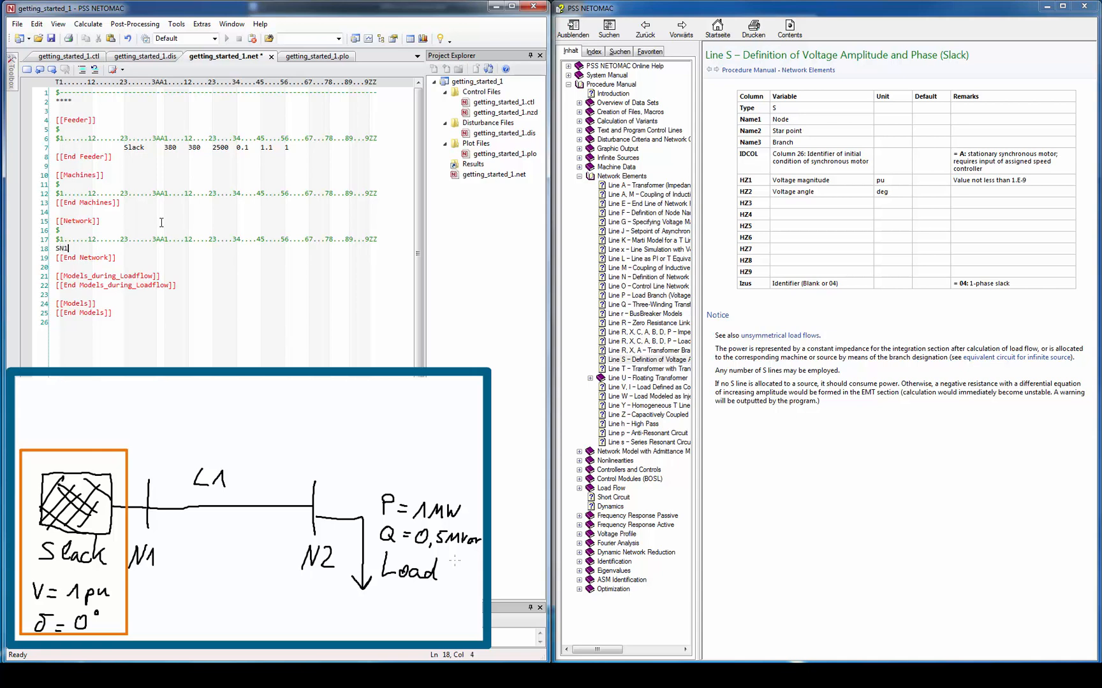
{"action": "type", "text": "S"}
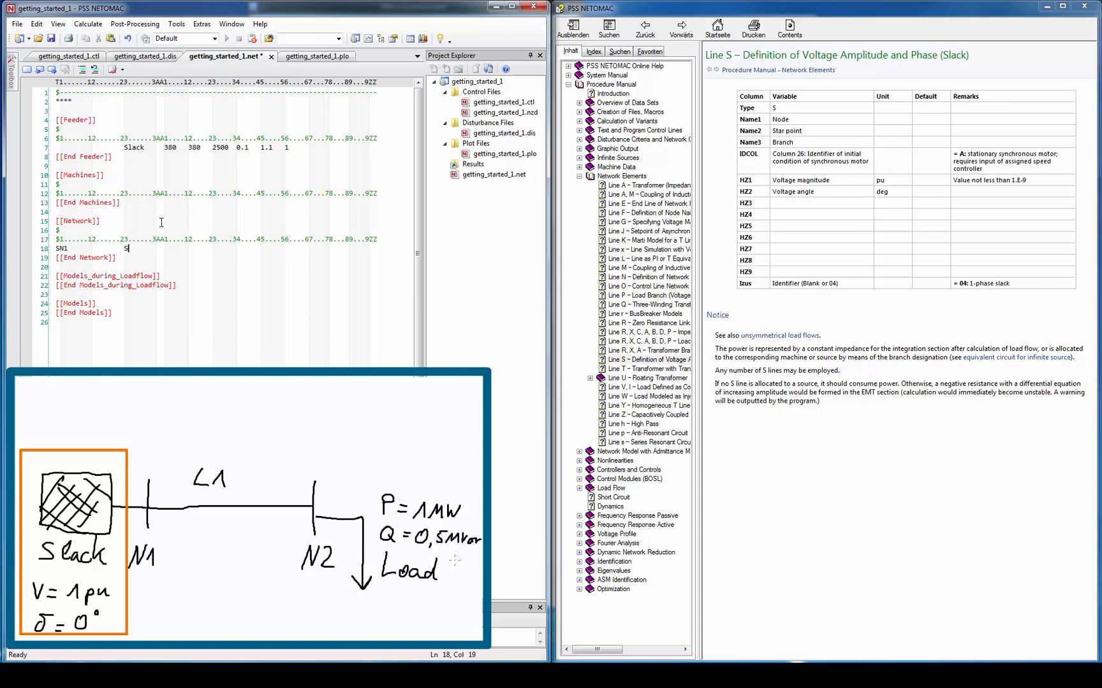
{"action": "type", "text": "lack"}
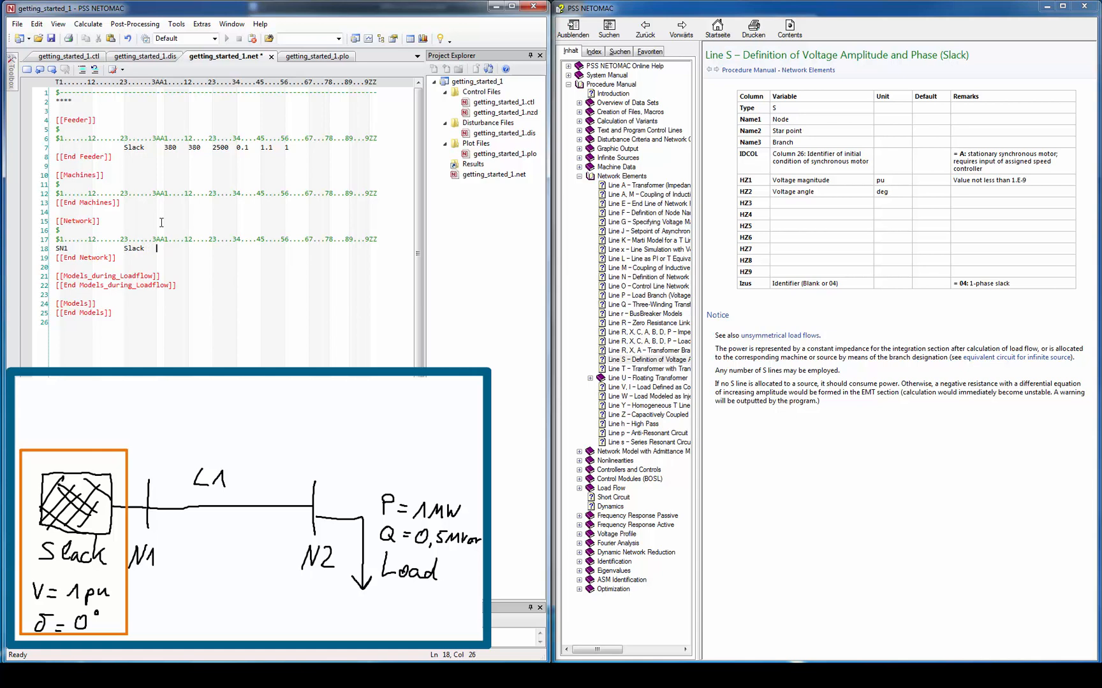
{"action": "type", "text": "1.0   0"}
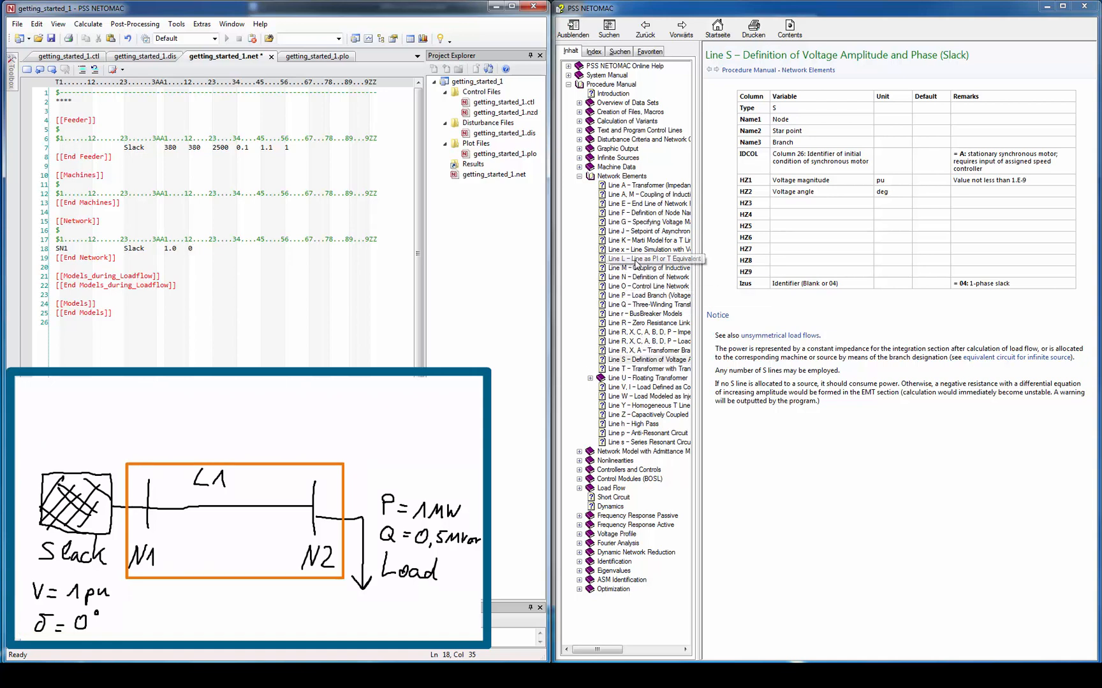
Enter line L1 from N1 to N2: length 1.0, R' 2.95, X' 22.14, C' 1145.9, 380 kV.
{"action": "left_click", "coordinate": [647, 259]}
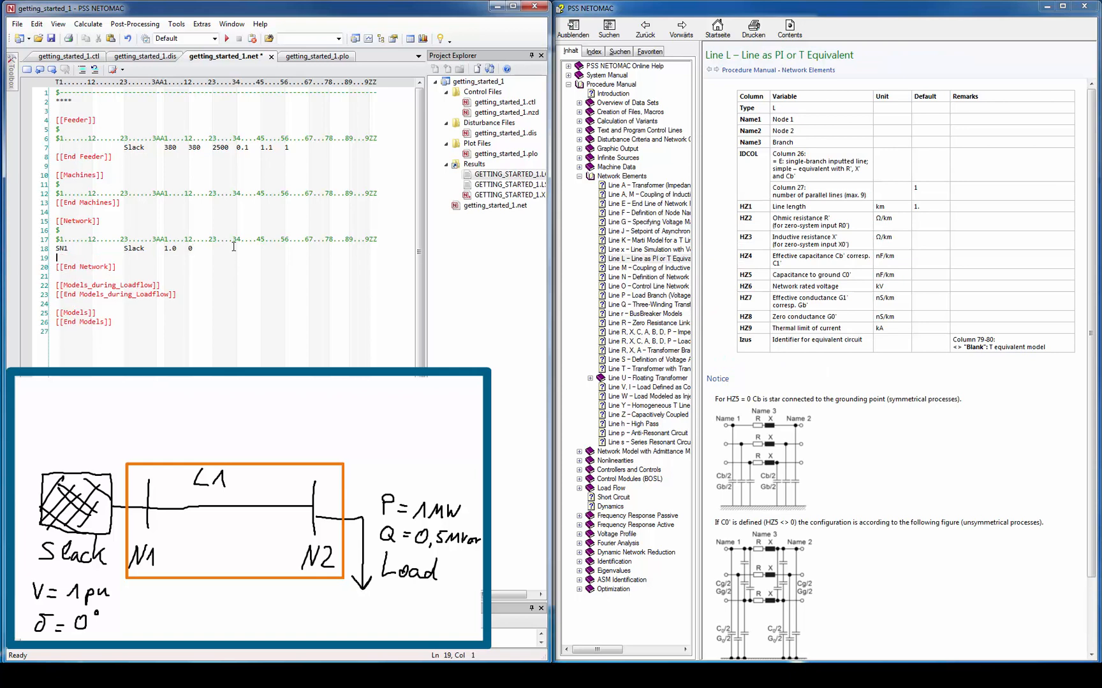
{"action": "type", "text": "LN1     N2     L"}
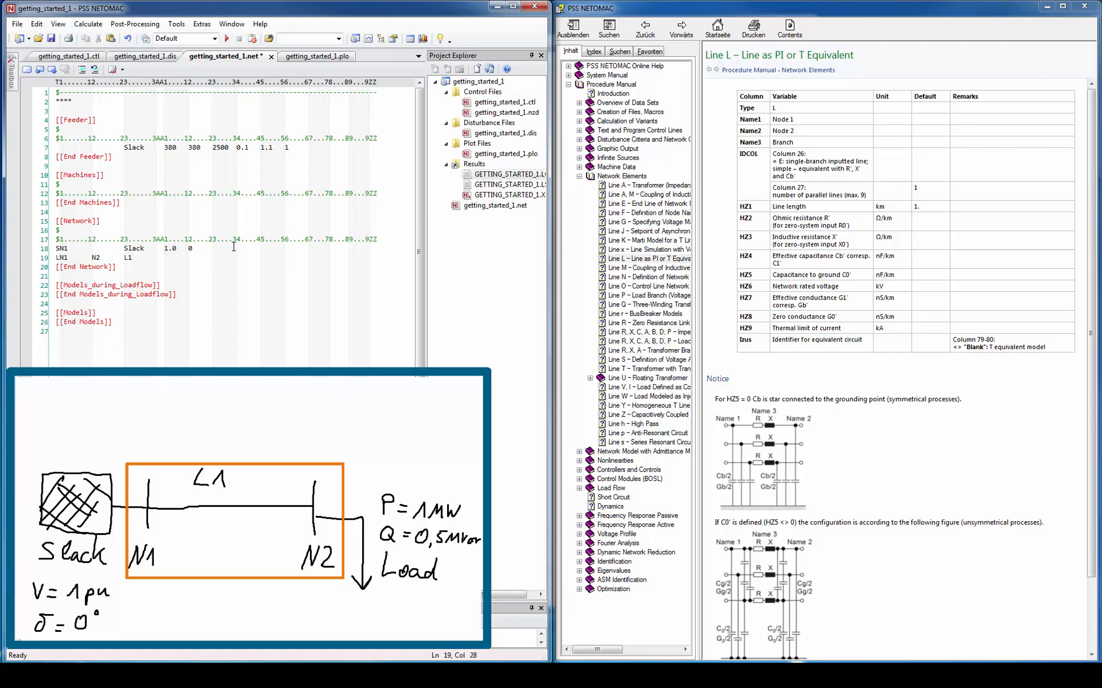
{"action": "type", "text": "1"}
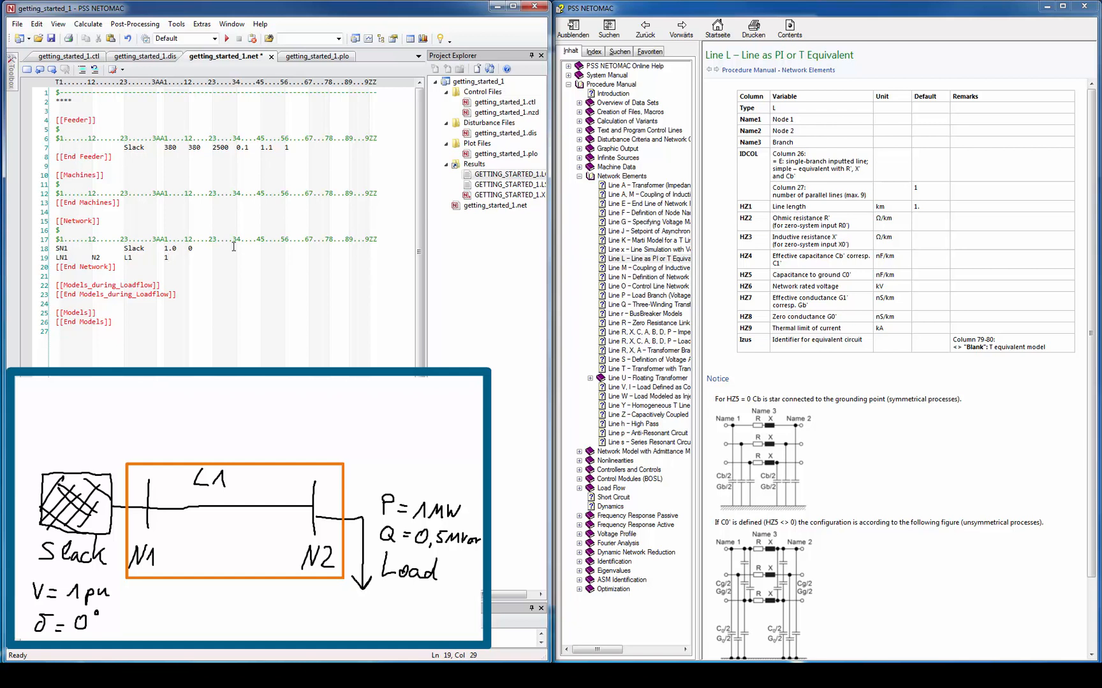
{"action": "type", "text": ".0"}
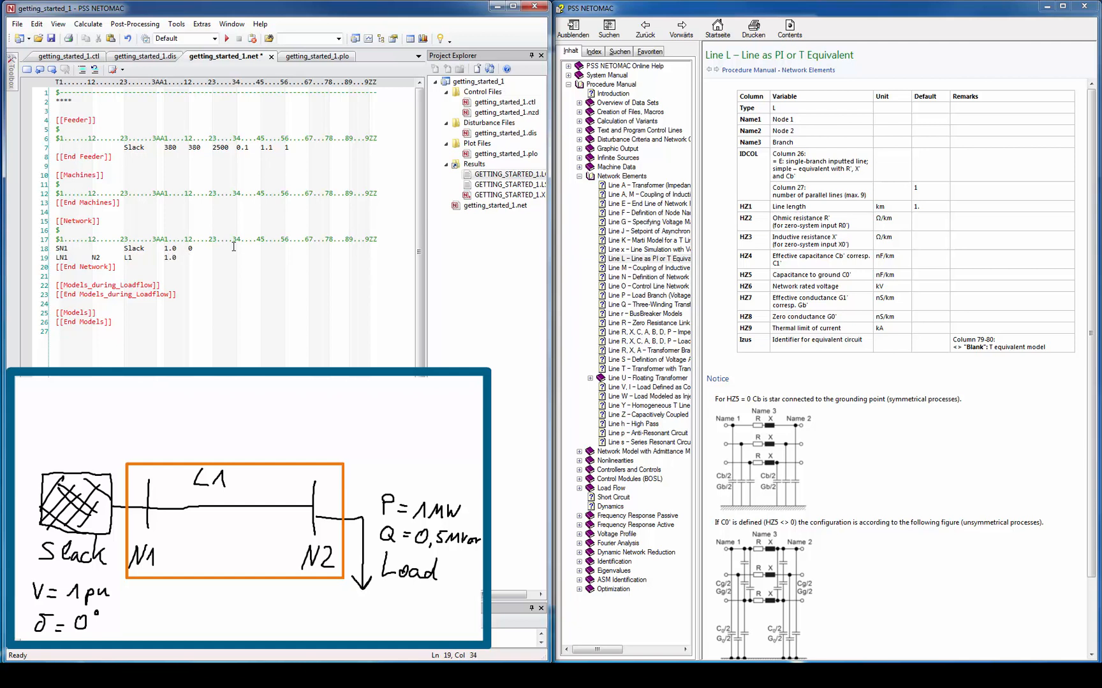
{"action": "type", "text": "2"}
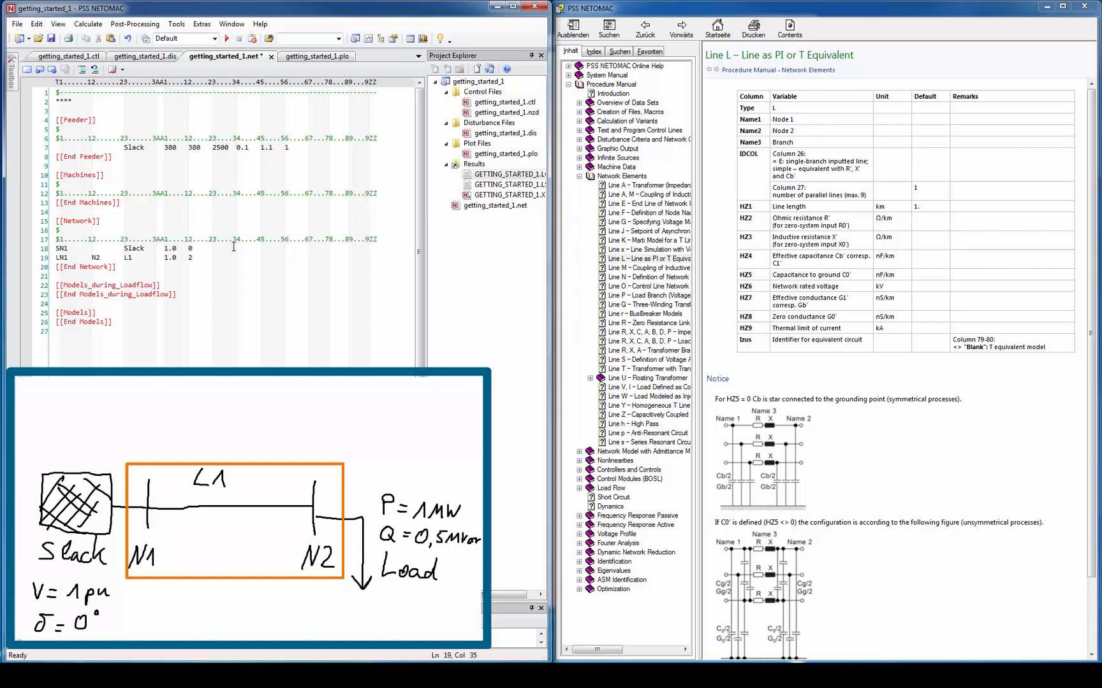
{"action": "type", "text": ".95"}
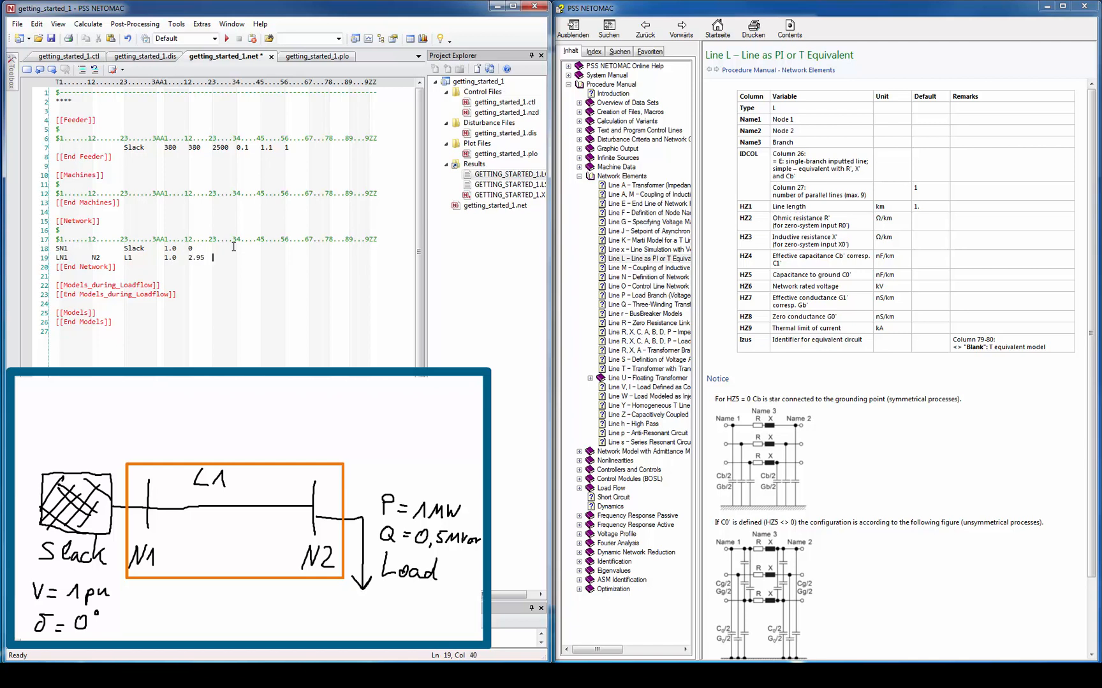
{"action": "type", "text": "22"}
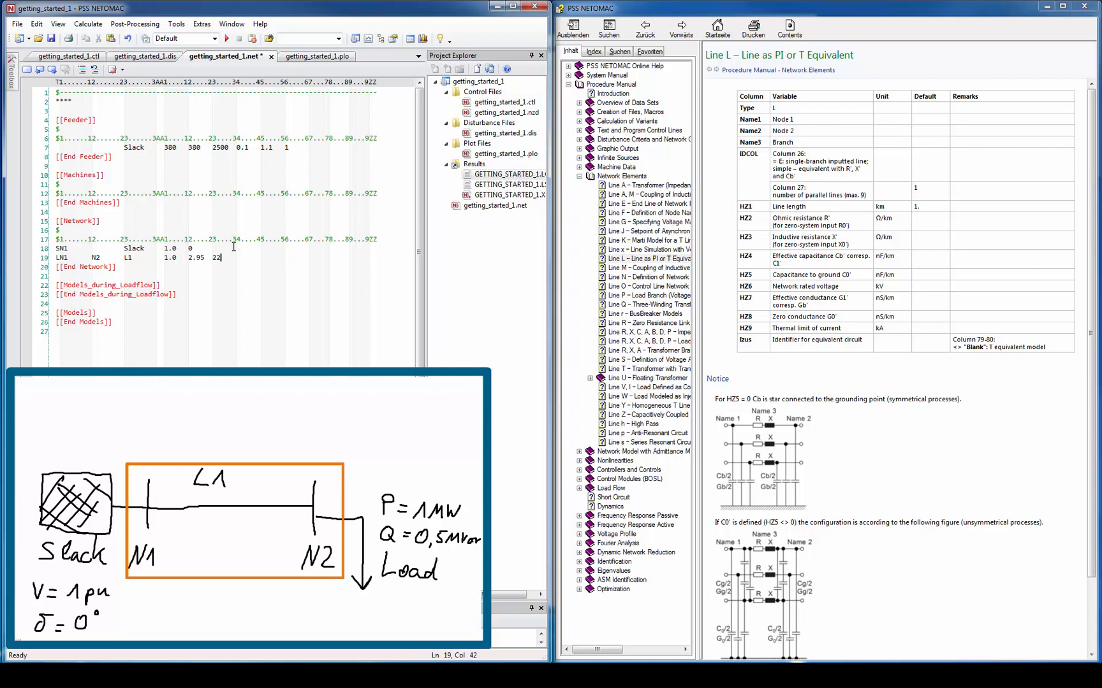
{"action": "type", "text": ".14"}
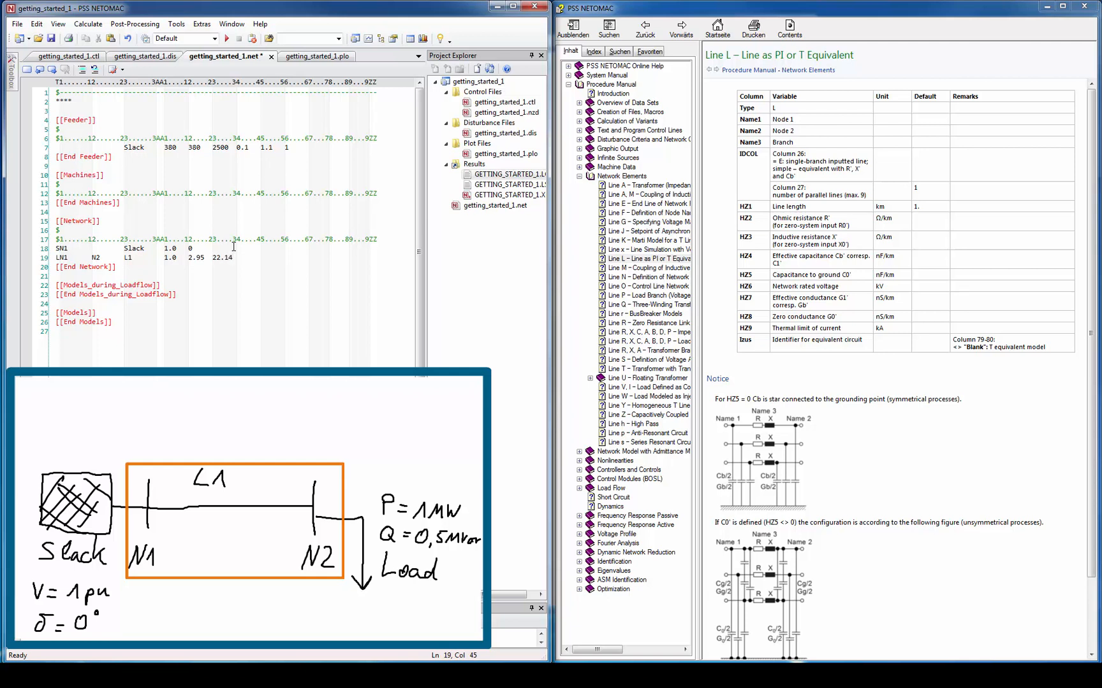
{"action": "type", "text": "1"}
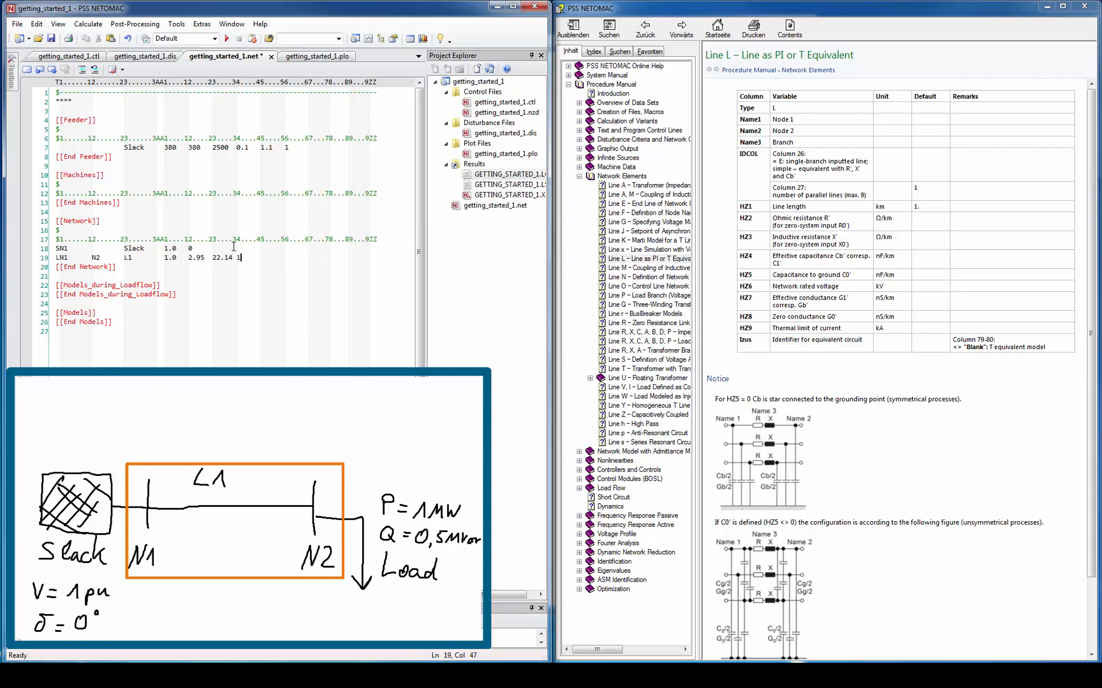
{"action": "type", "text": "145"}
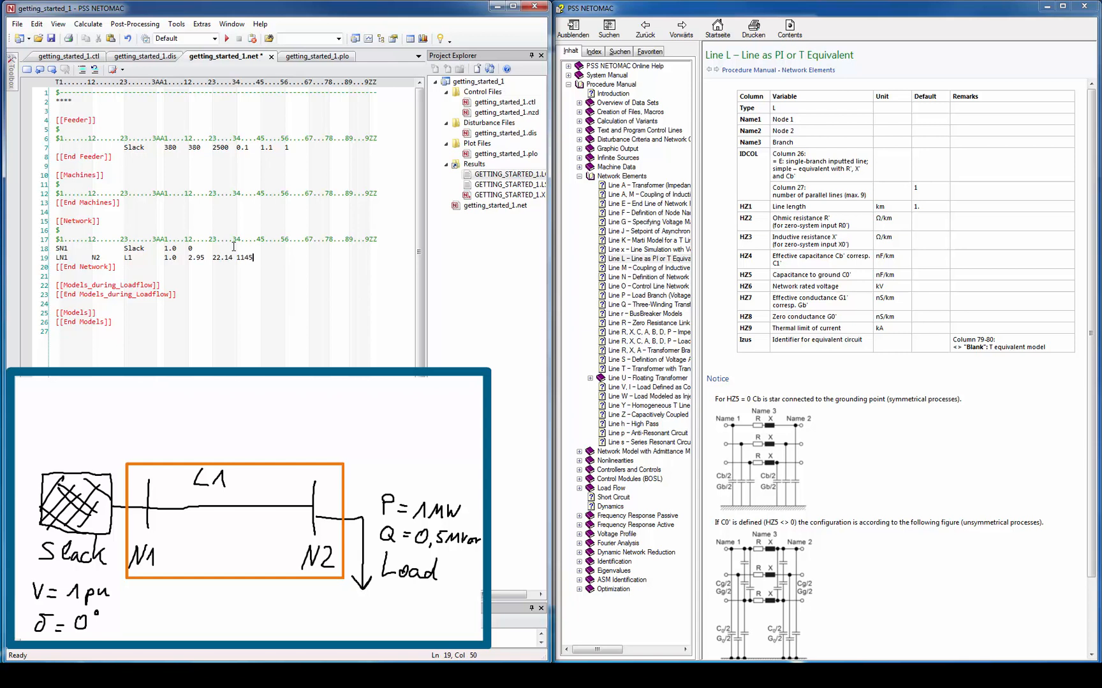
{"action": "type", "text": ".9"}
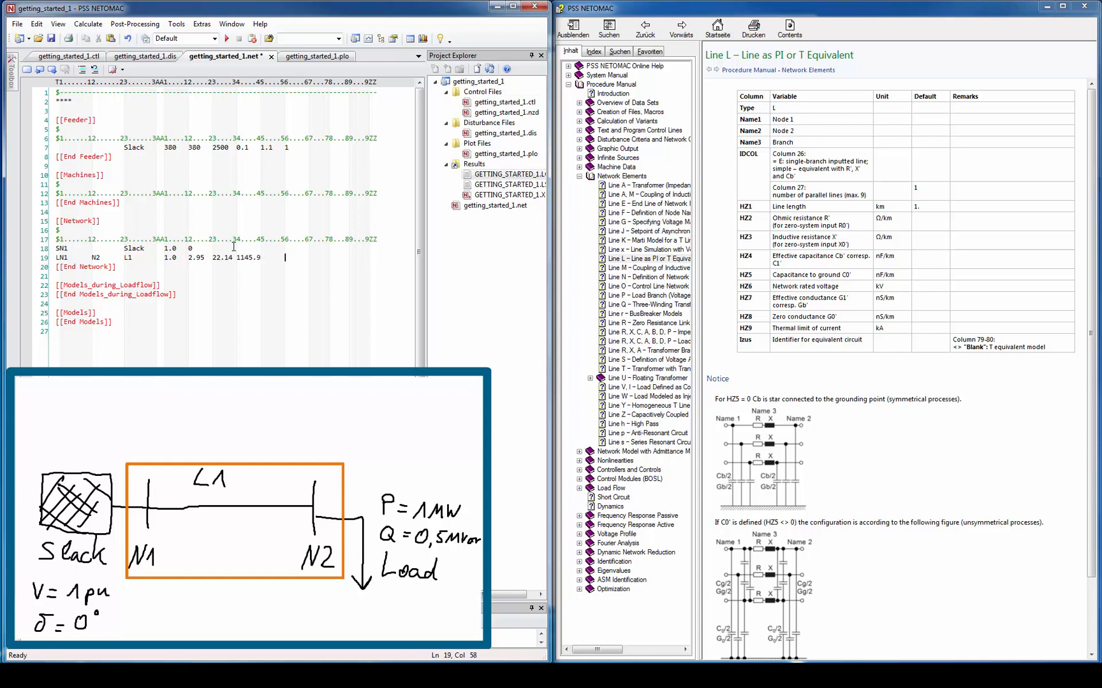
{"action": "type", "text": "380"}
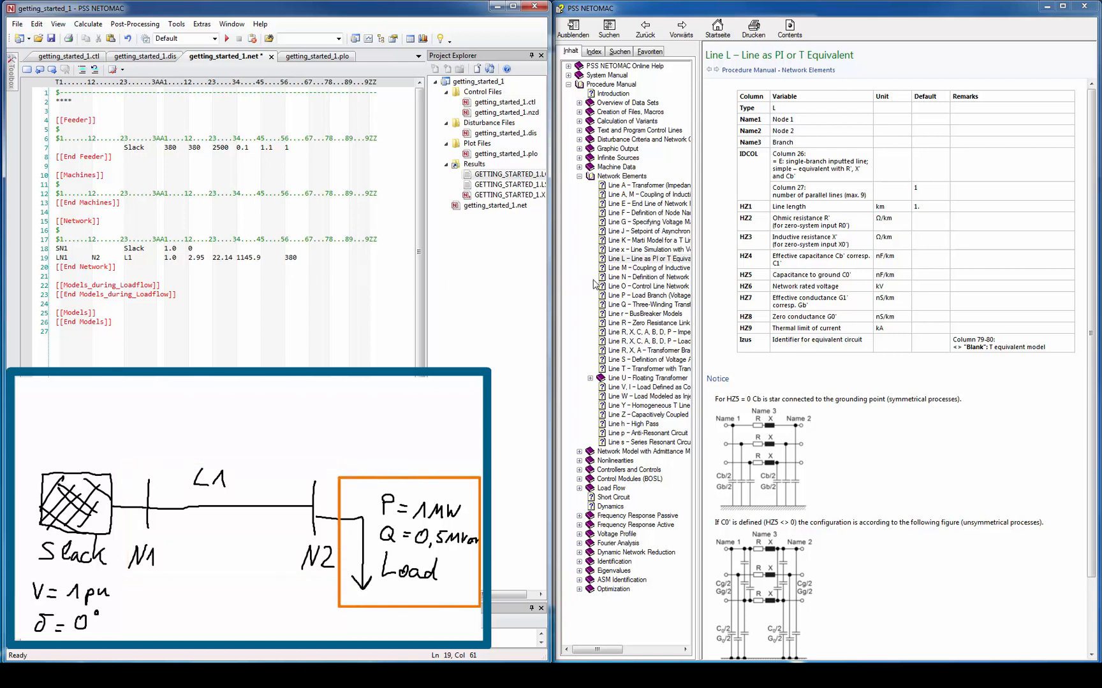
Add the VN2 Load record with 1.0 active and 0.5 reactive power, per the Line V help.
{"action": "left_click", "coordinate": [646, 387]}
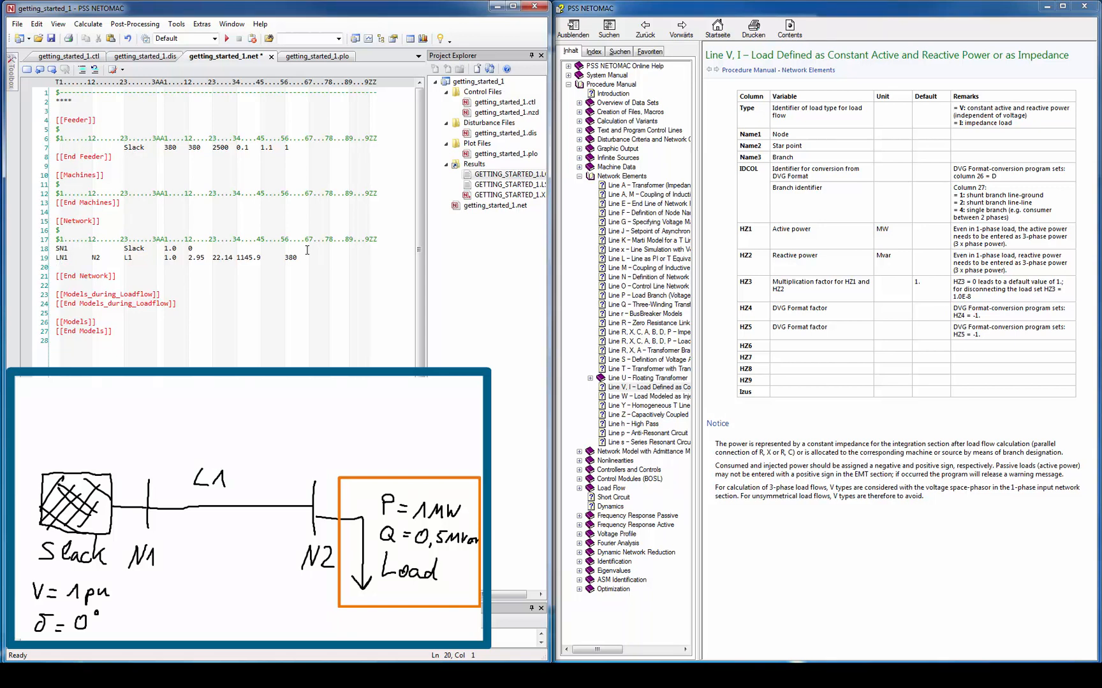
{"action": "type", "text": "VN"}
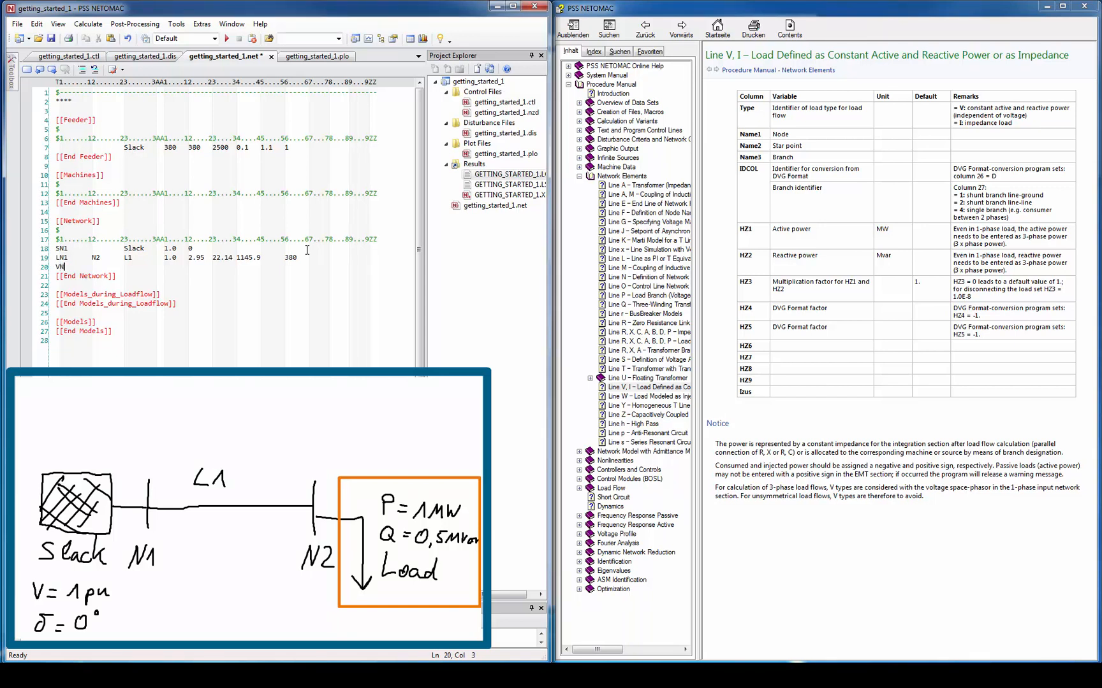
{"action": "type", "text": "2"}
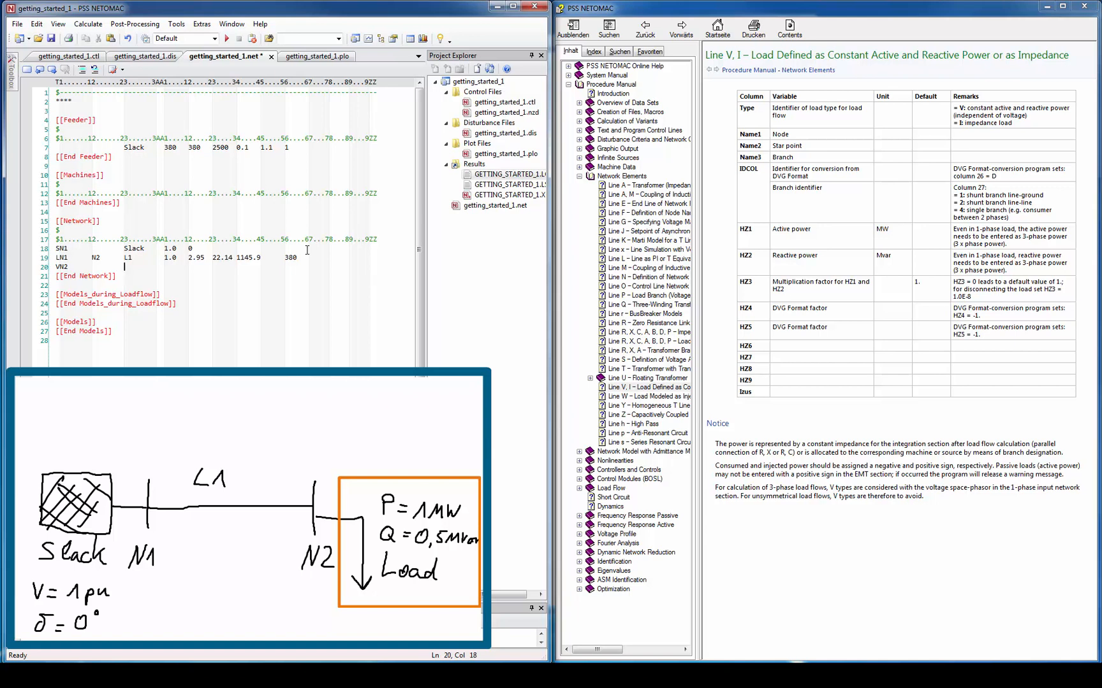
{"action": "type", "text": "Load"}
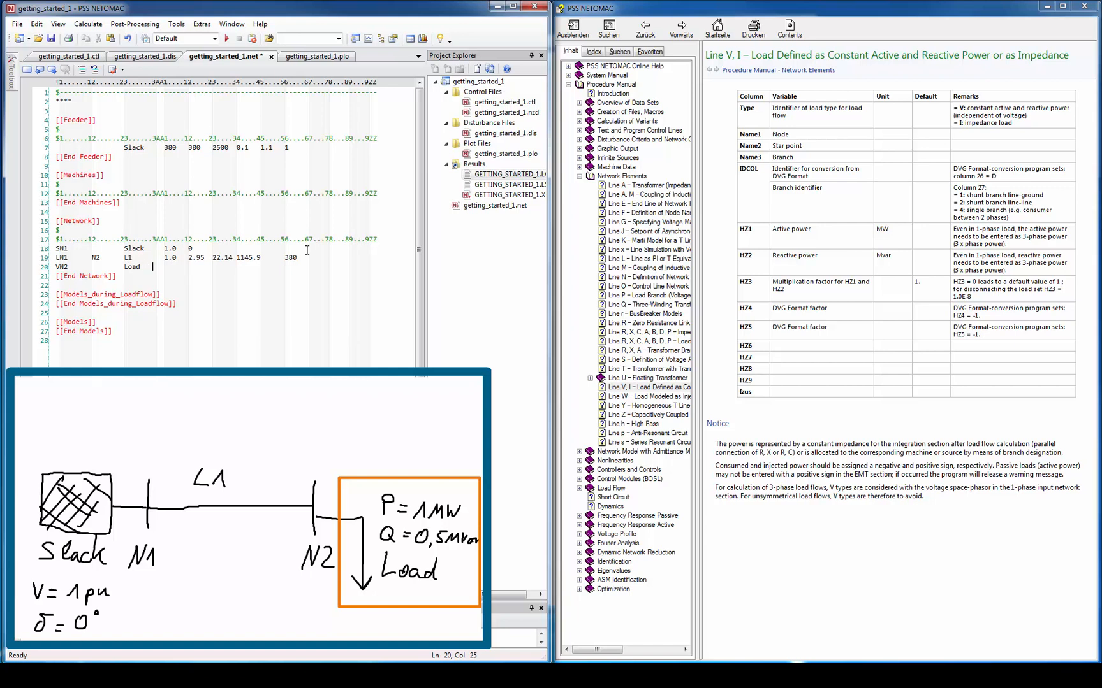
{"action": "type", "text": "1"}
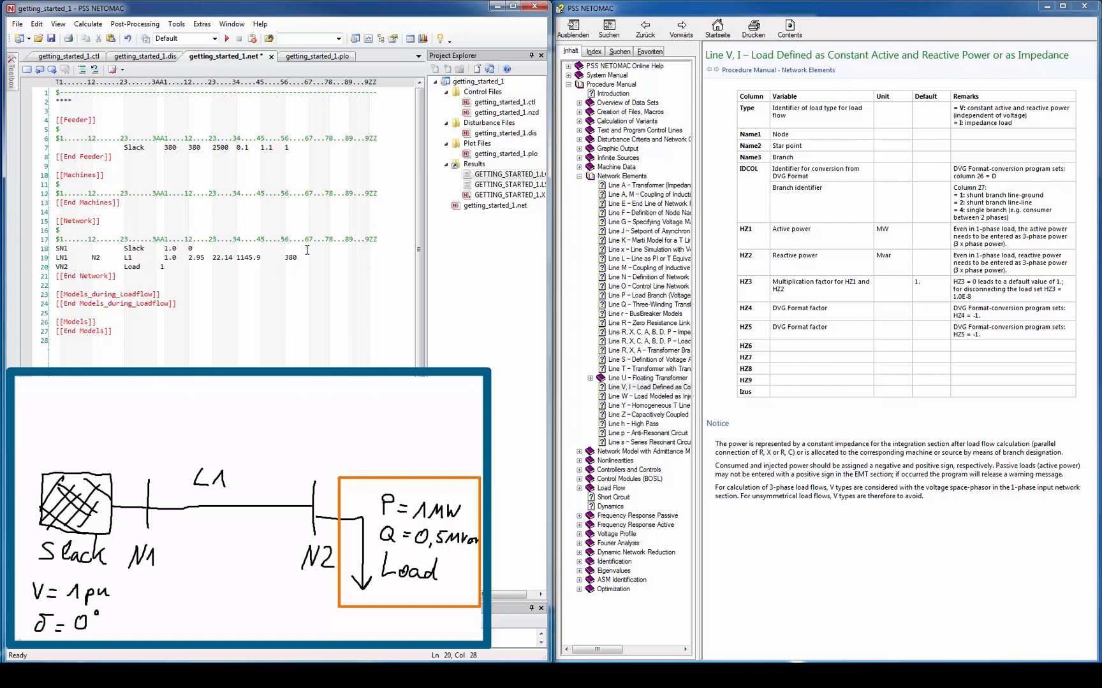
{"action": "type", "text": "11."}
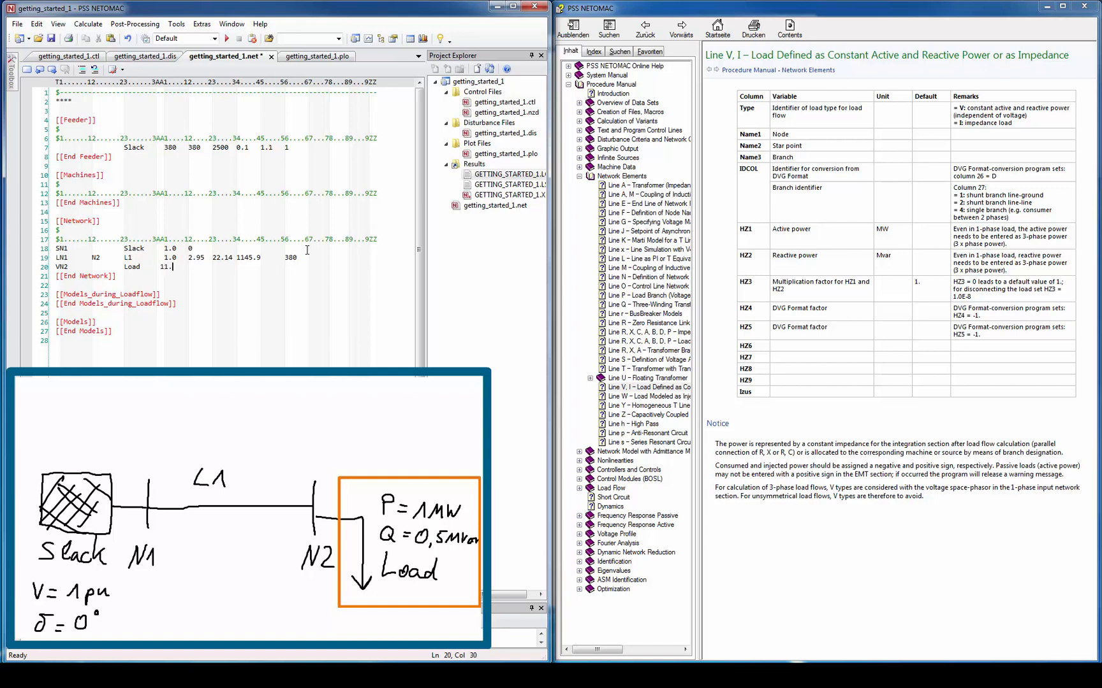
{"action": "type", "text": "0"}
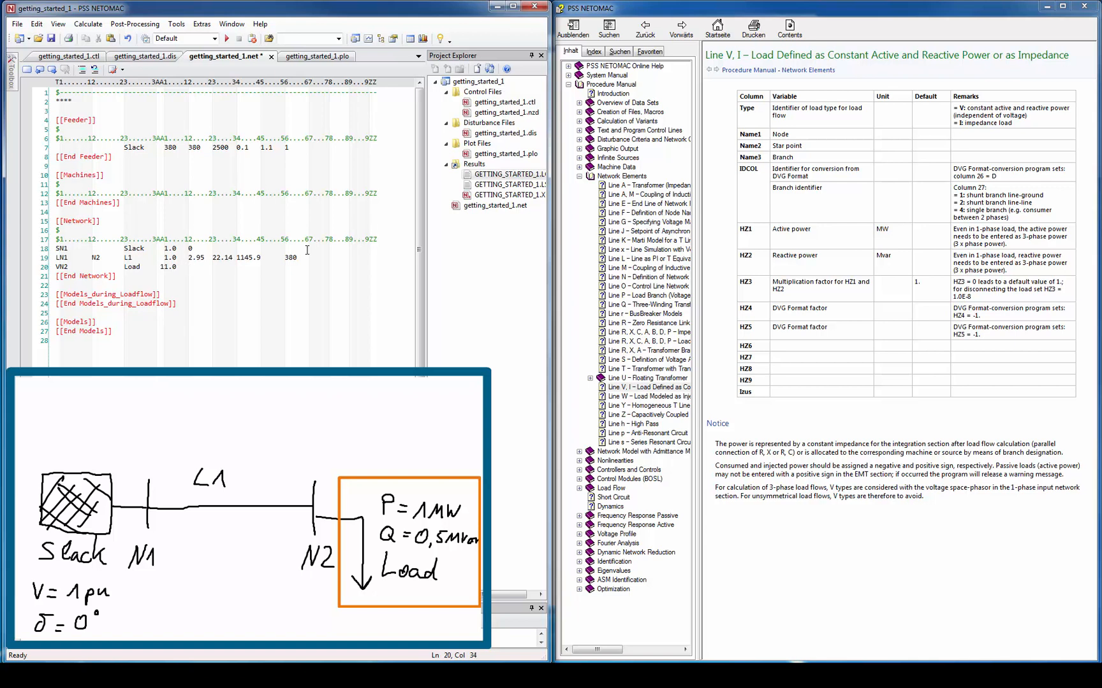
{"action": "type", "text": "0.5"}
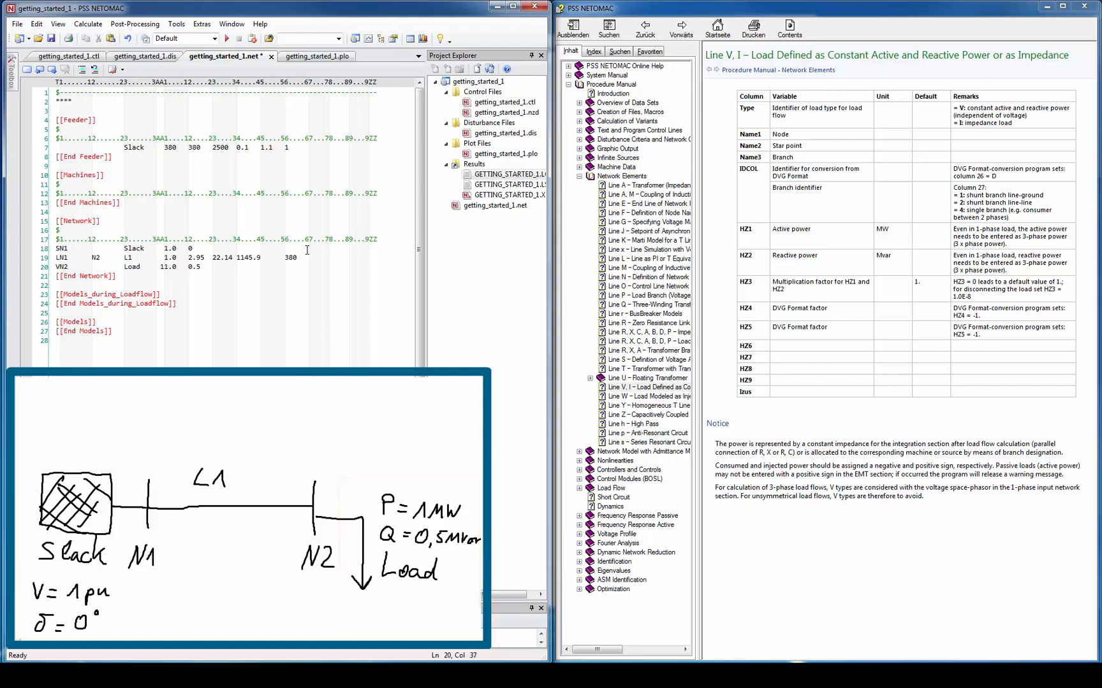
{"action": "left_click", "coordinate": [199, 267]}
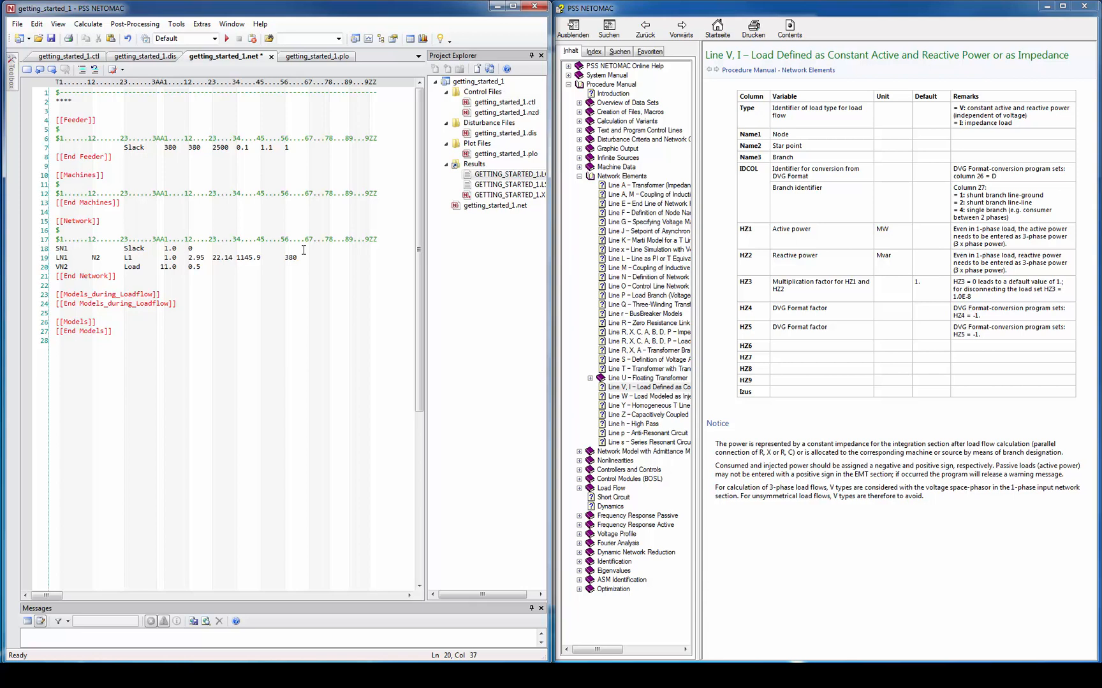
Run the load flow from the Calculate menu to produce the tabular results.
{"action": "left_click", "coordinate": [88, 22]}
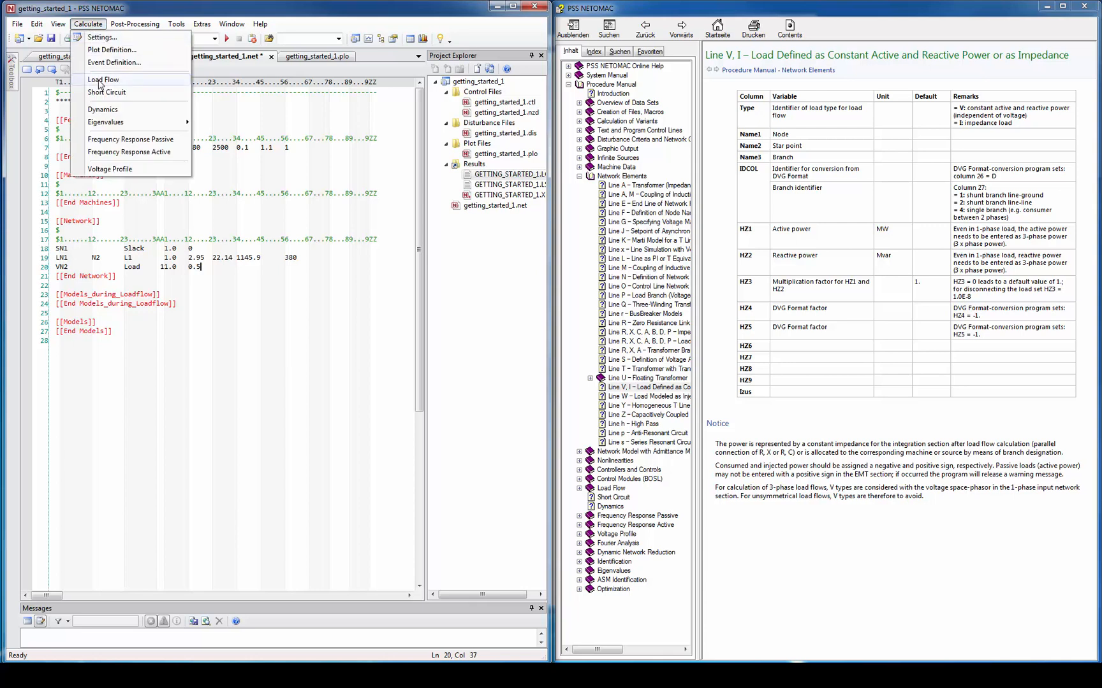
{"action": "left_click", "coordinate": [103, 80]}
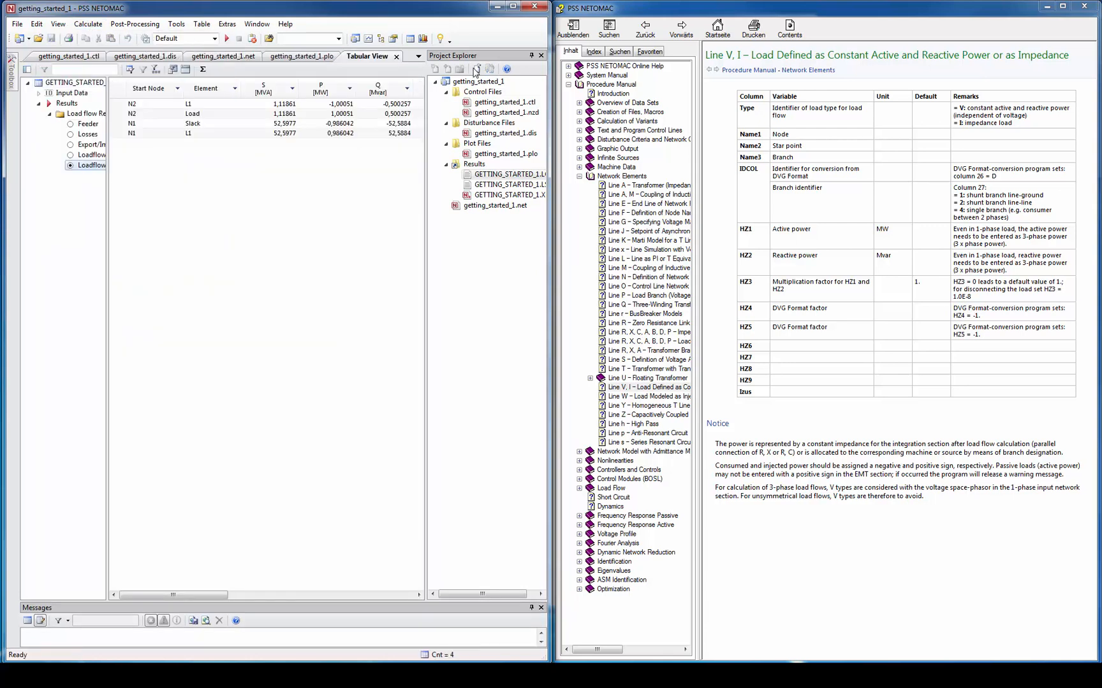
{"action": "left_click", "coordinate": [510, 7]}
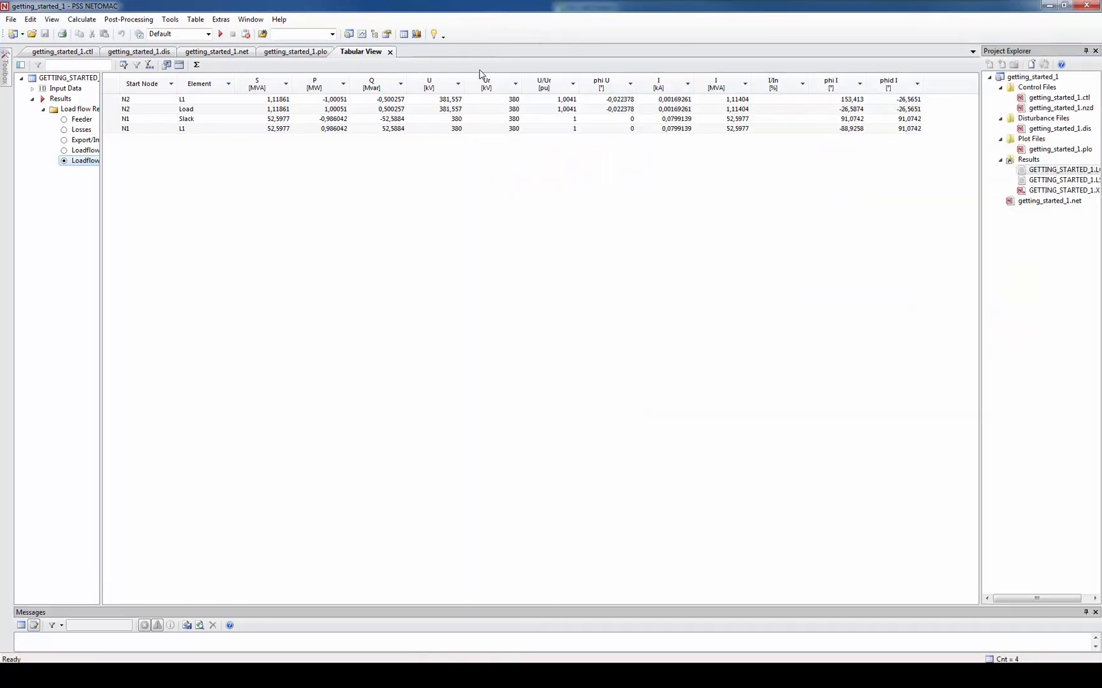
{"action": "mouse_move", "coordinate": [132, 152]}
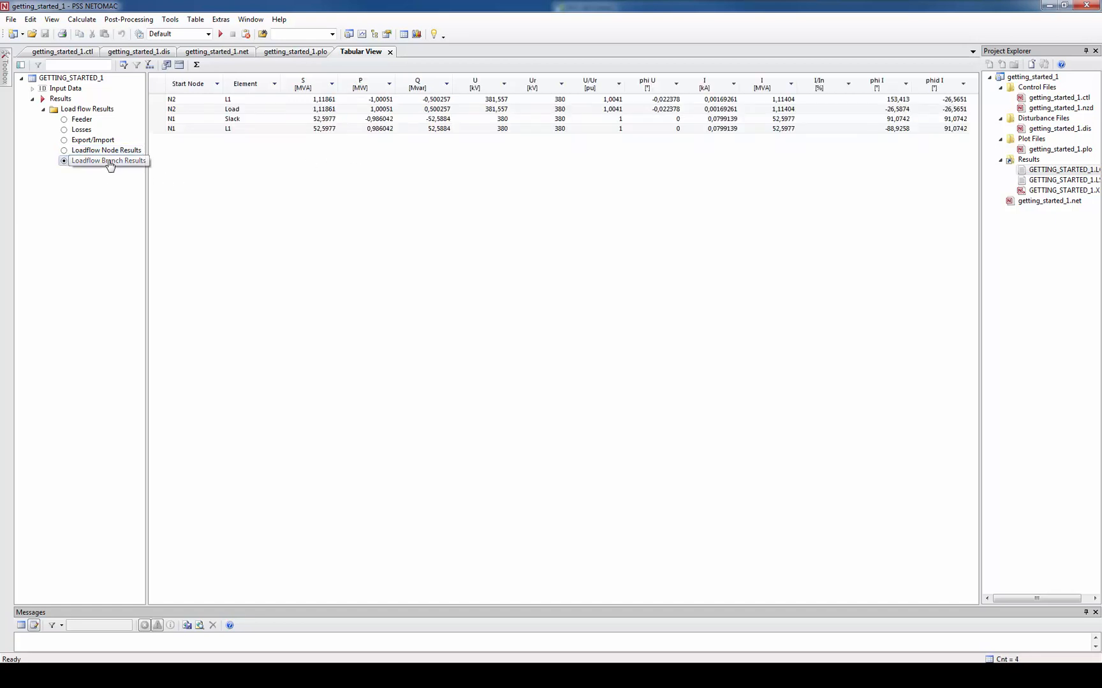
{"action": "left_click", "coordinate": [108, 160]}
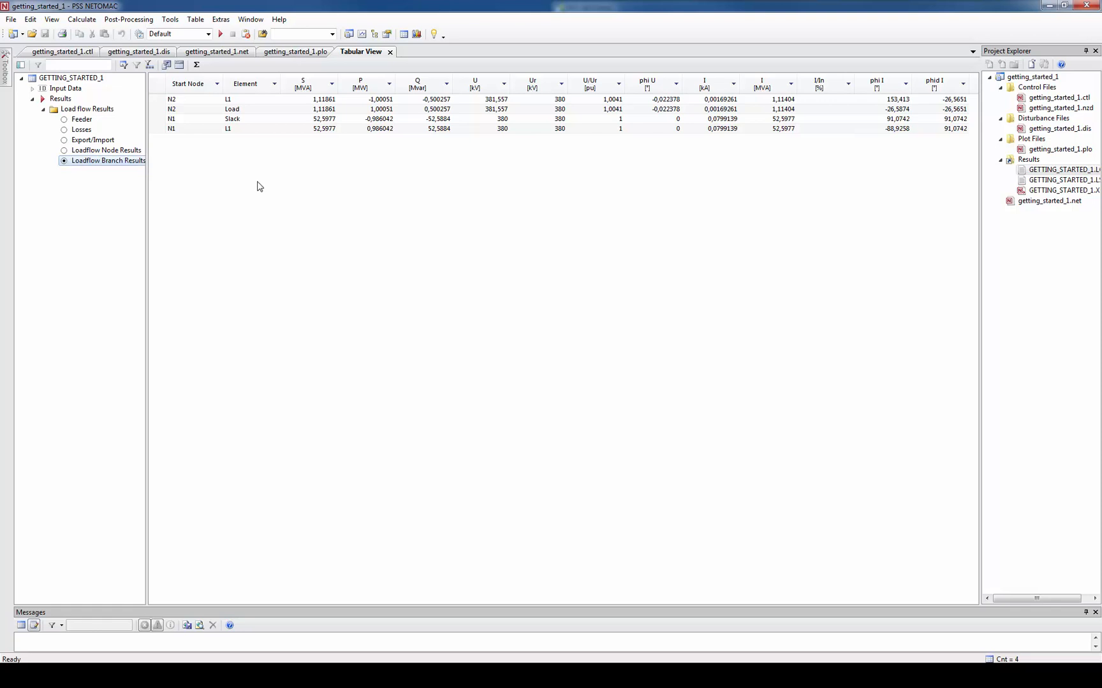
{"action": "mouse_move", "coordinate": [266, 157]}
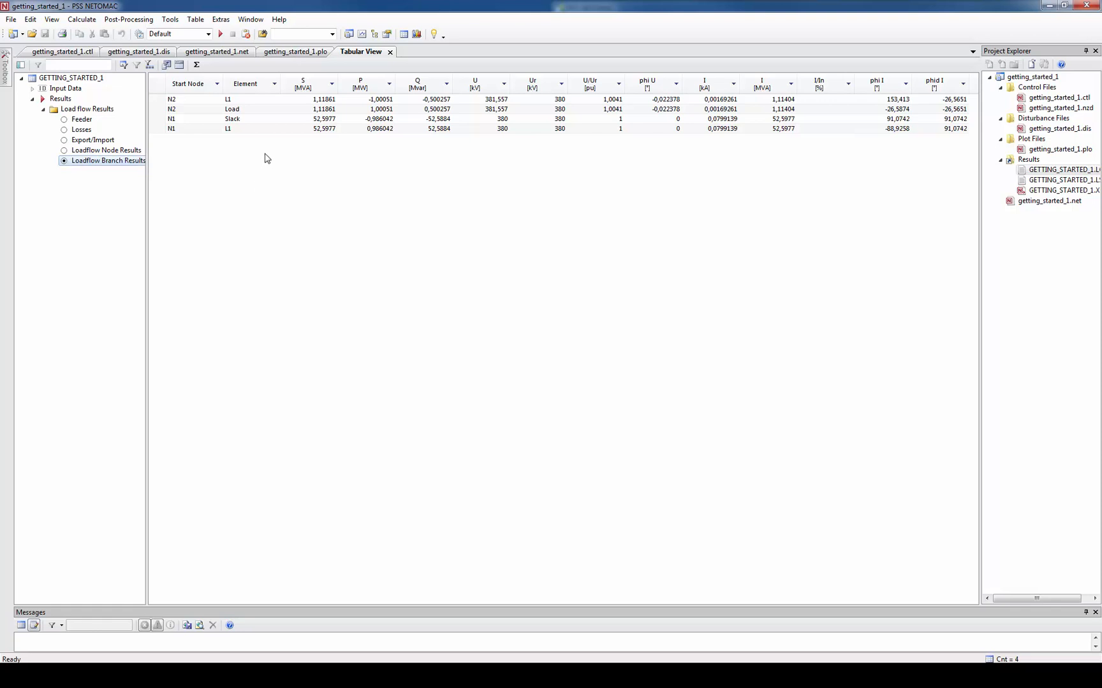
{"action": "mouse_move", "coordinate": [265, 137]}
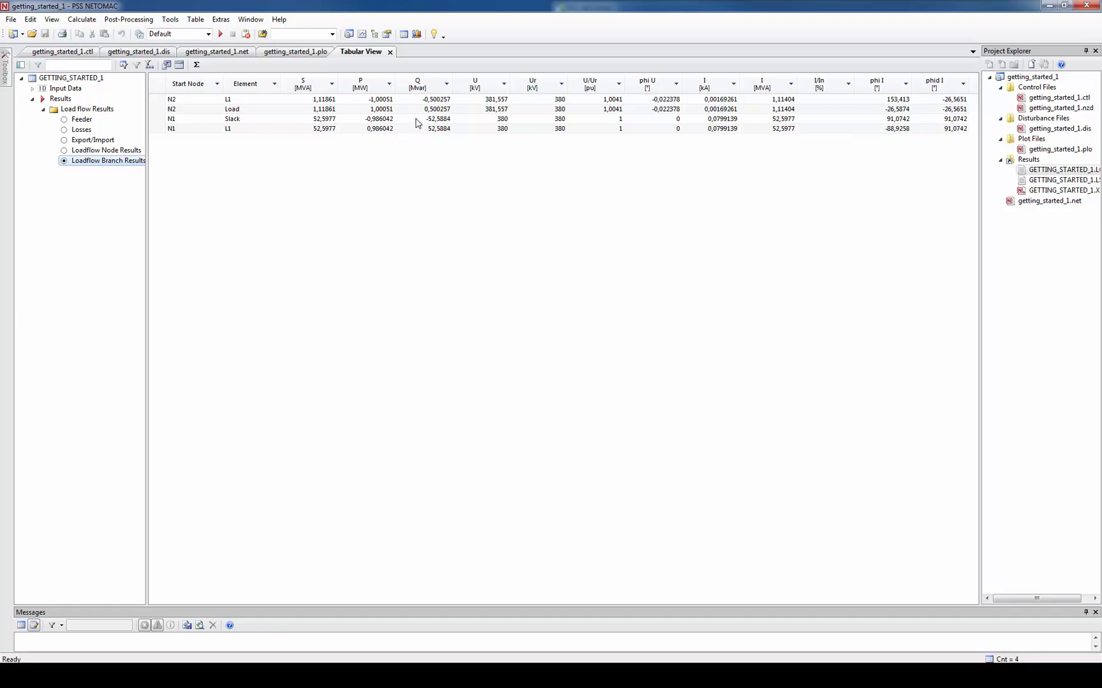
{"action": "left_click", "coordinate": [435, 118]}
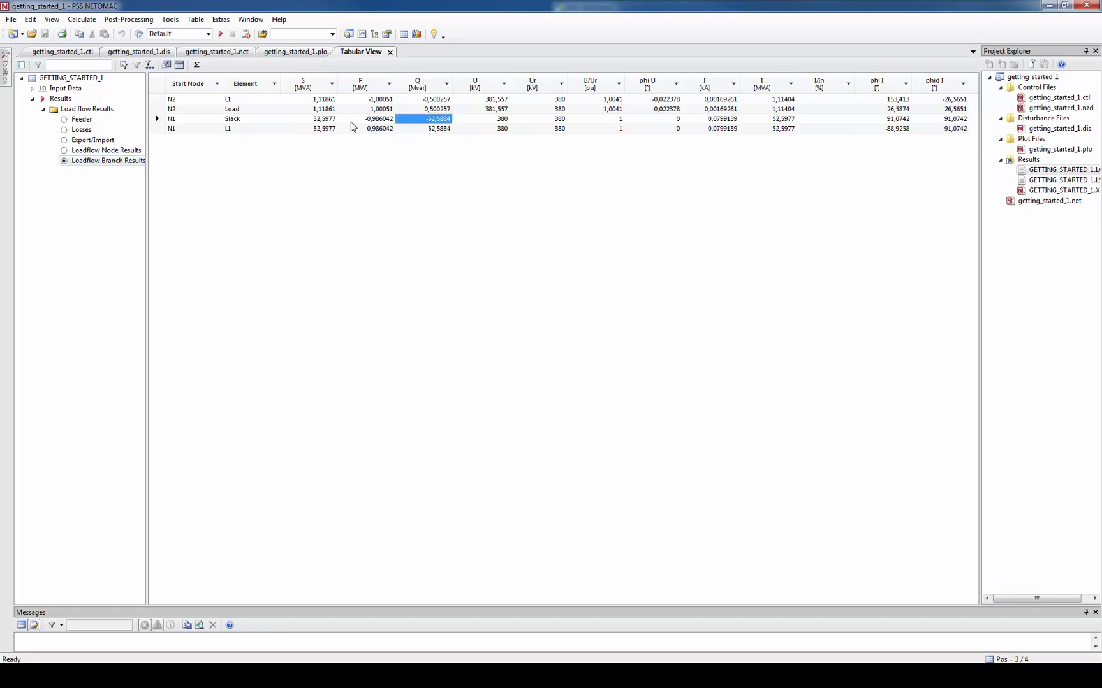
{"action": "left_click", "coordinate": [378, 118]}
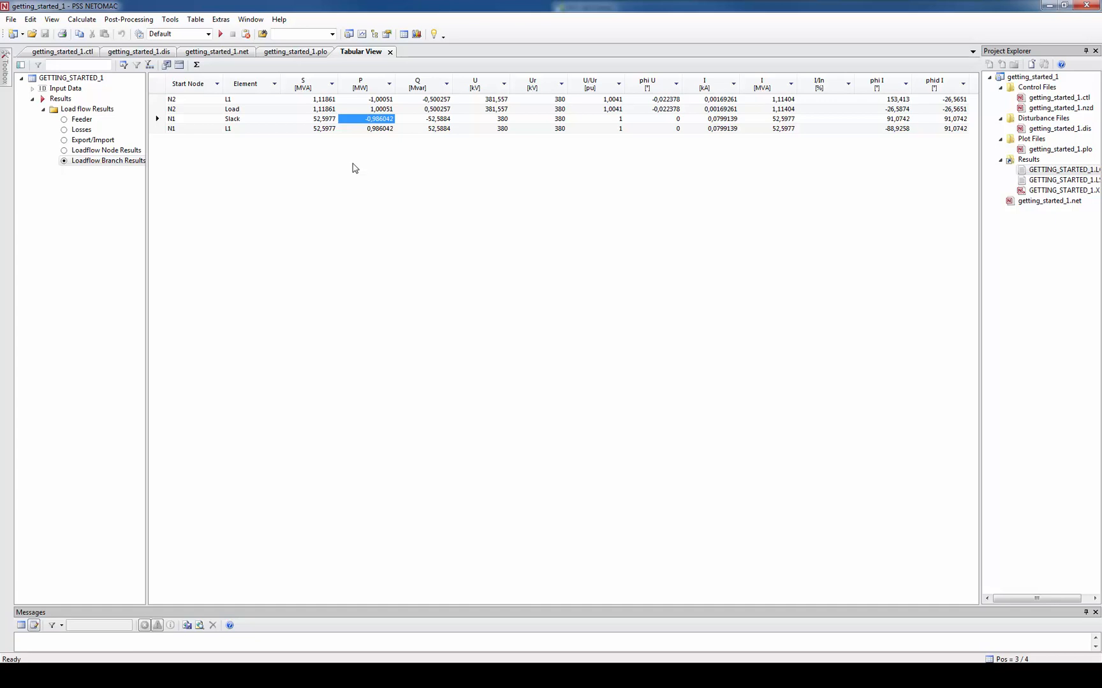
{"action": "mouse_move", "coordinate": [973, 21]}
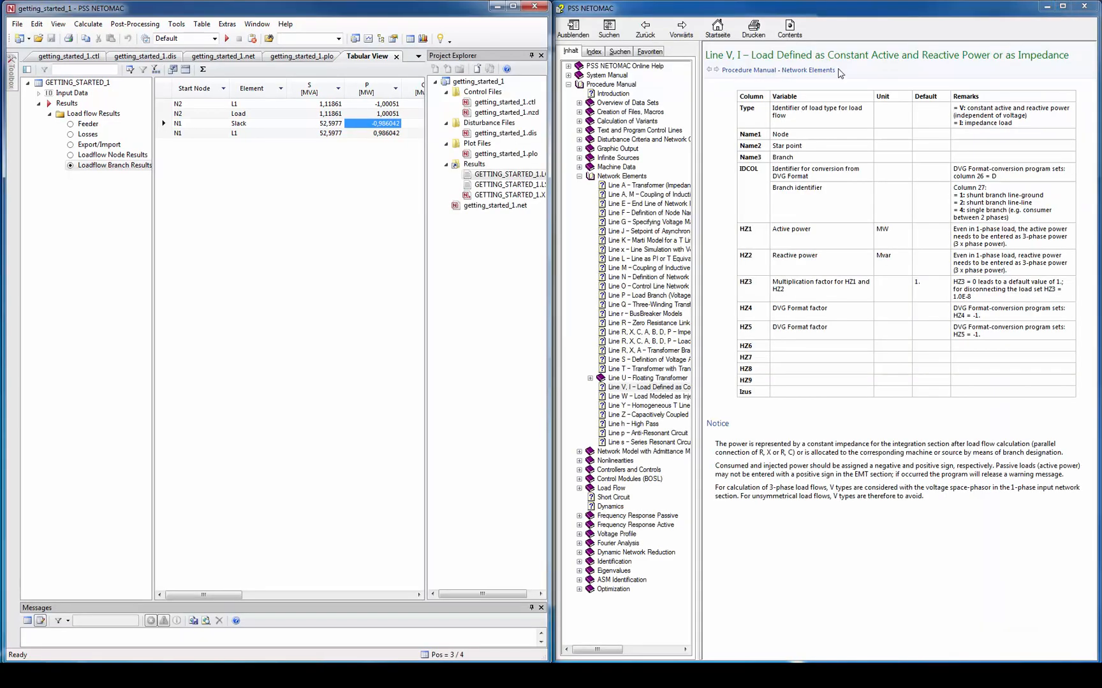
{"action": "mouse_move", "coordinate": [142, 101]}
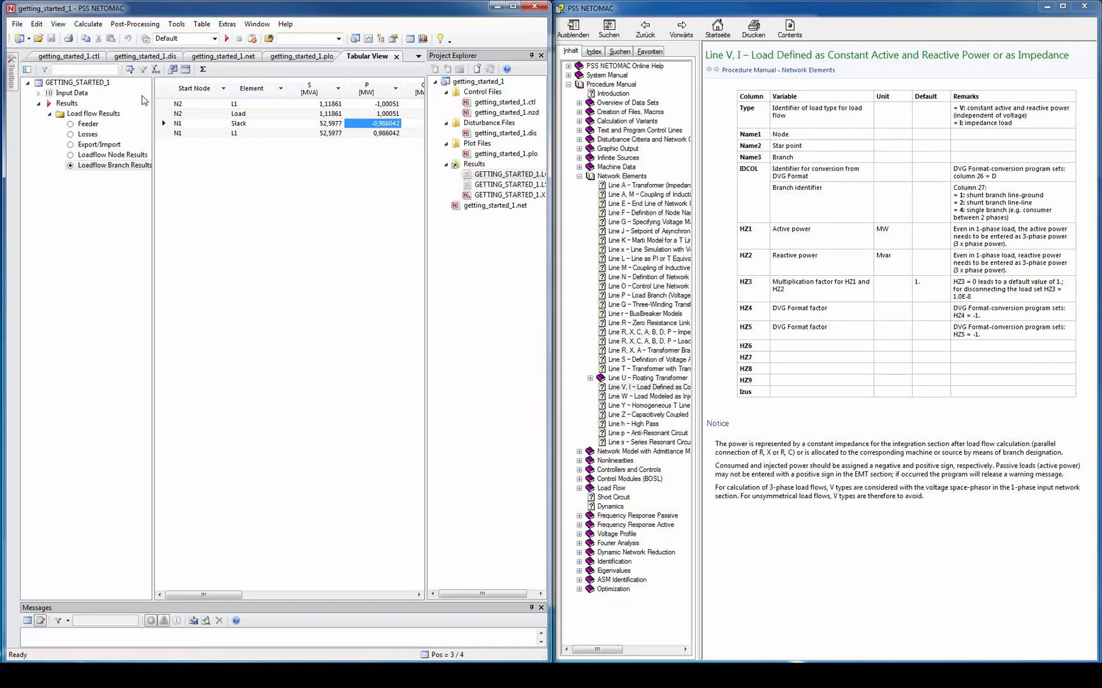
Append a -1. factor to the VN2 Load line and rerun the load flow.
{"action": "left_click", "coordinate": [223, 56]}
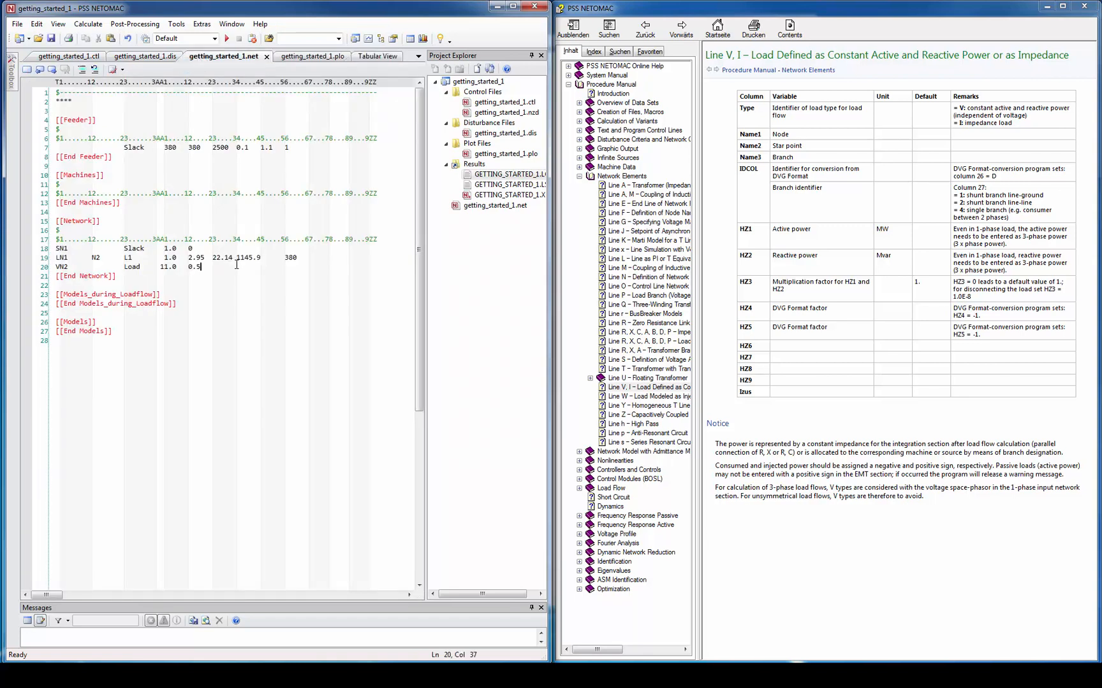
{"action": "type", "text": "-1"}
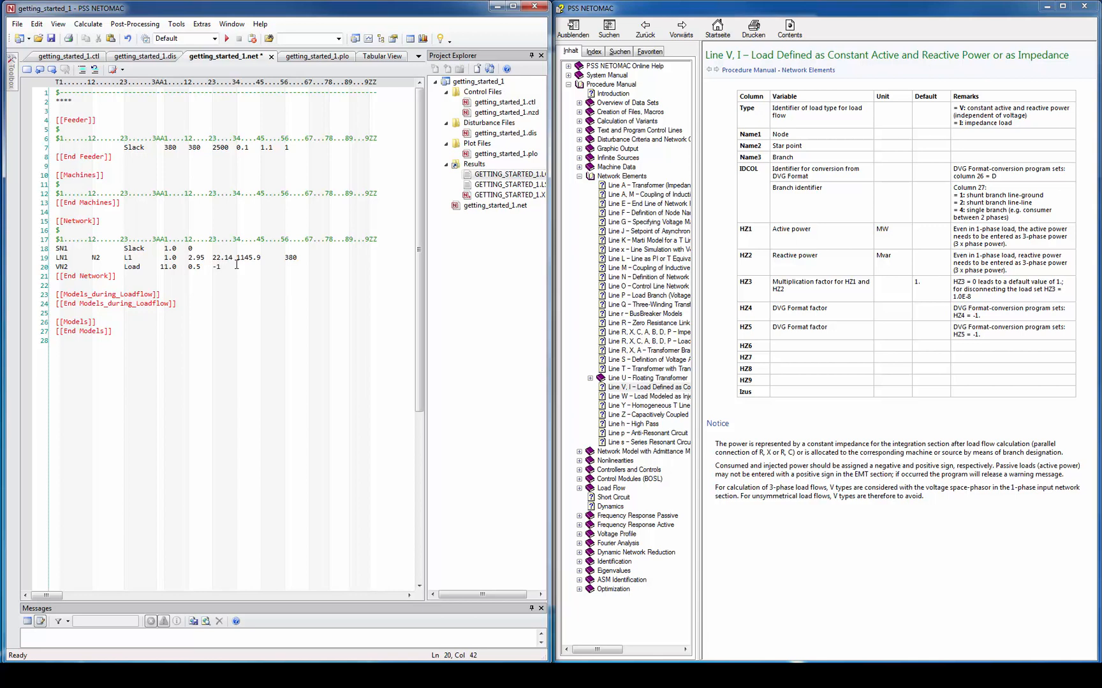
{"action": "type", "text": "."}
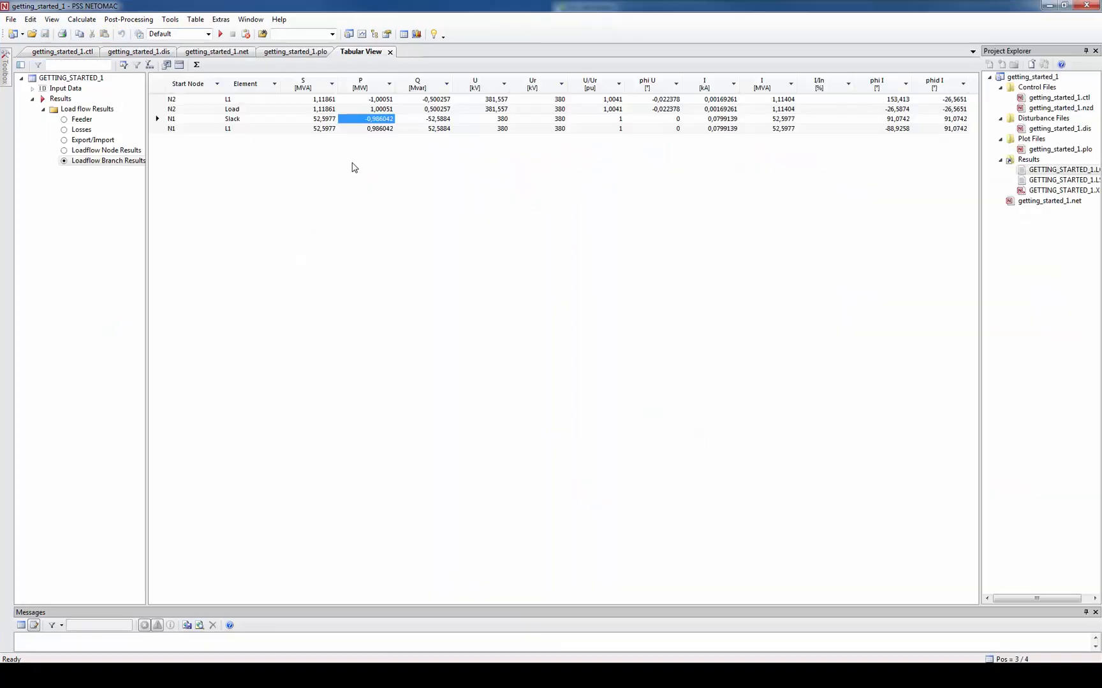
{"action": "mouse_move", "coordinate": [1052, 13]}
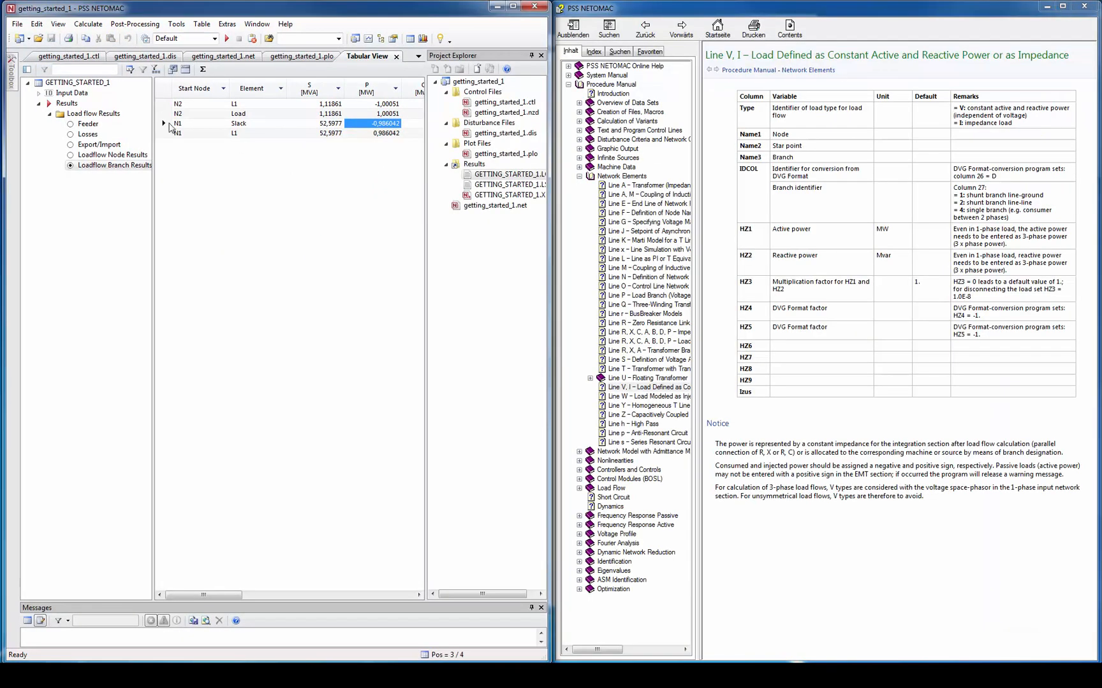
{"action": "left_click", "coordinate": [222, 56]}
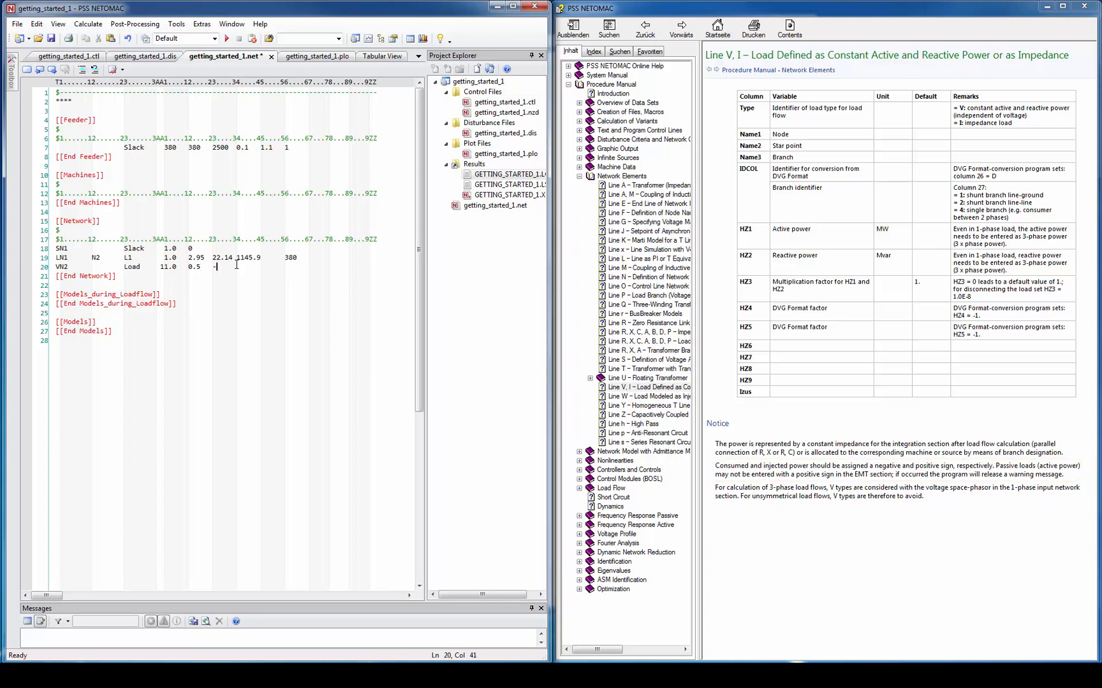
{"action": "type", "text": "1"}
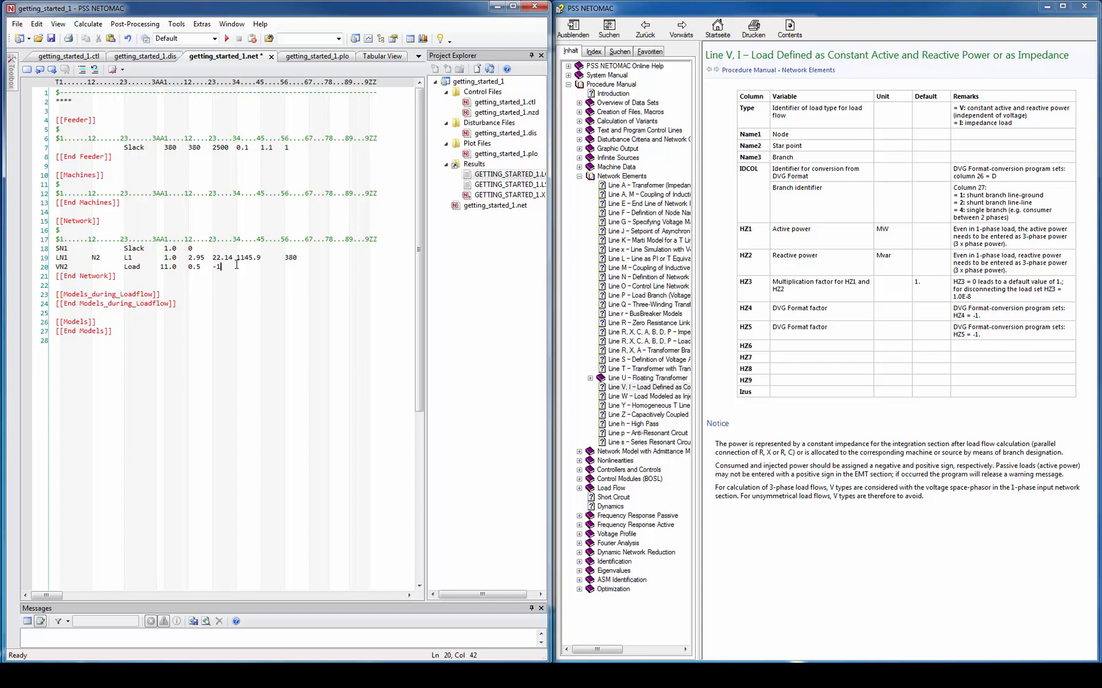
{"action": "type", "text": "."}
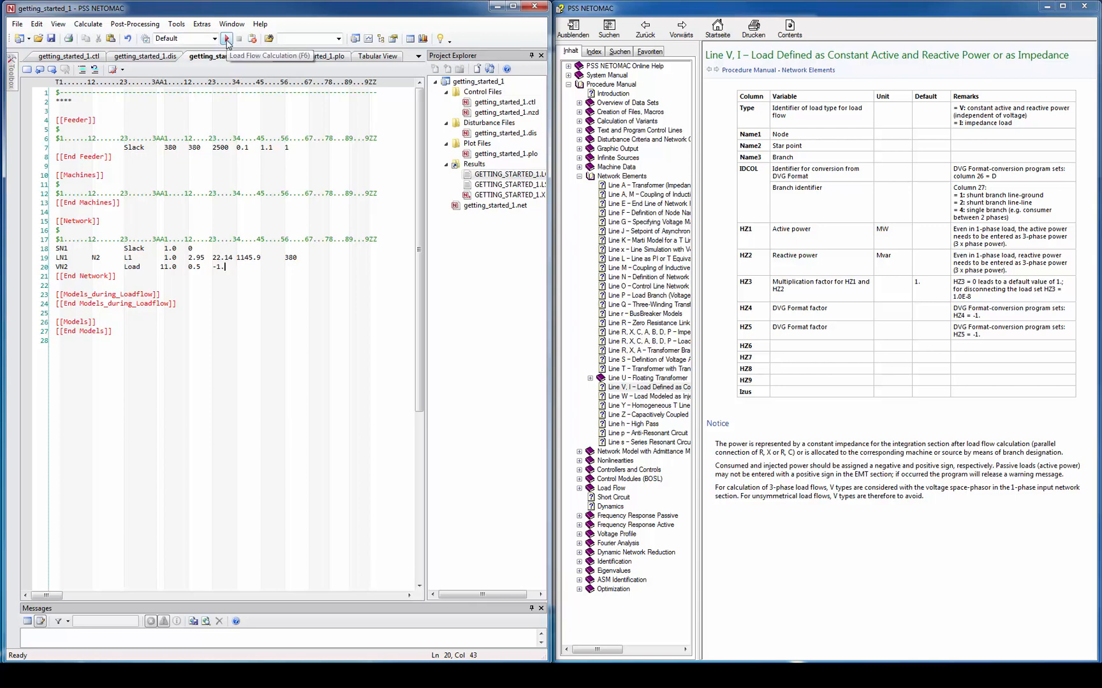
{"action": "left_click", "coordinate": [226, 39]}
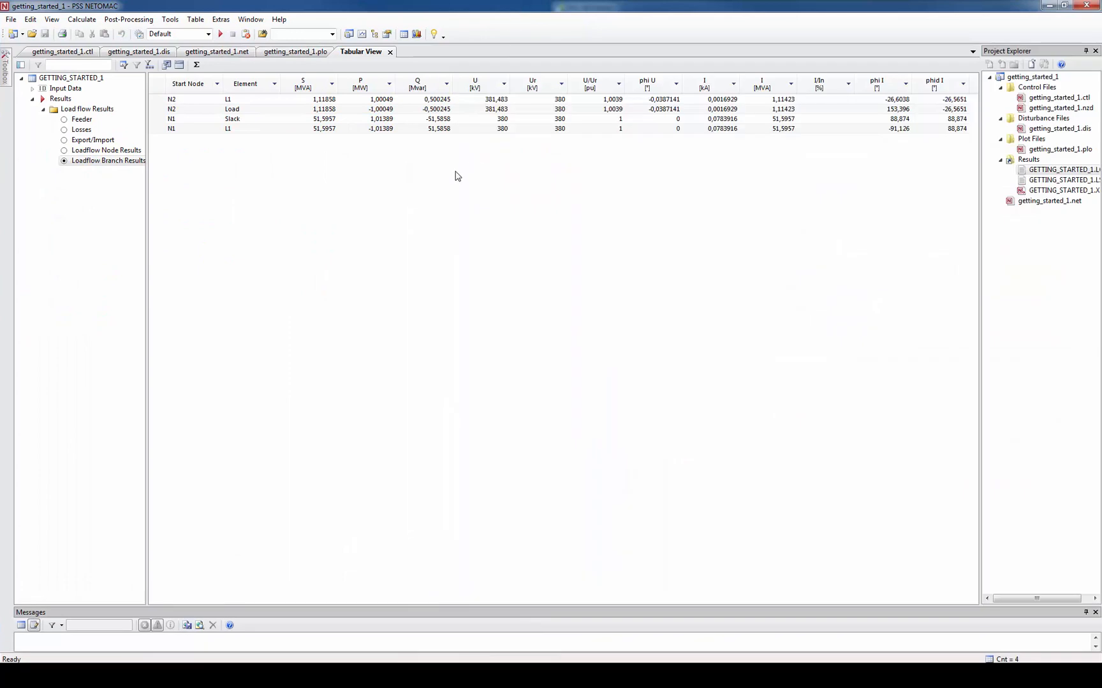
{"action": "mouse_move", "coordinate": [246, 146]}
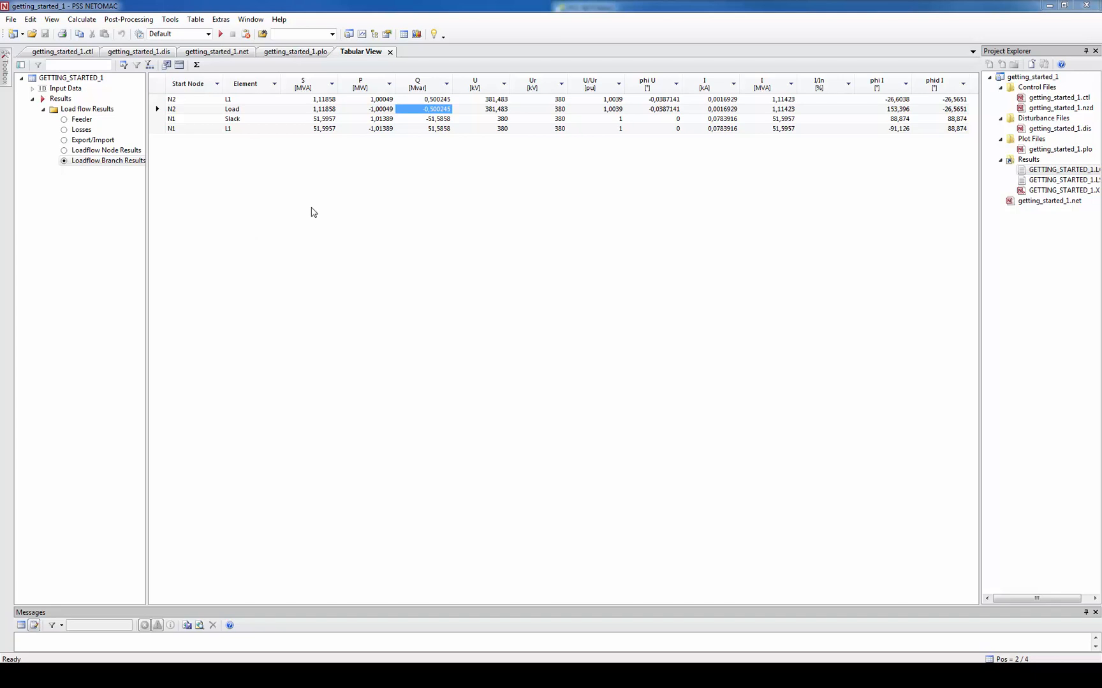
{"action": "left_click", "coordinate": [295, 51]}
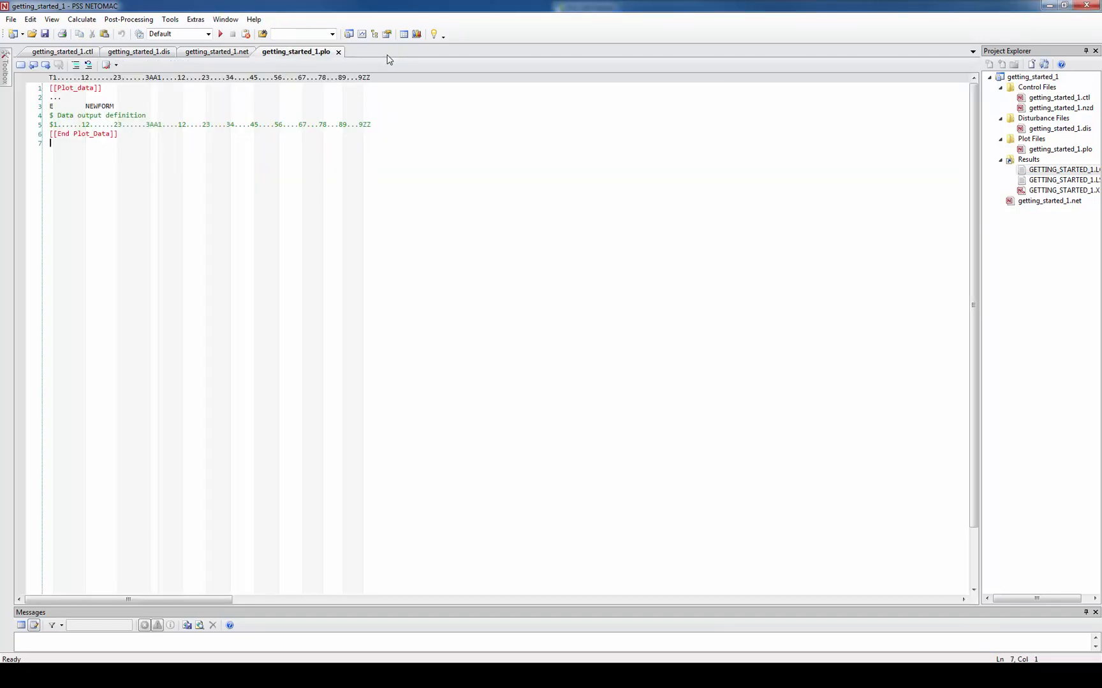
{"action": "left_click", "coordinate": [403, 34]}
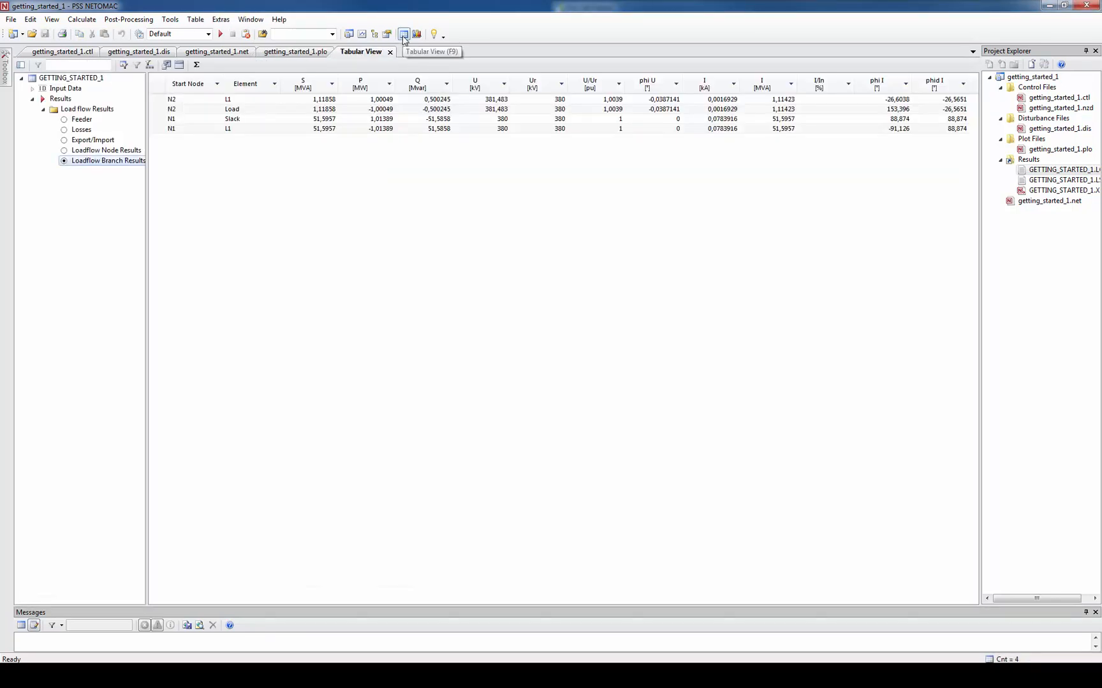
{"action": "mouse_move", "coordinate": [398, 53]}
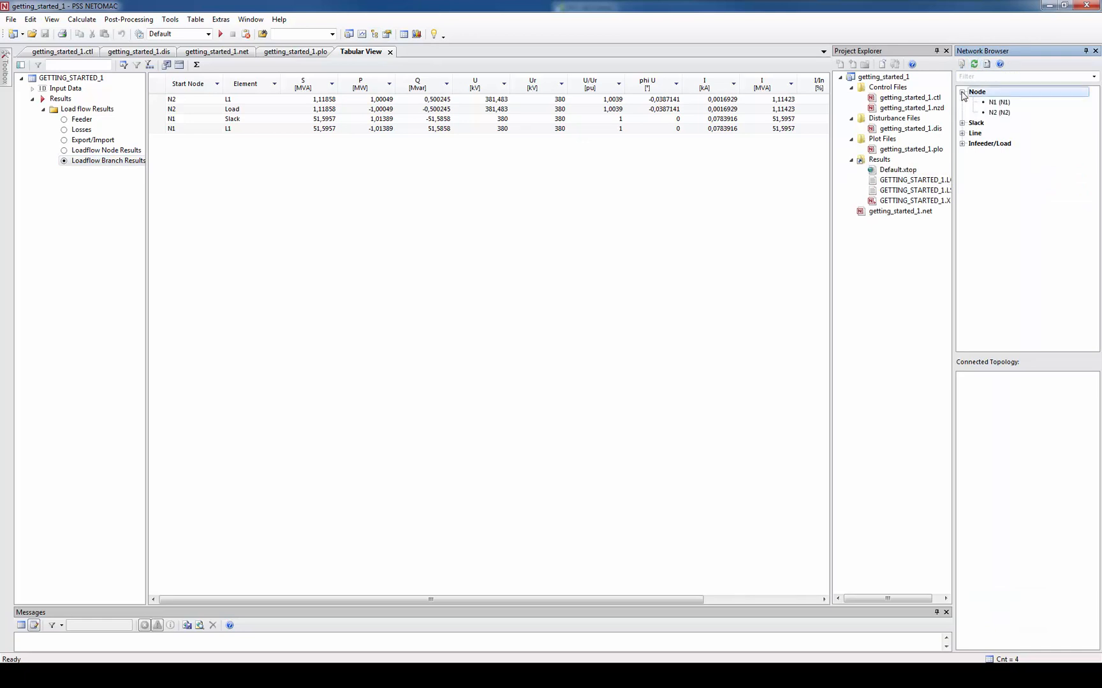
Expand nodes N1 and N2 and the Slack, infeeder and load element lists.
{"action": "left_click", "coordinate": [998, 102]}
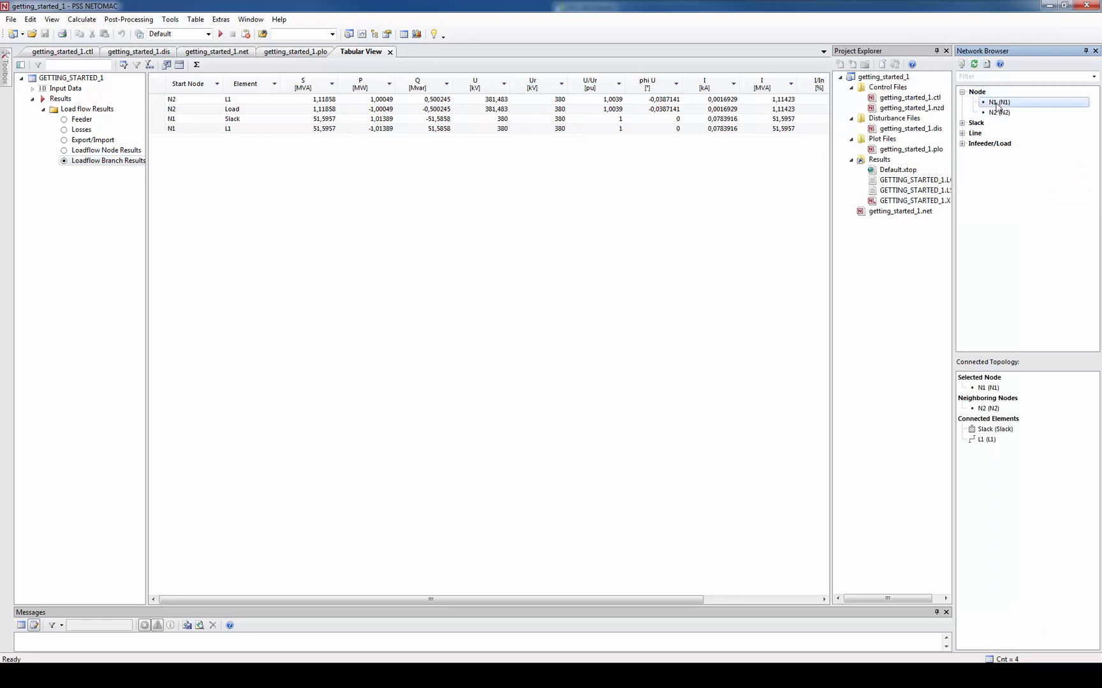
{"action": "left_click", "coordinate": [997, 112]}
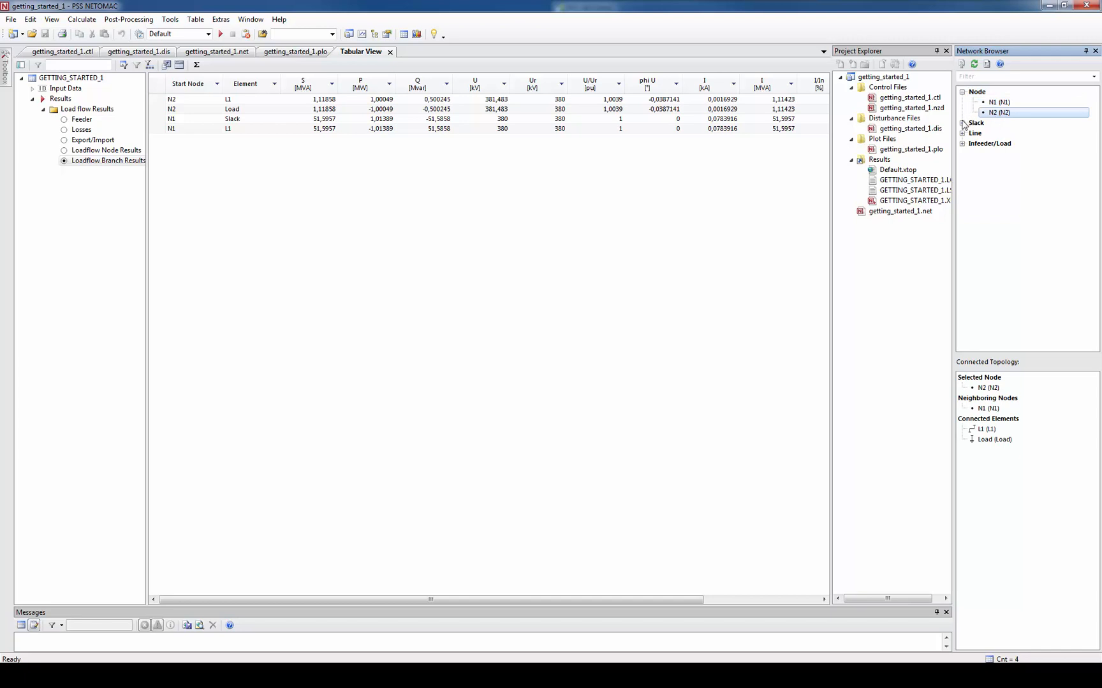
{"action": "left_click", "coordinate": [964, 123]}
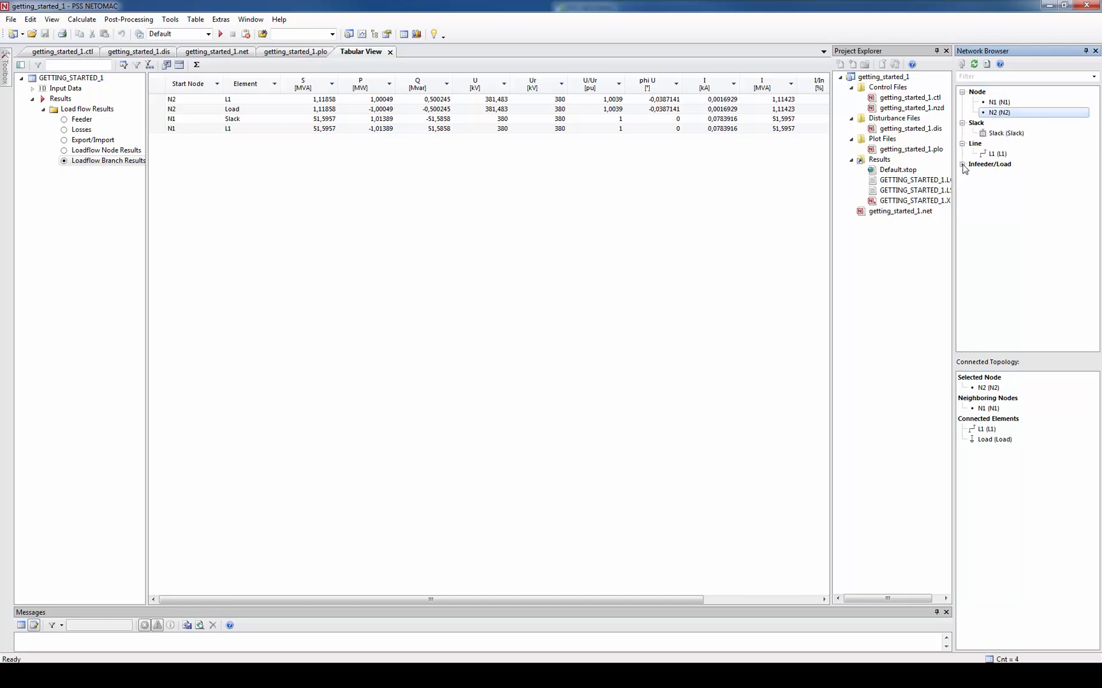
{"action": "left_click", "coordinate": [963, 164]}
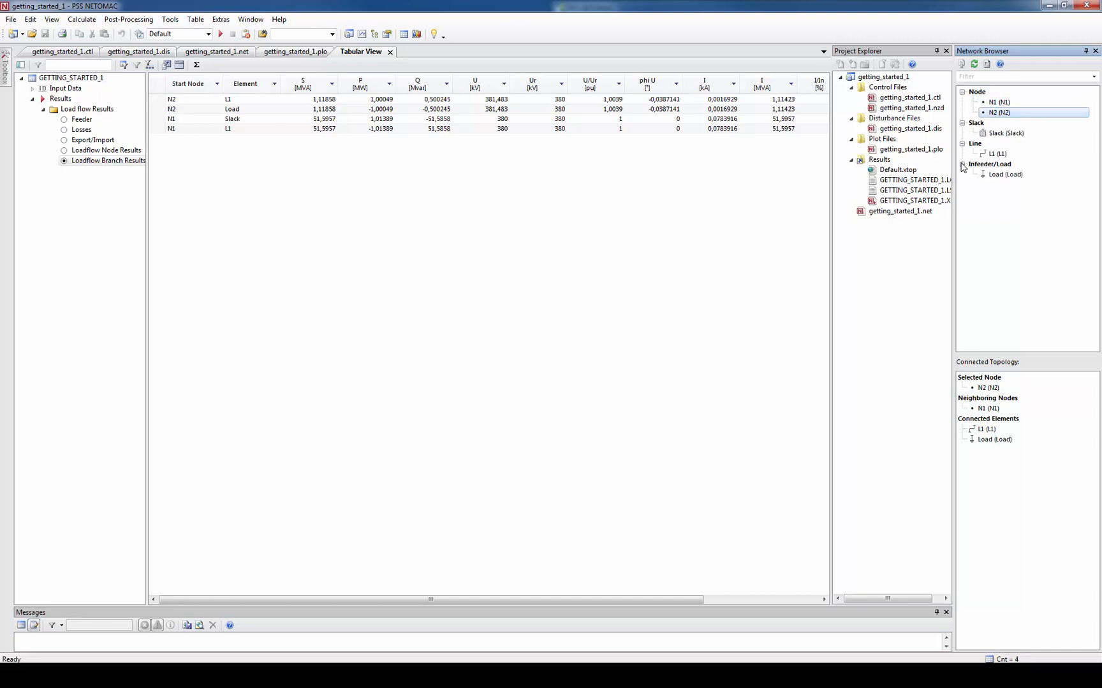
Jump from the connected load's context menu to its definition in the network file.
{"action": "right_click", "coordinate": [994, 440]}
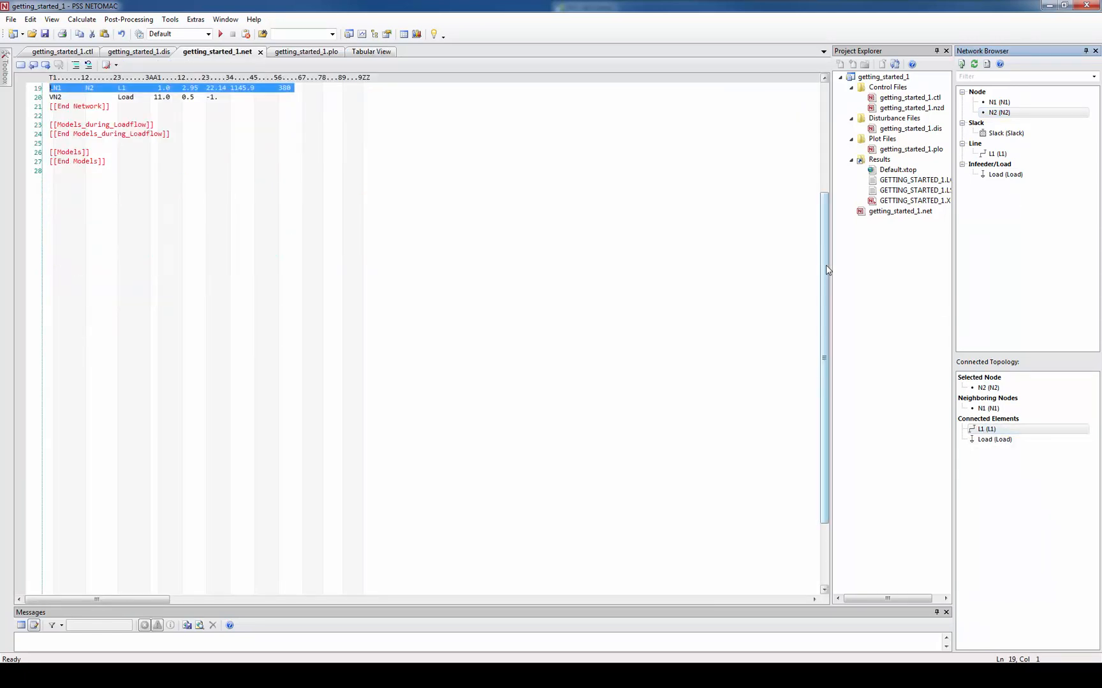
{"action": "right_click", "coordinate": [995, 439]}
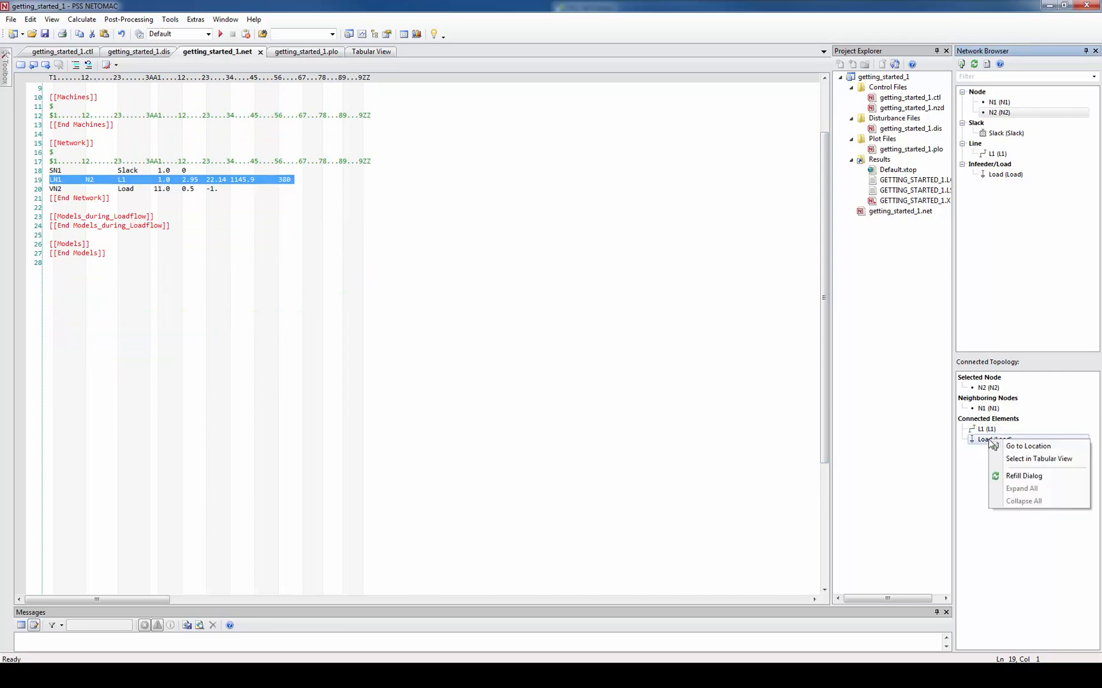
{"action": "left_click", "coordinate": [1039, 459]}
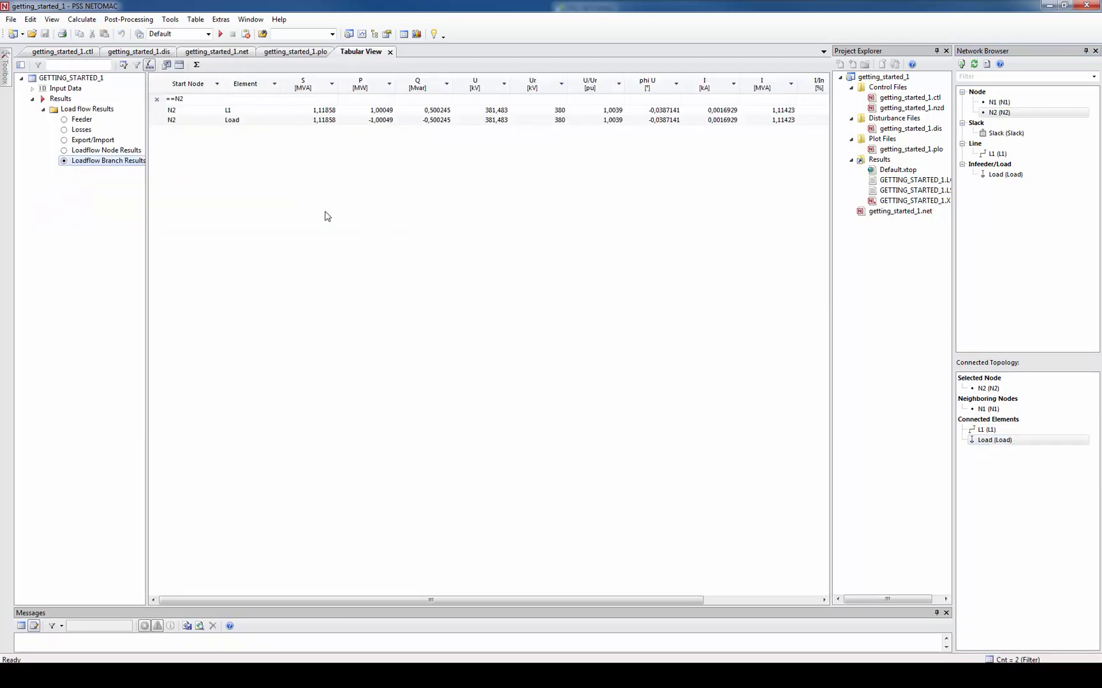
{"action": "left_click", "coordinate": [166, 64]}
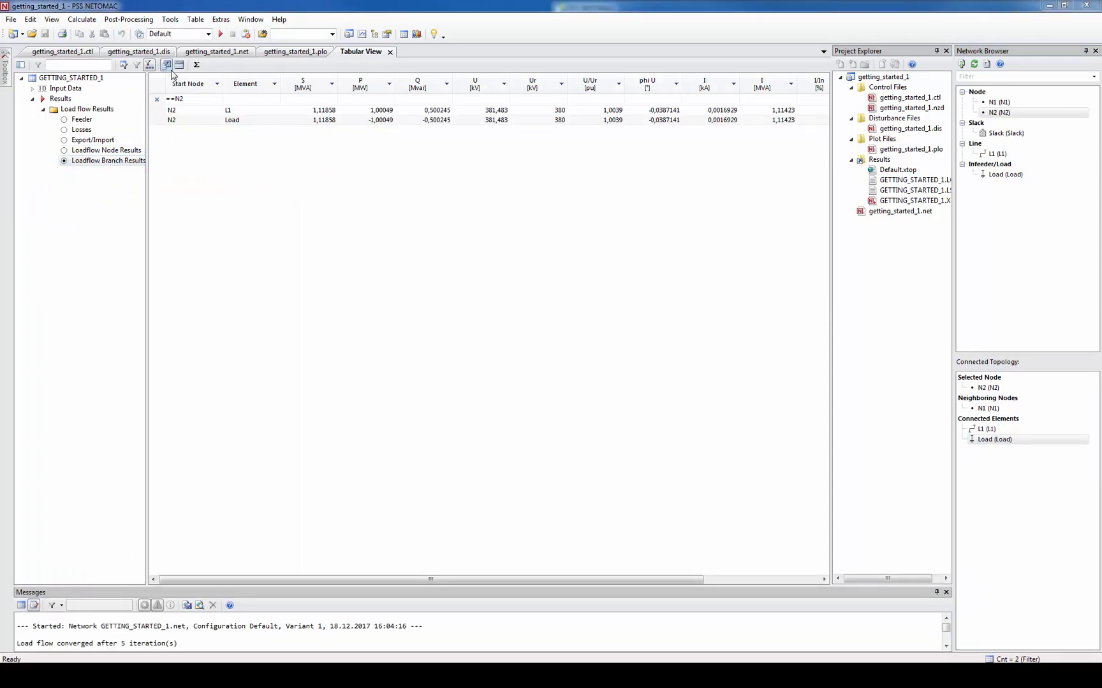
Clear the Start Node filter to list all four branch rows, then select a message line.
{"action": "left_click", "coordinate": [82, 19]}
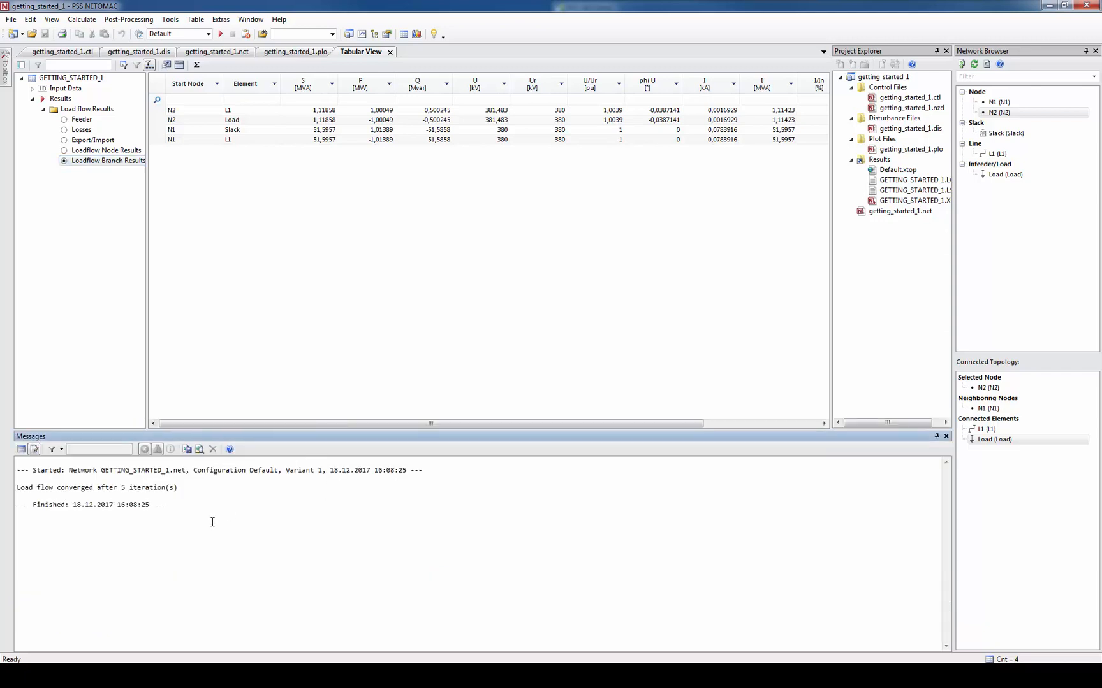
{"action": "triple_click", "coordinate": [84, 488]}
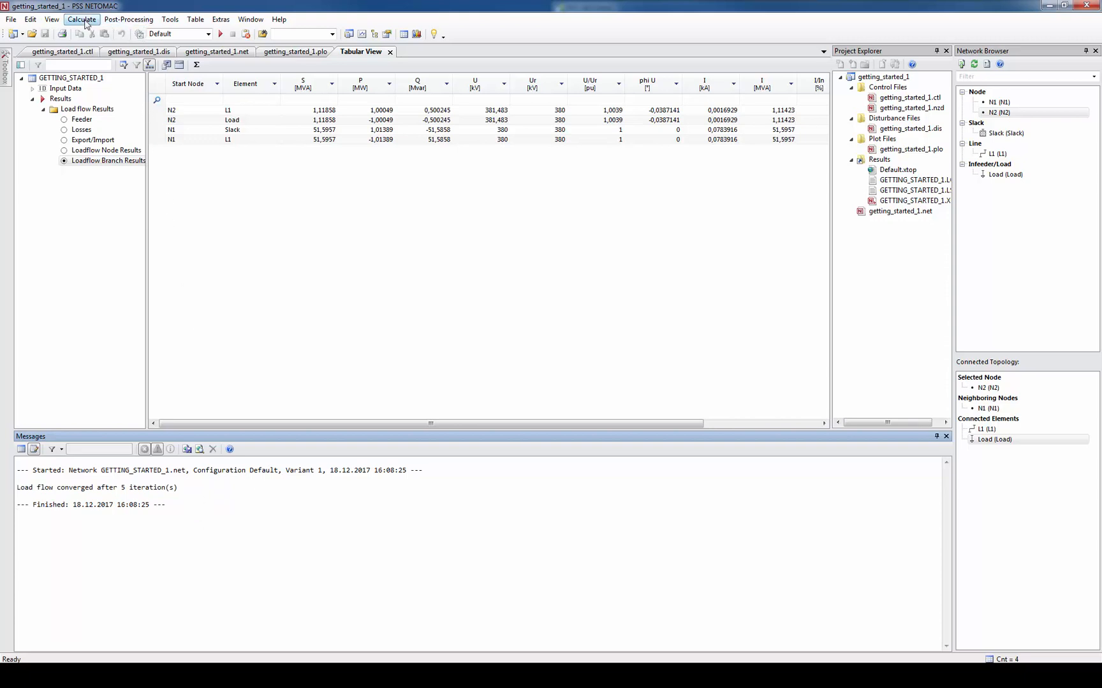
In Load Flow settings' Accuracies tab, set PQ Type accuracy to 1 and confirm.
{"action": "left_click", "coordinate": [82, 20]}
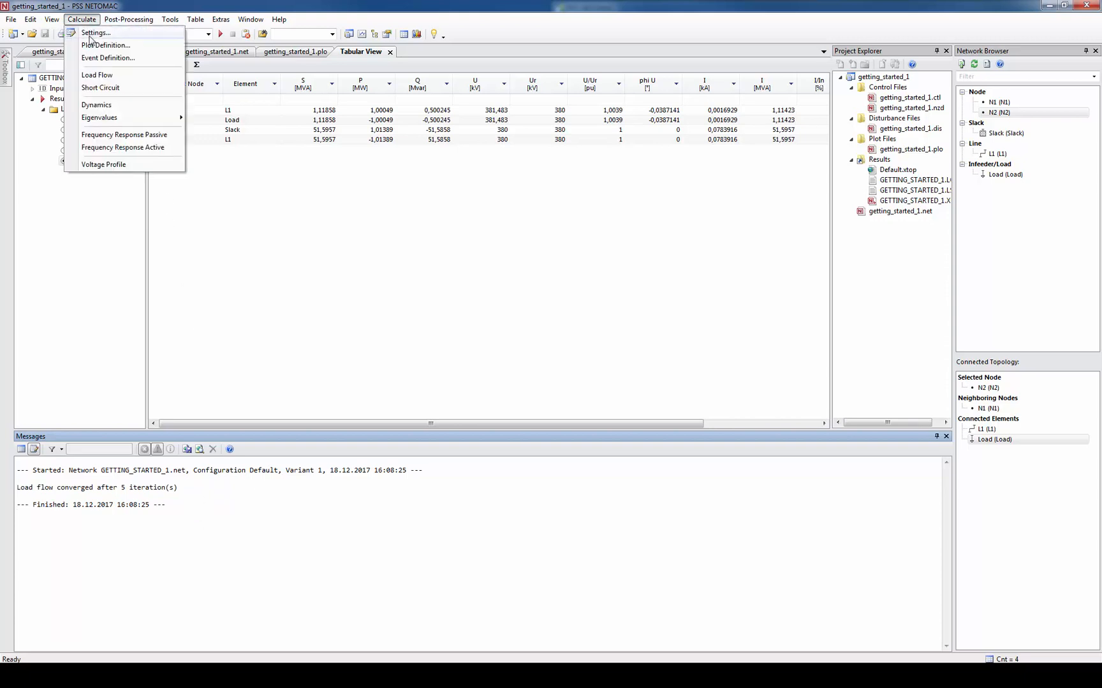
{"action": "left_click", "coordinate": [96, 32]}
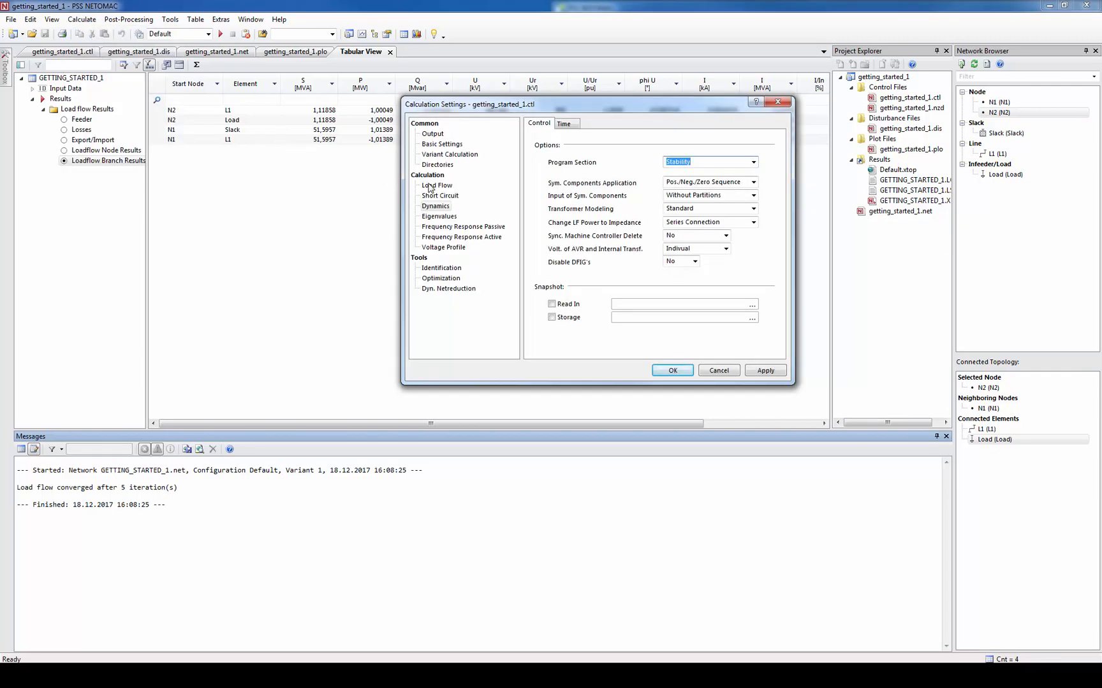
{"action": "left_click", "coordinate": [437, 184]}
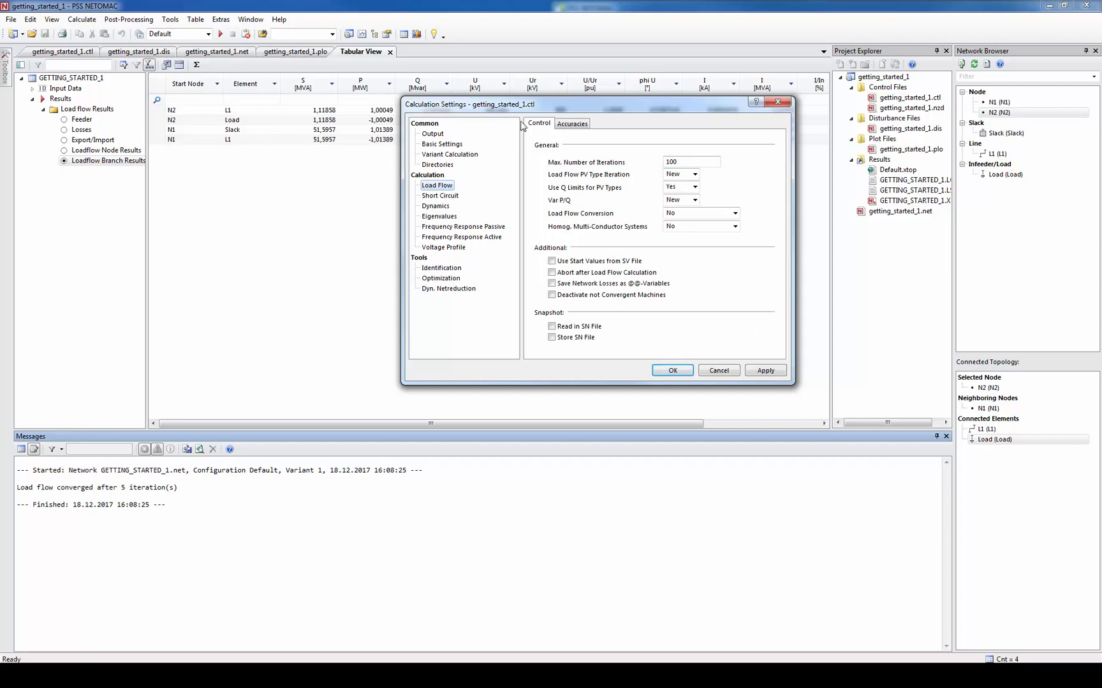
{"action": "mouse_move", "coordinate": [632, 162]}
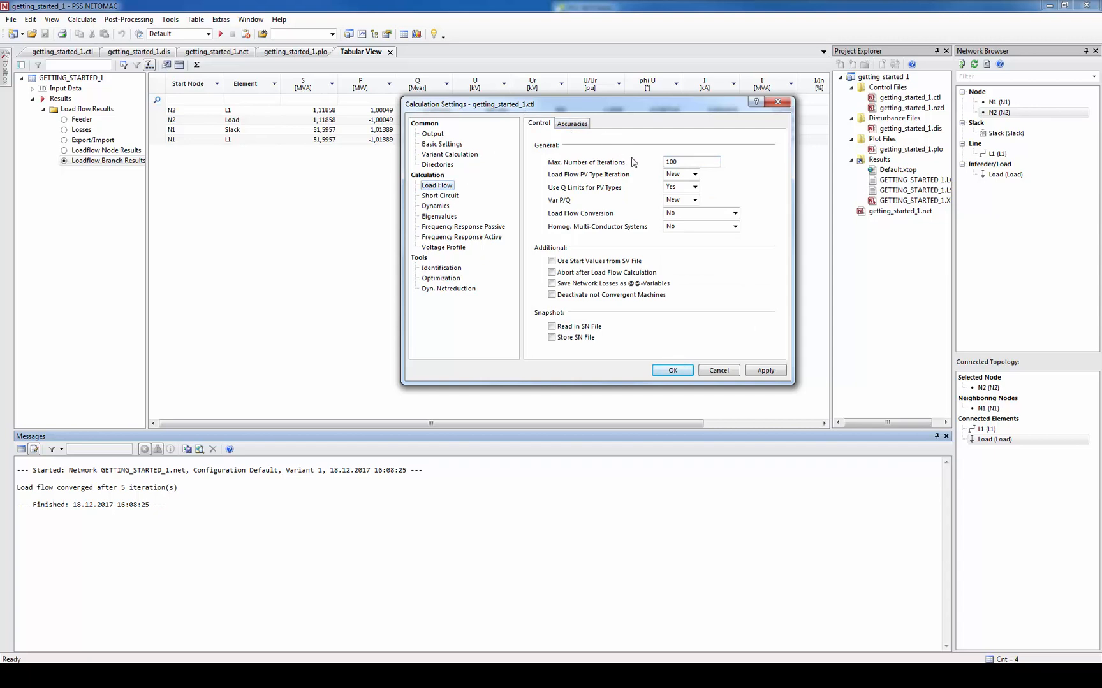
{"action": "left_click", "coordinate": [690, 161]}
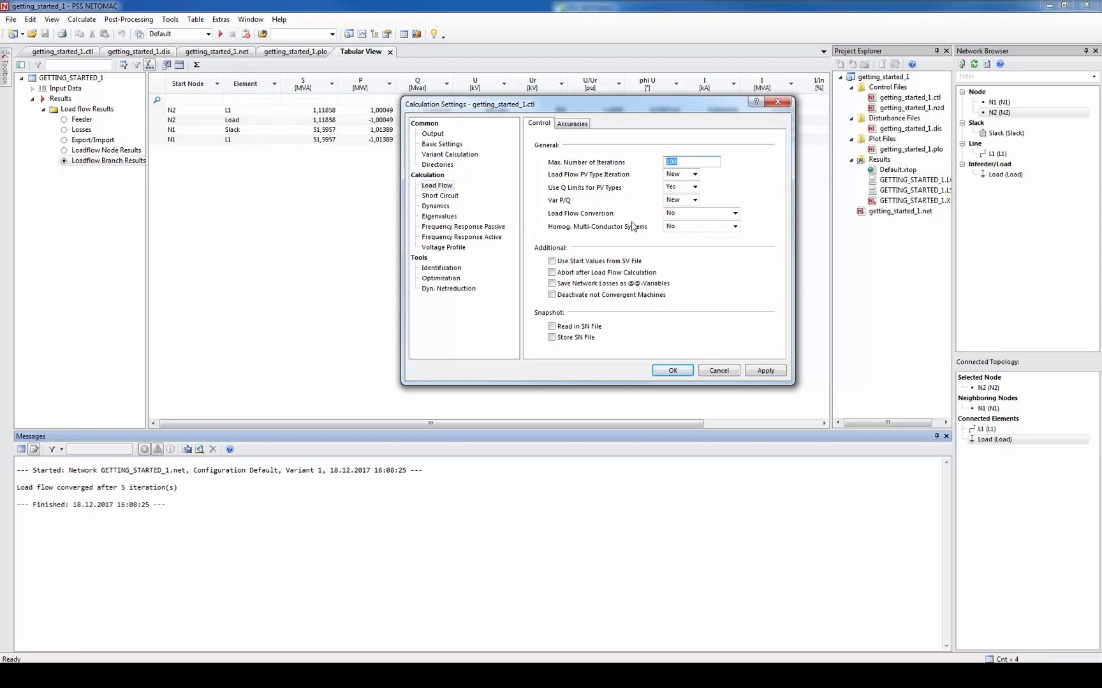
{"action": "left_click", "coordinate": [572, 124]}
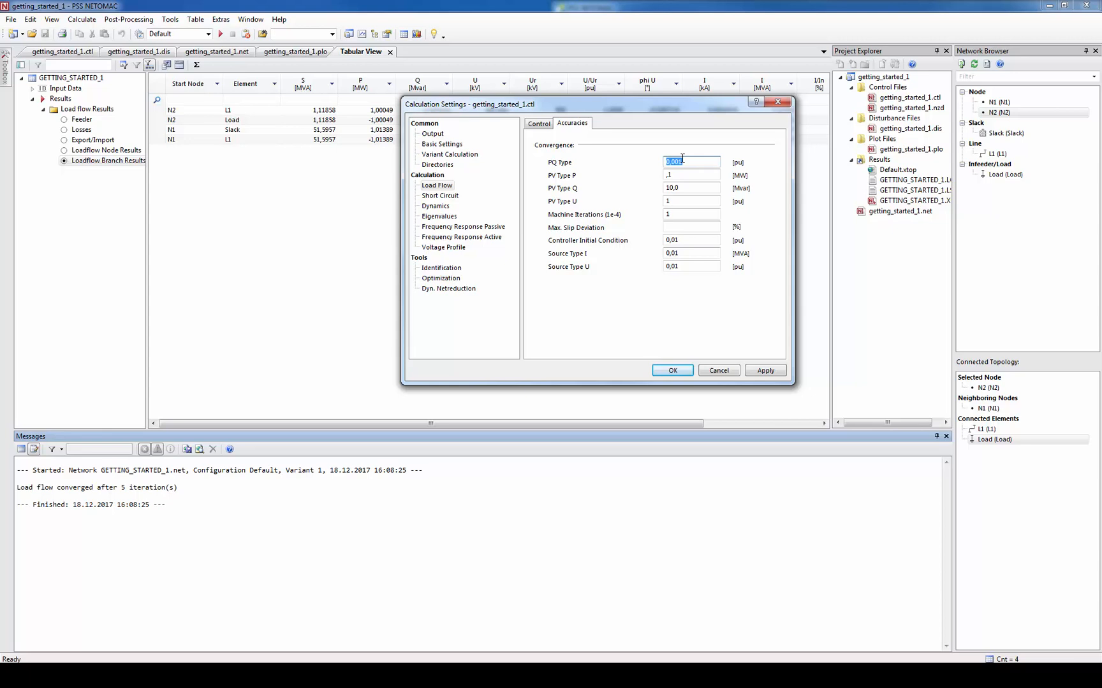
{"action": "type", "text": "1"}
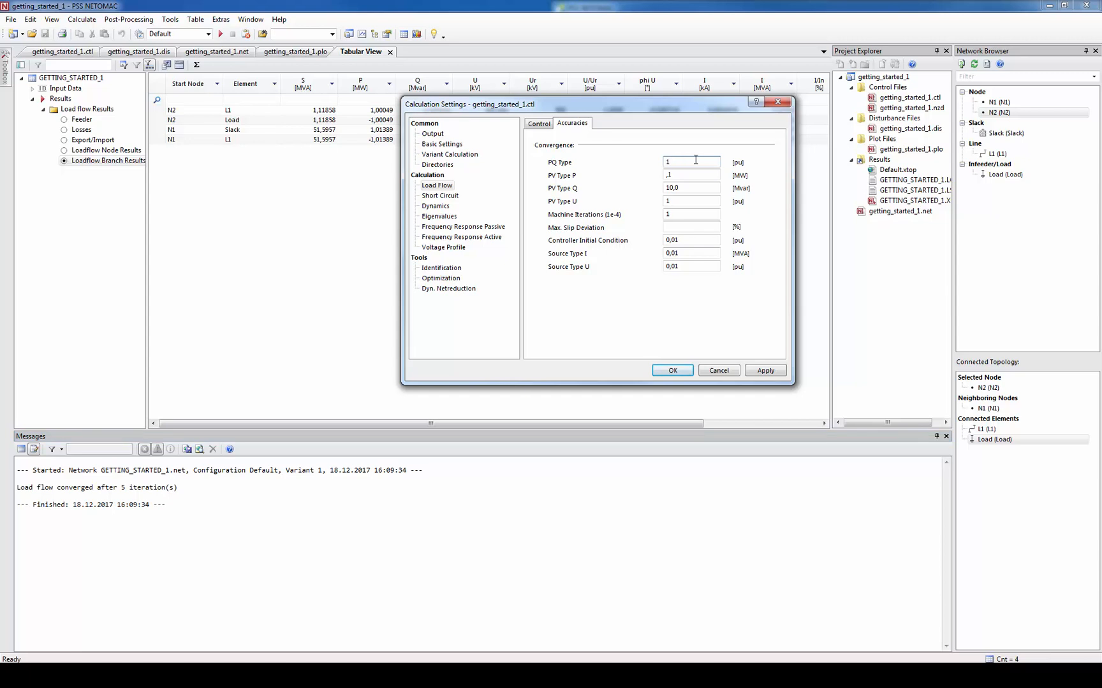
{"action": "left_click", "coordinate": [670, 371]}
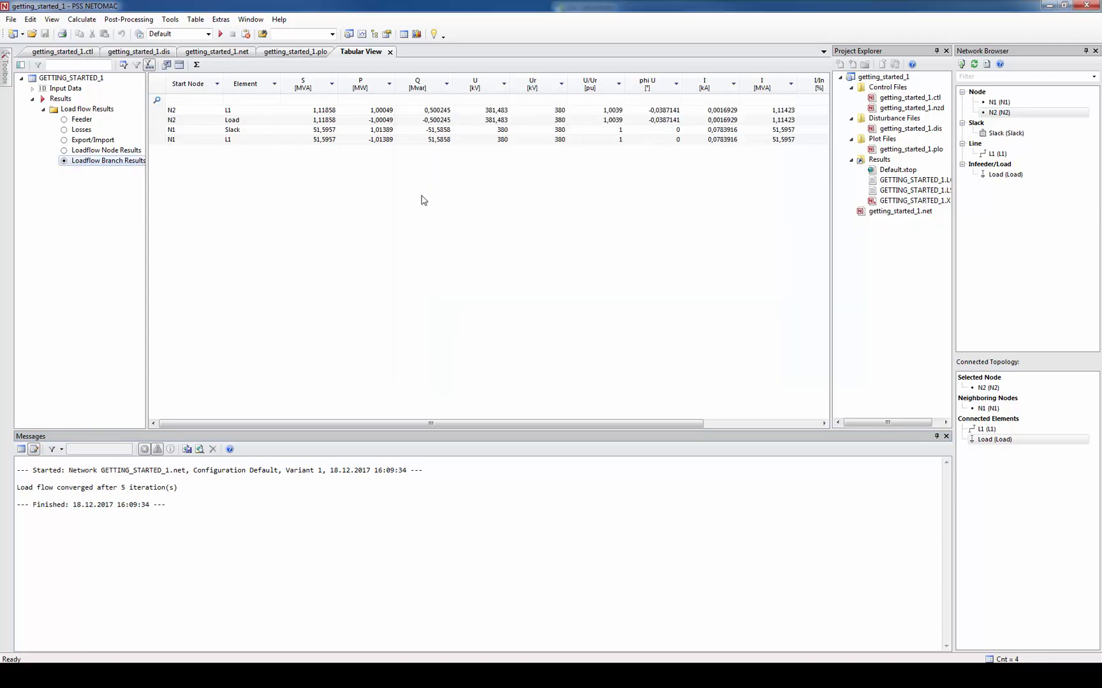
Set slack voltage to 1.04 pu and enlarge the N2 load, rerunning the load flow after each.
{"action": "left_click", "coordinate": [220, 33]}
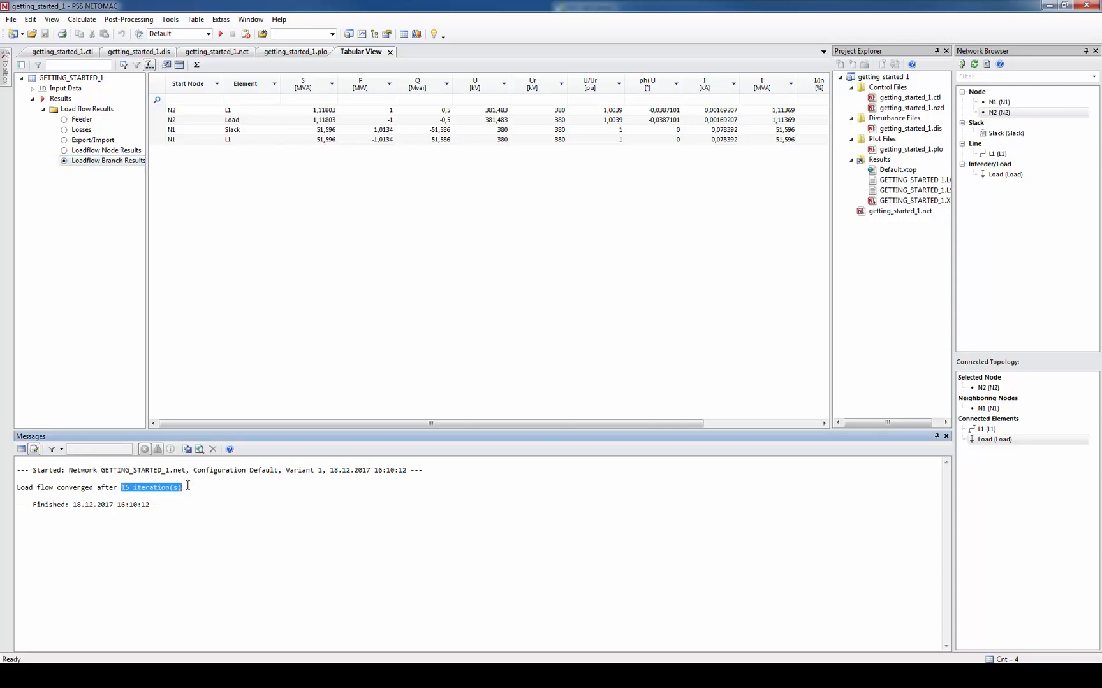
{"action": "left_click", "coordinate": [216, 51]}
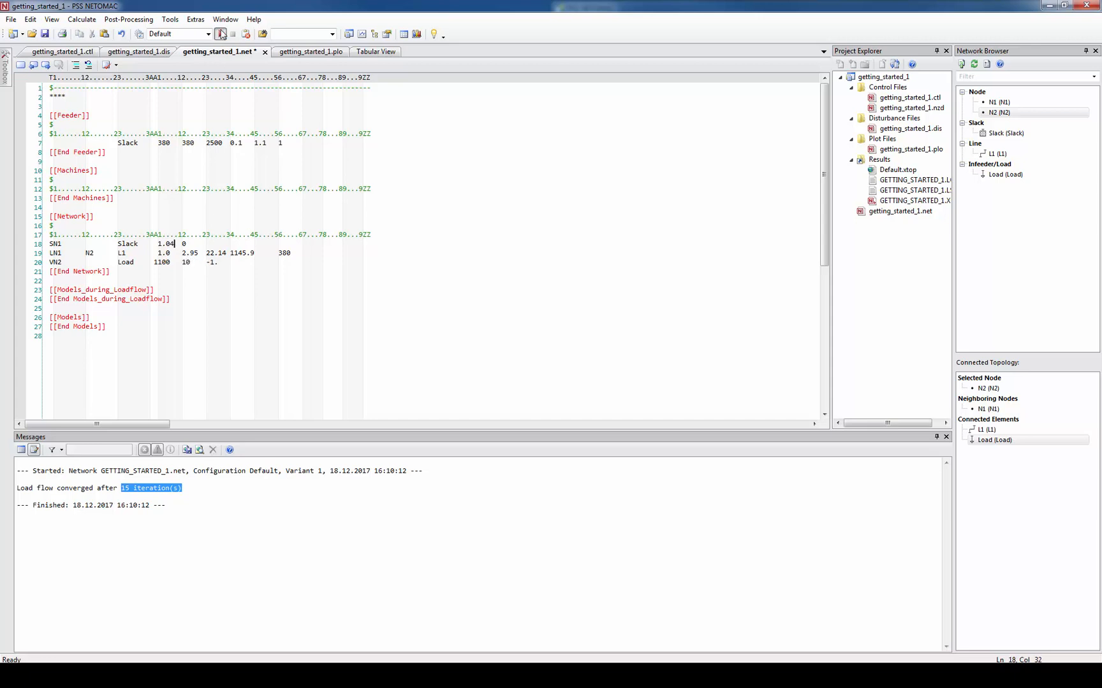
{"action": "left_click", "coordinate": [375, 51]}
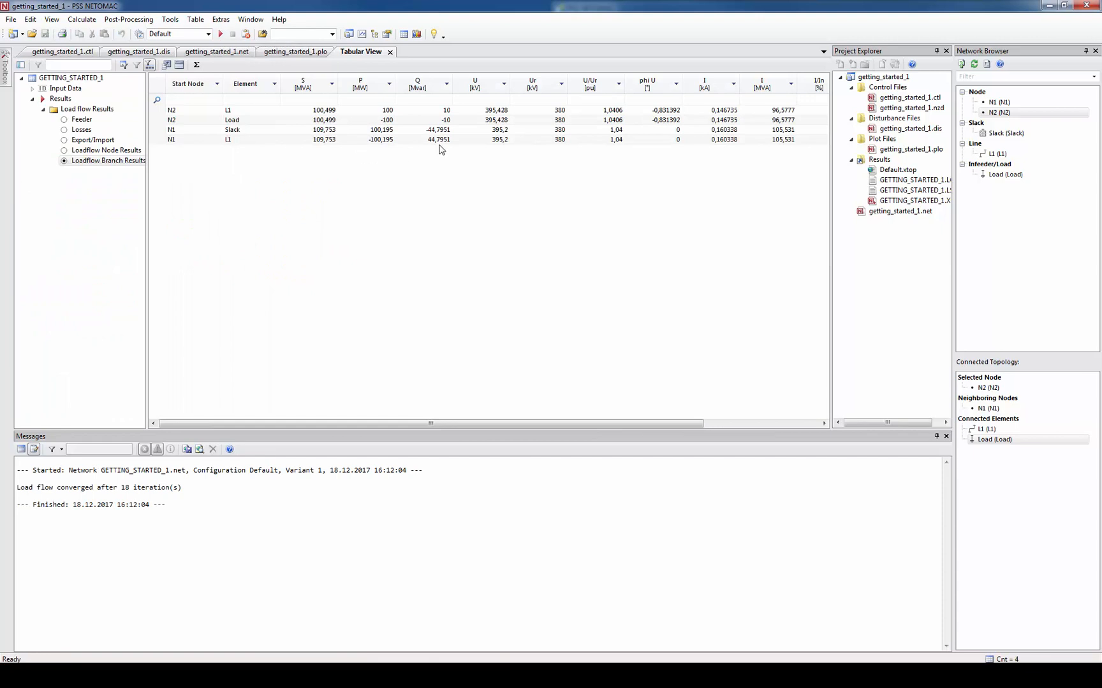
{"action": "mouse_move", "coordinate": [398, 180]}
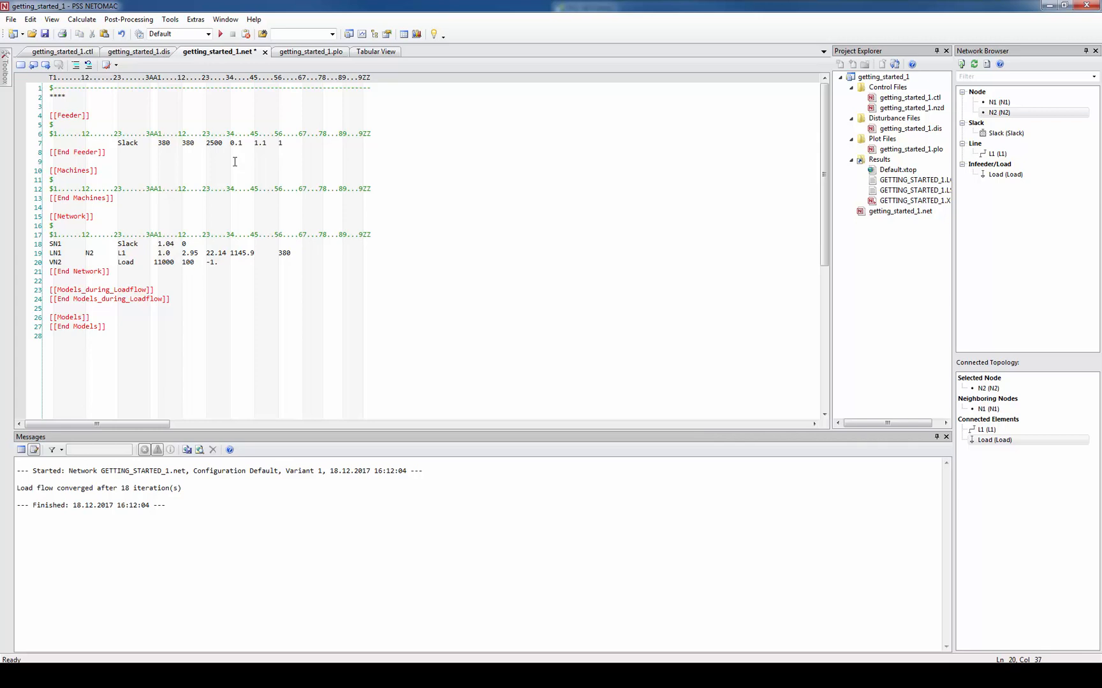
{"action": "left_click", "coordinate": [360, 51]}
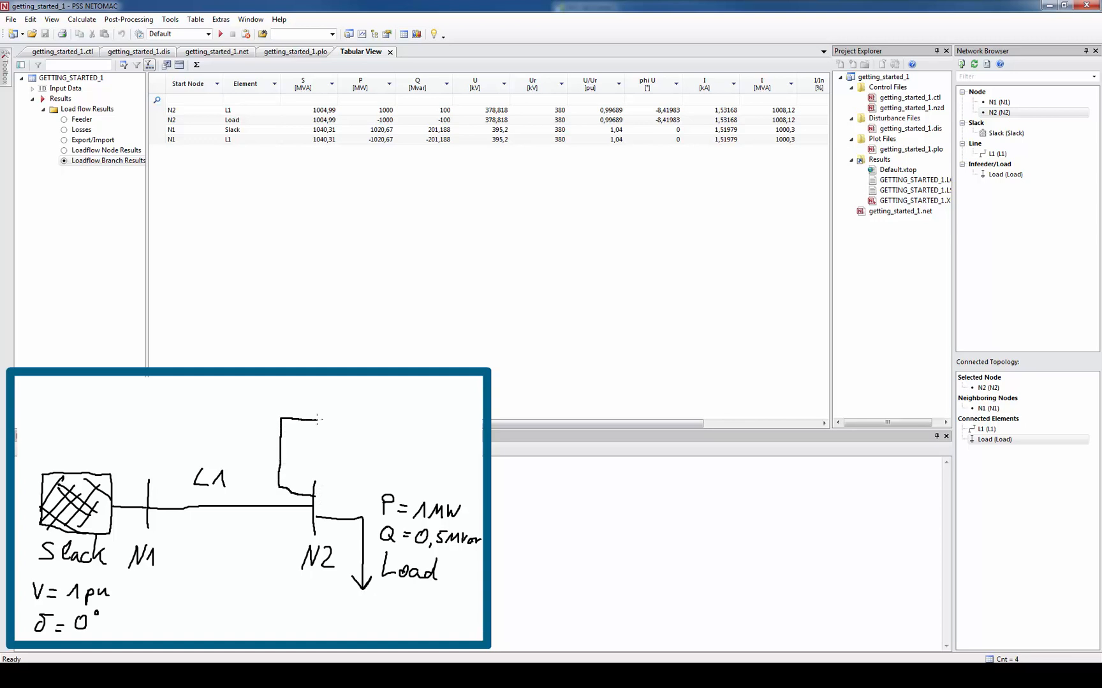
{"action": "type", "text": "N3"}
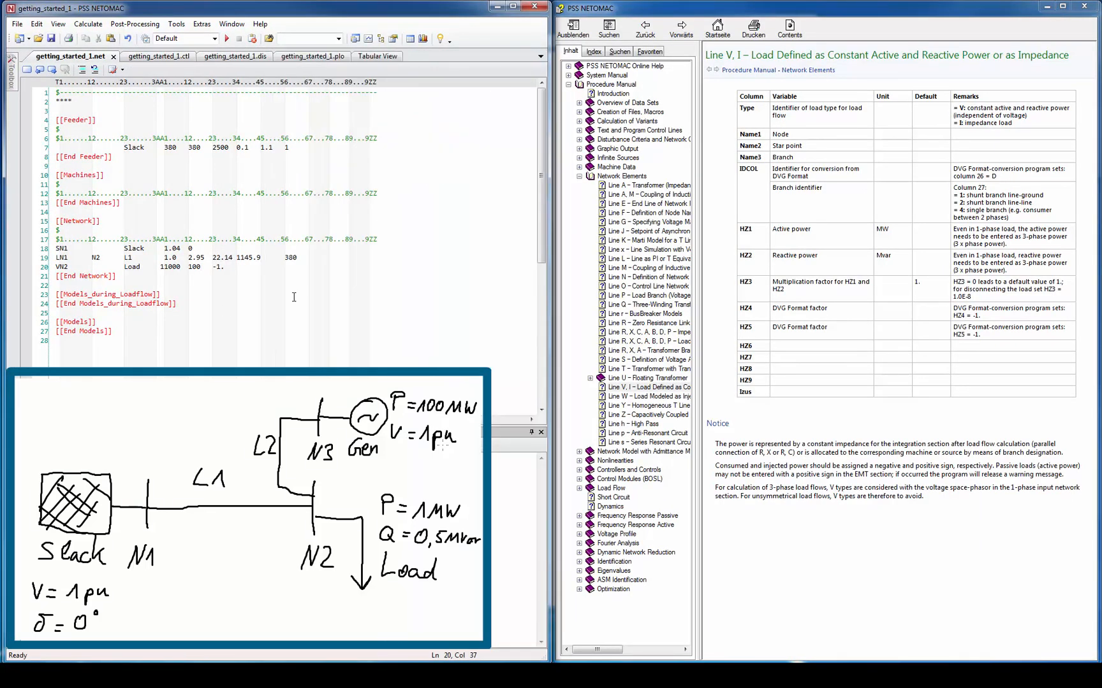
Look up the line and generator data formats in Help and begin a new entry.
{"action": "left_click", "coordinate": [647, 259]}
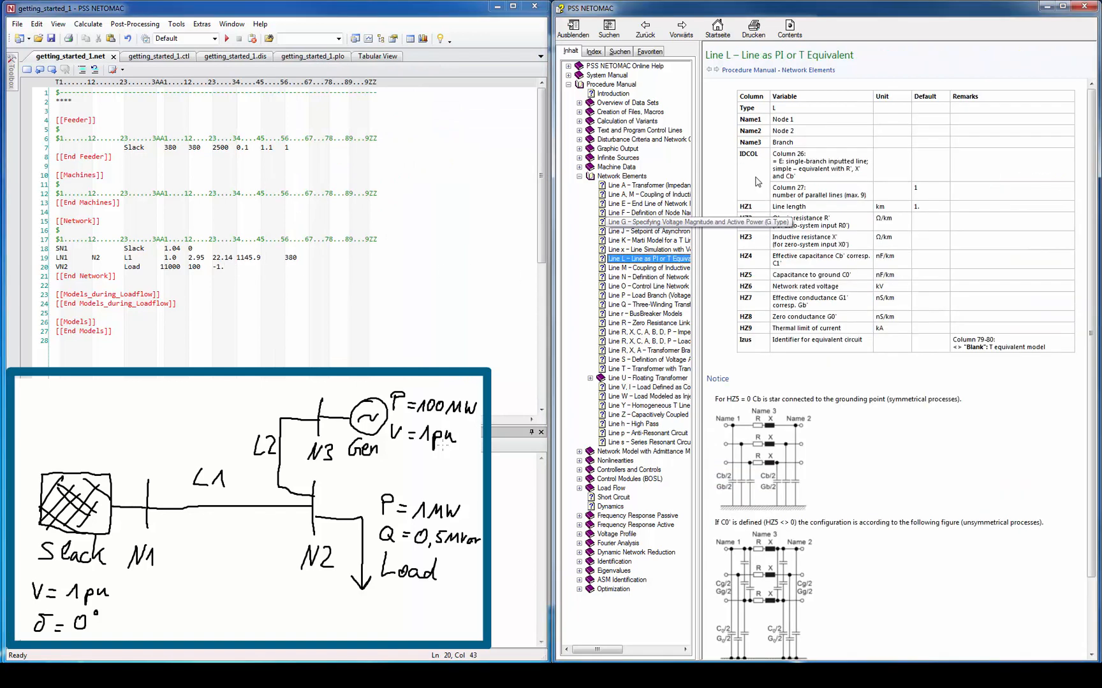
{"action": "left_click", "coordinate": [105, 257]}
{"action": "type", "text": "LN2      N3      L2       1.0   2.95   22.14 1145.9      380"}
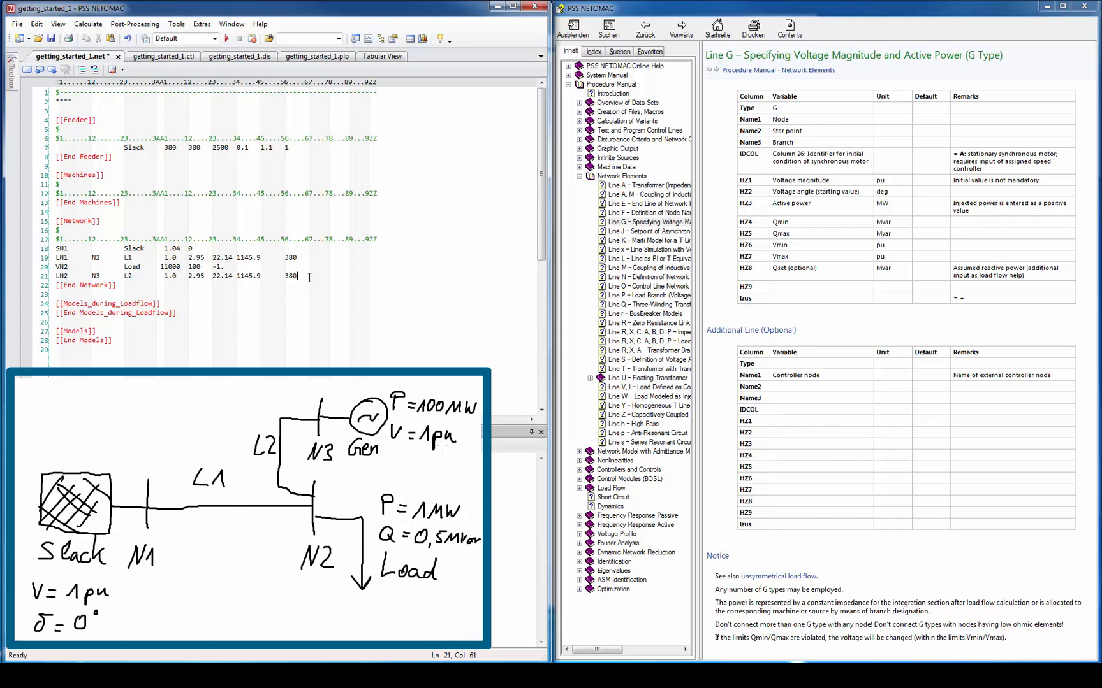
{"action": "key", "text": "enter"}
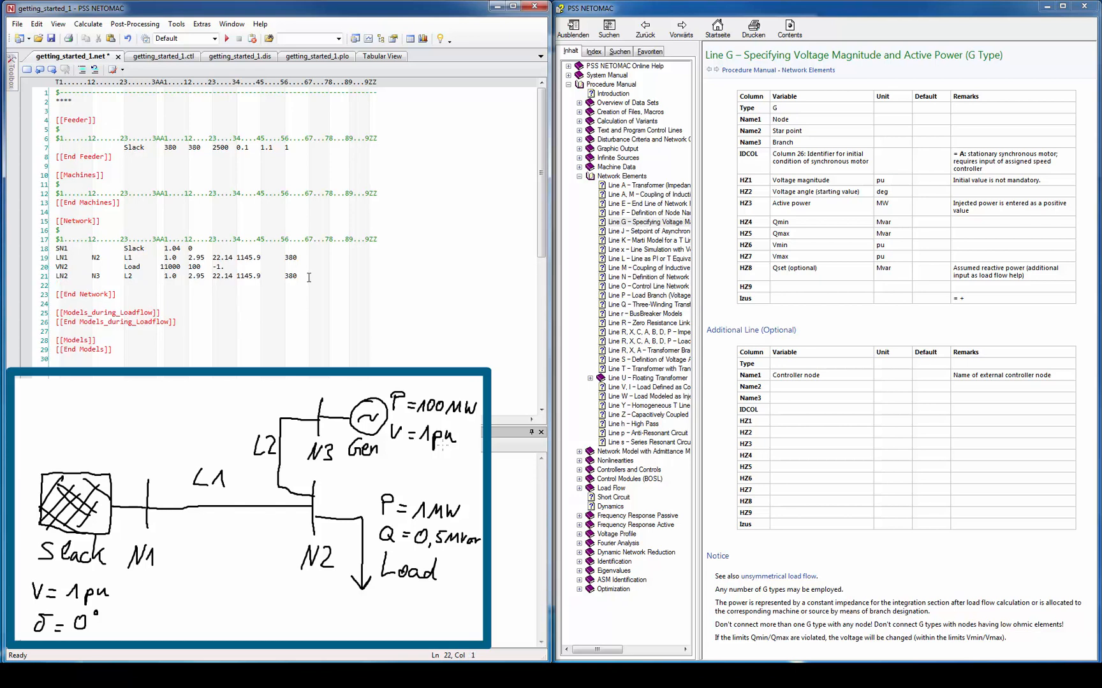
Add generator 'GN3 Gen 1.0 100 -90 90' to the .net file and rerun the load flow.
{"action": "type", "text": "GN"}
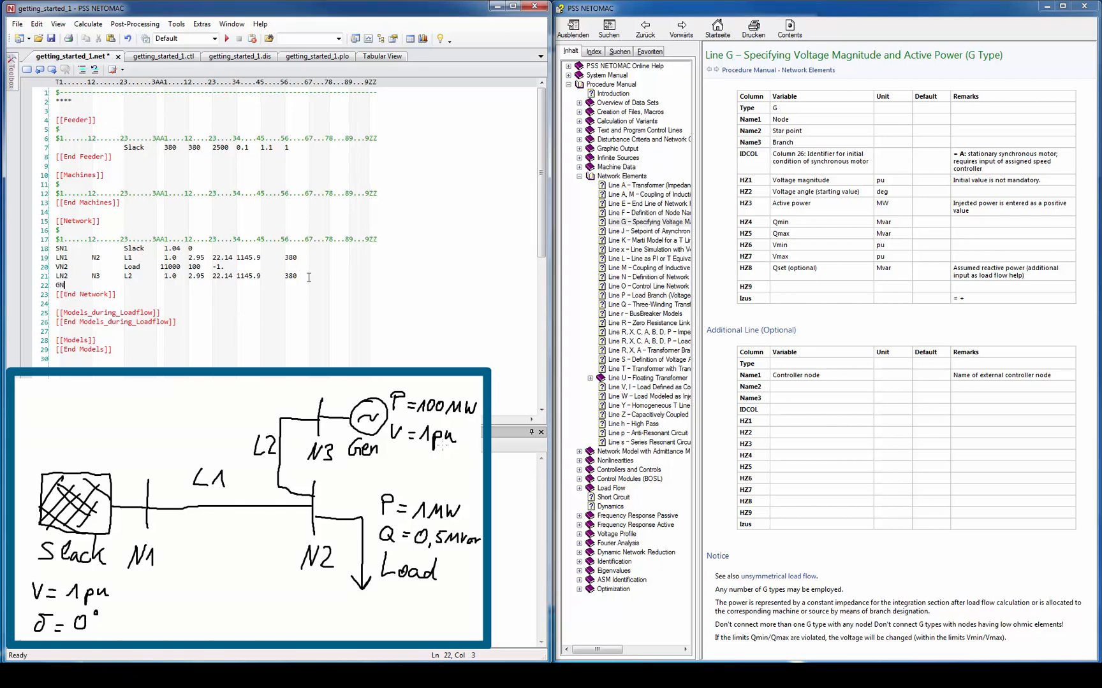
{"action": "type", "text": "3"}
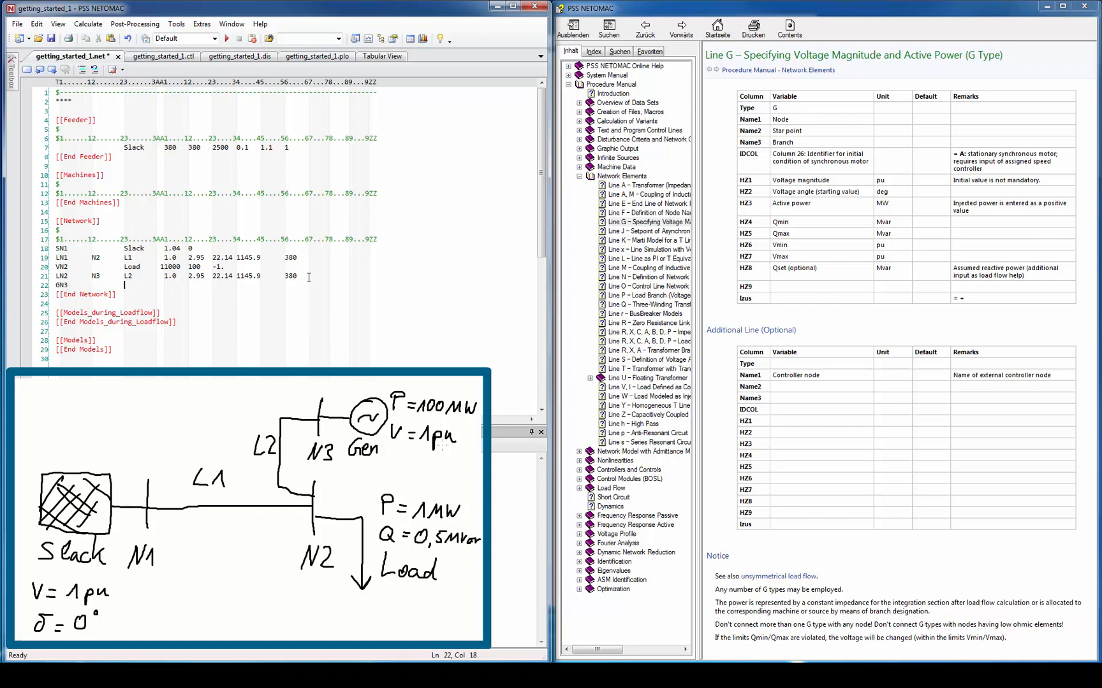
{"action": "type", "text": "Gen"}
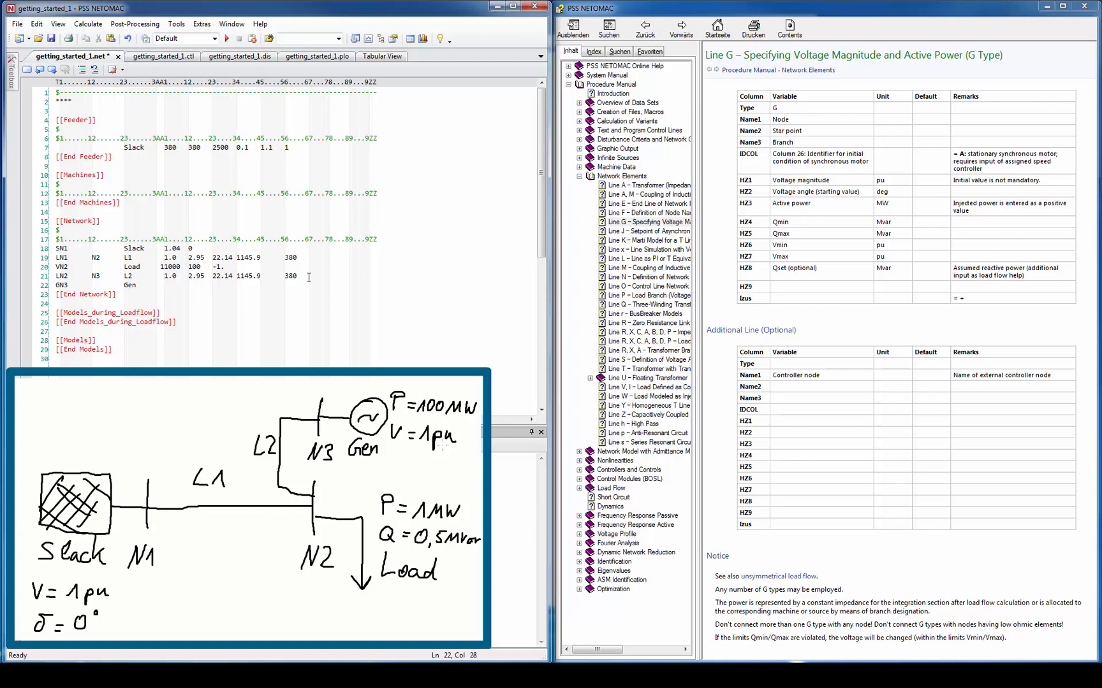
{"action": "type", "text": "1.0"}
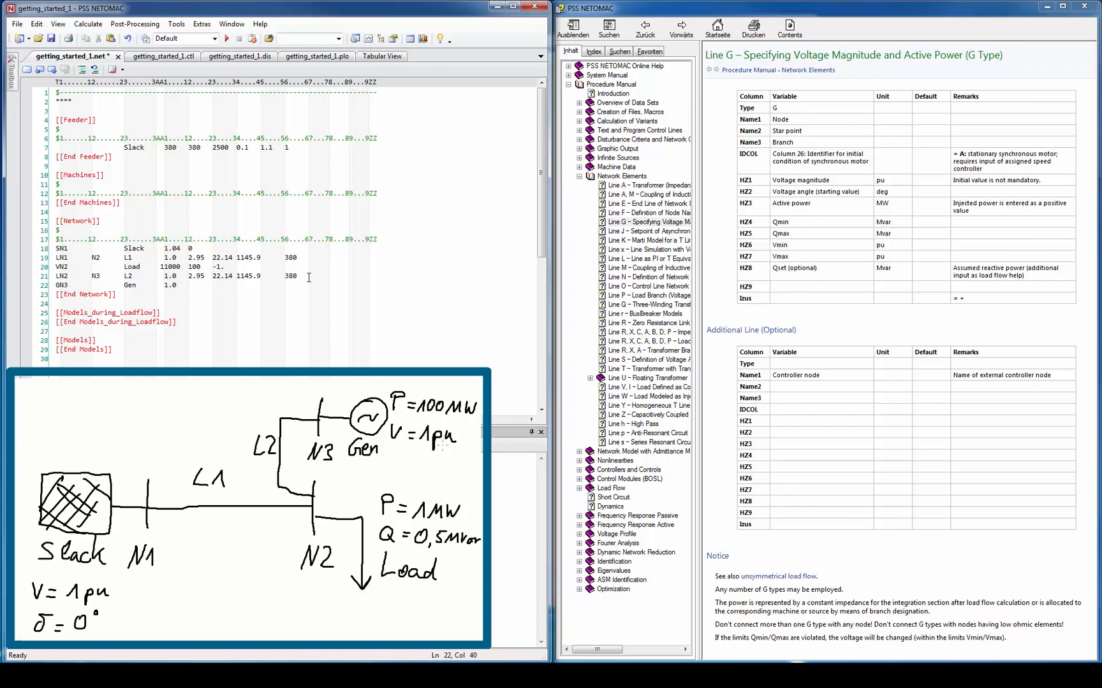
{"action": "type", "text": "100"}
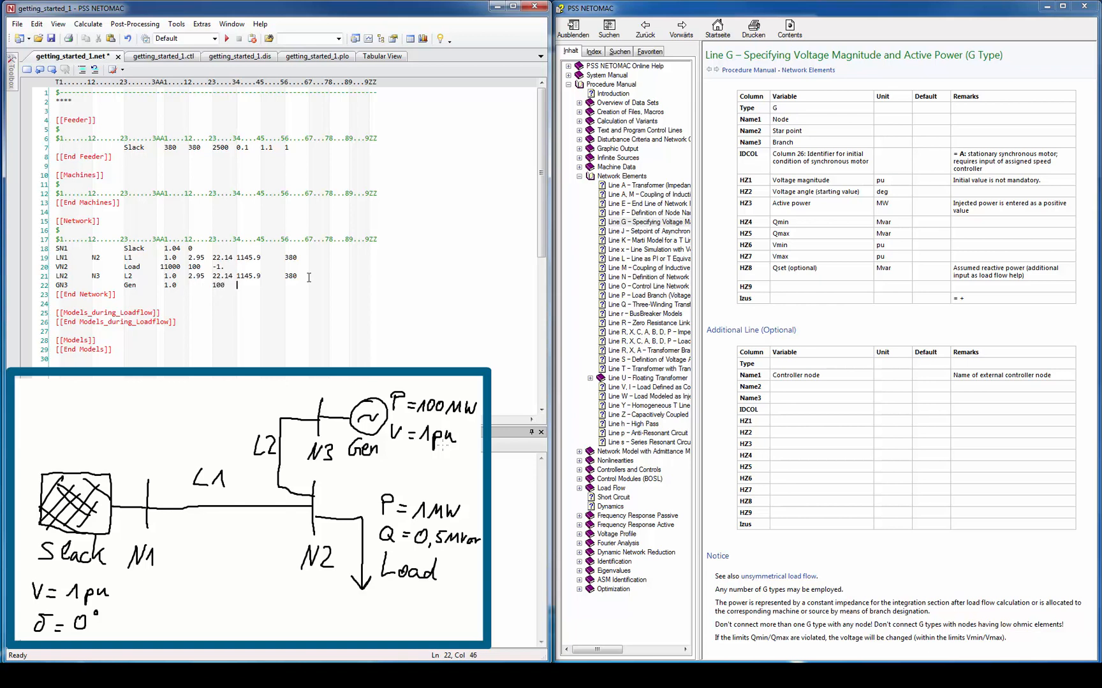
{"action": "type", "text": "-90 90"}
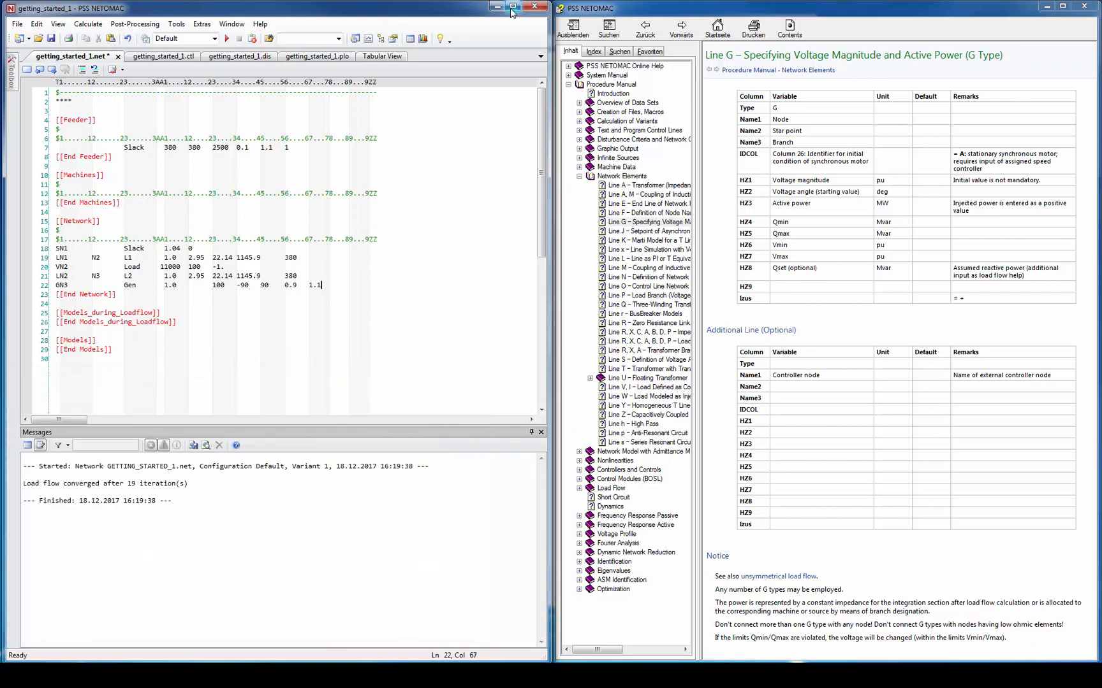
{"action": "left_click", "coordinate": [512, 13]}
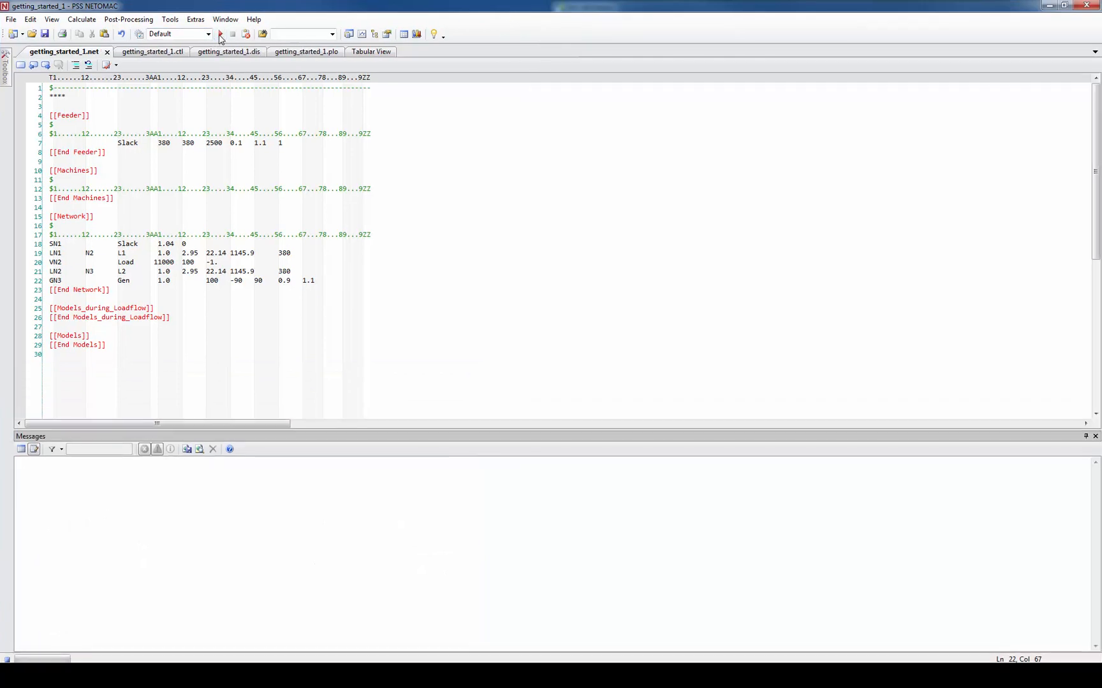
{"action": "left_click", "coordinate": [219, 34]}
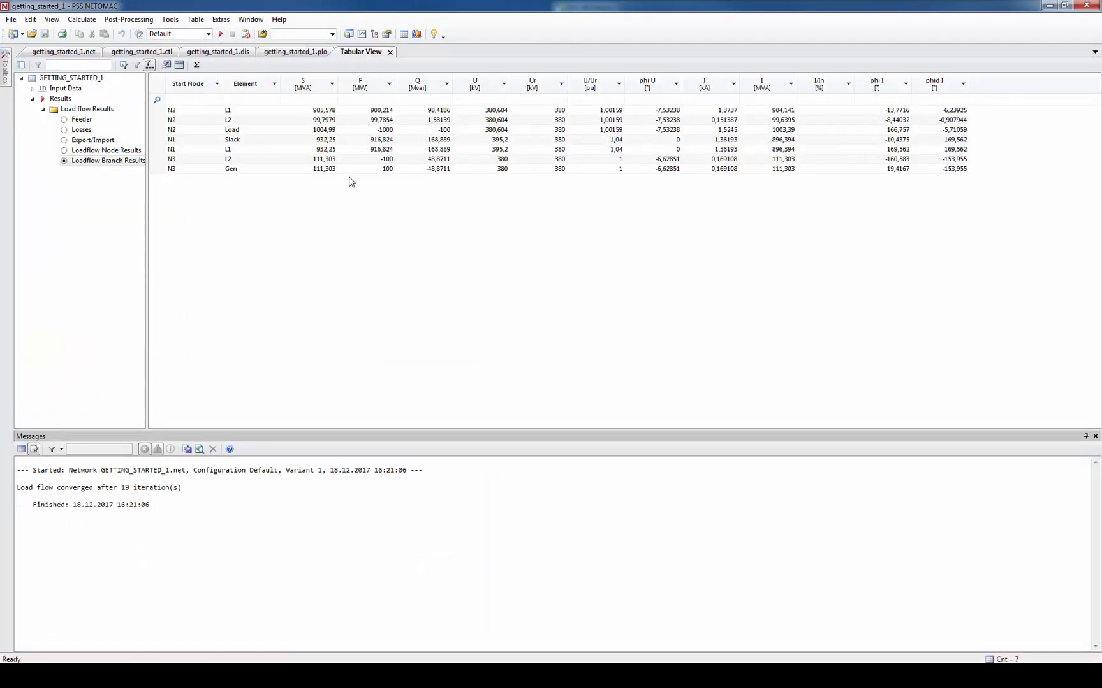